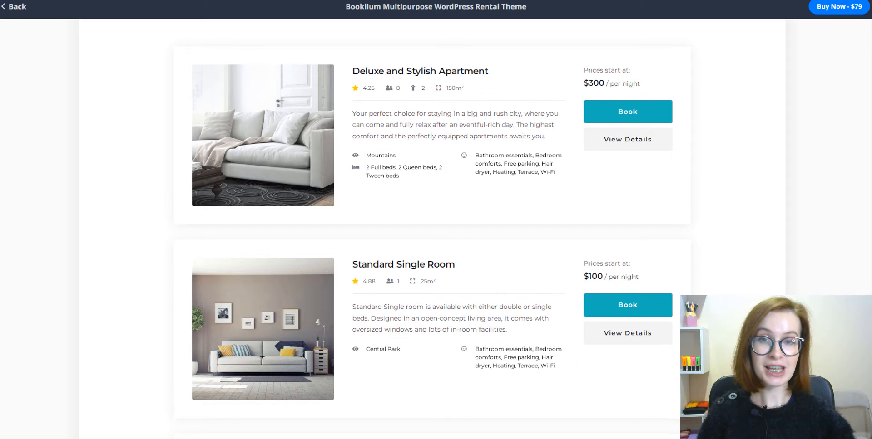
Scroll through Booklium's room listings down to the Franklin and Robinson rooms and Connect With Us
scroll(down, 3)
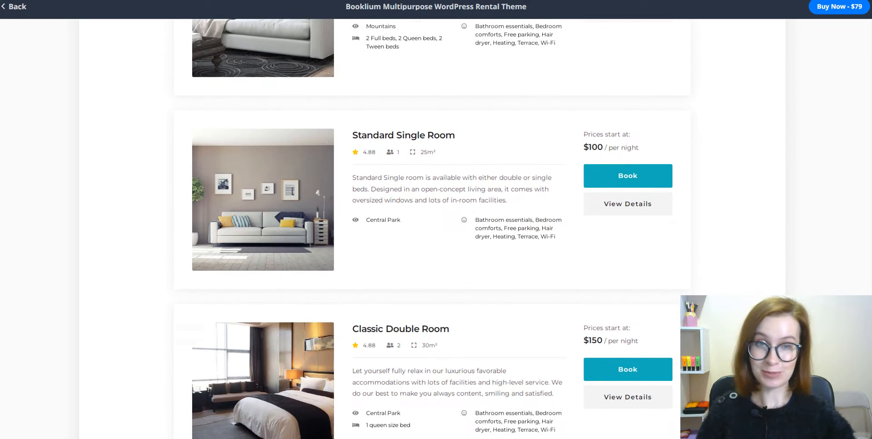
scroll(down, 3)
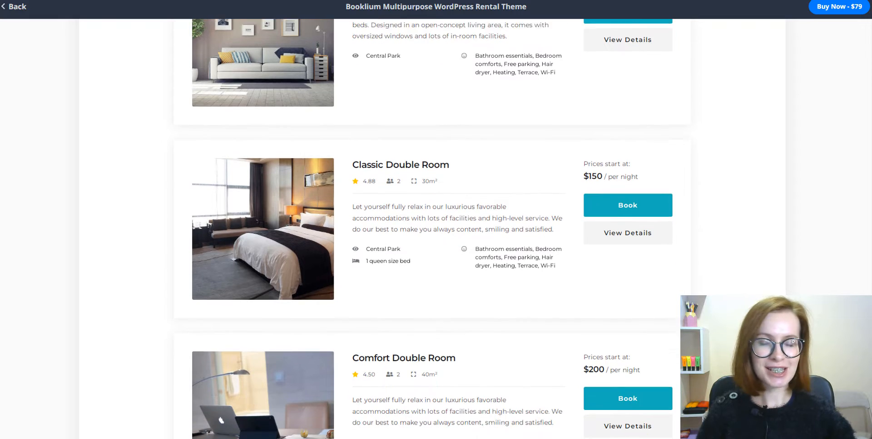
scroll(down, 3)
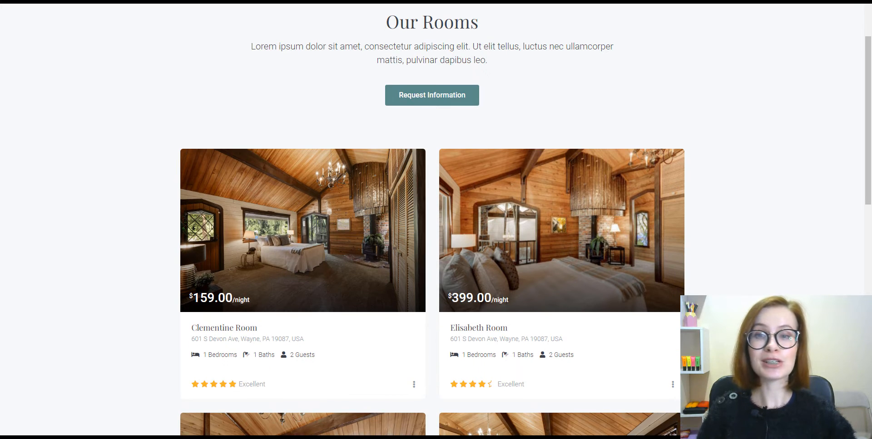
scroll(down, 3)
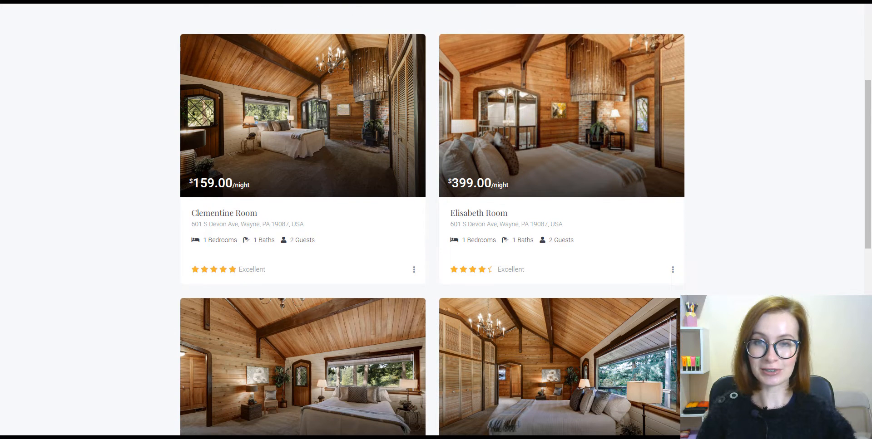
scroll(down, 3)
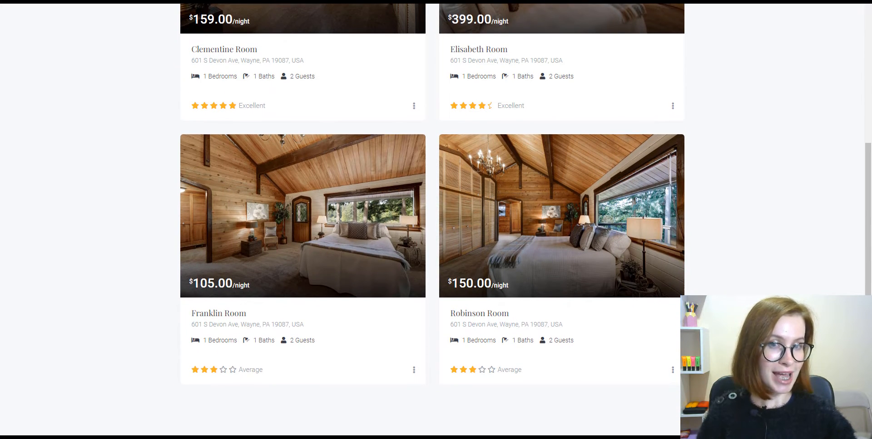
scroll(down, 3)
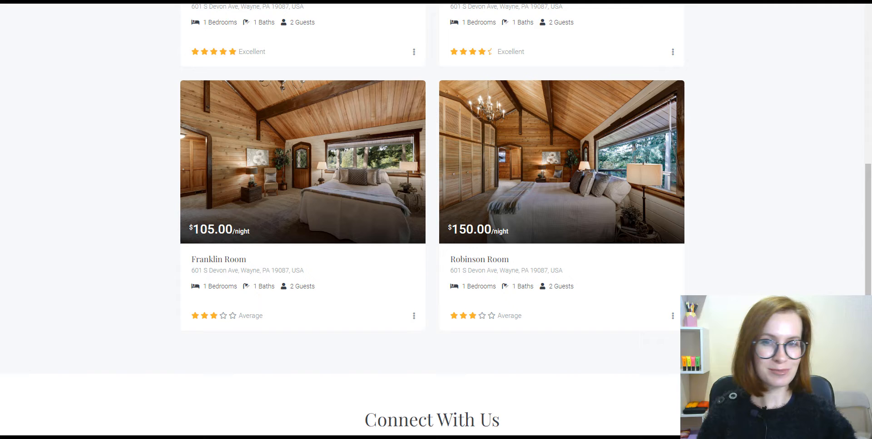
scroll(down, 3)
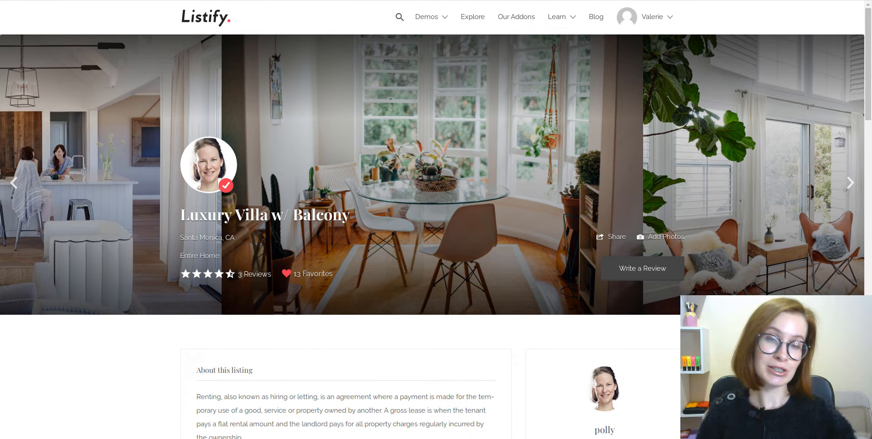
scroll(down, 3)
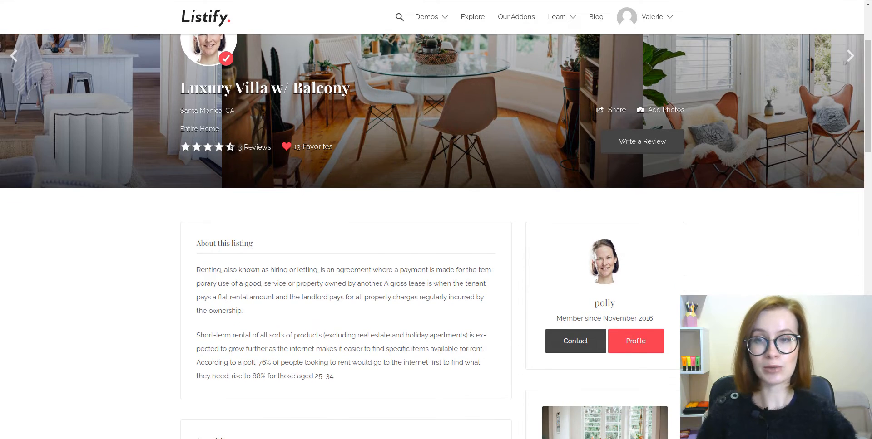
scroll(down, 3)
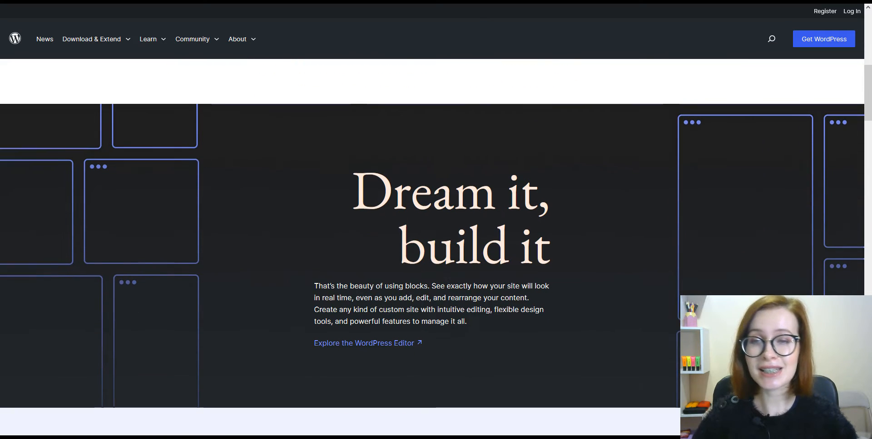
scroll(down, 3)
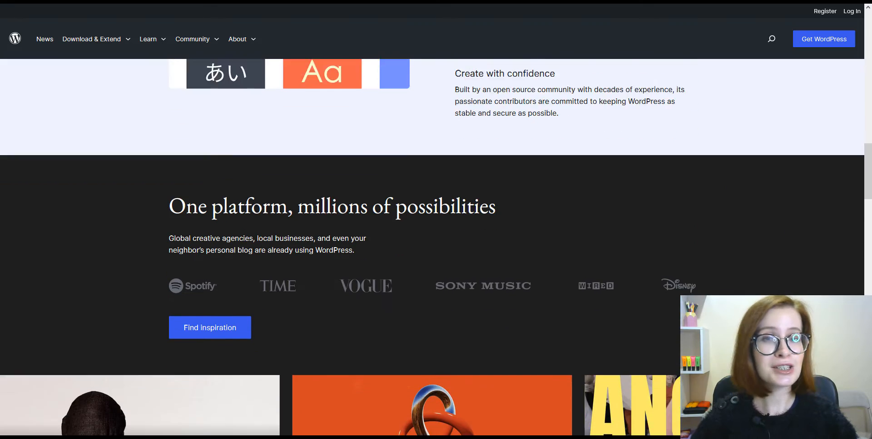
scroll(down, 3)
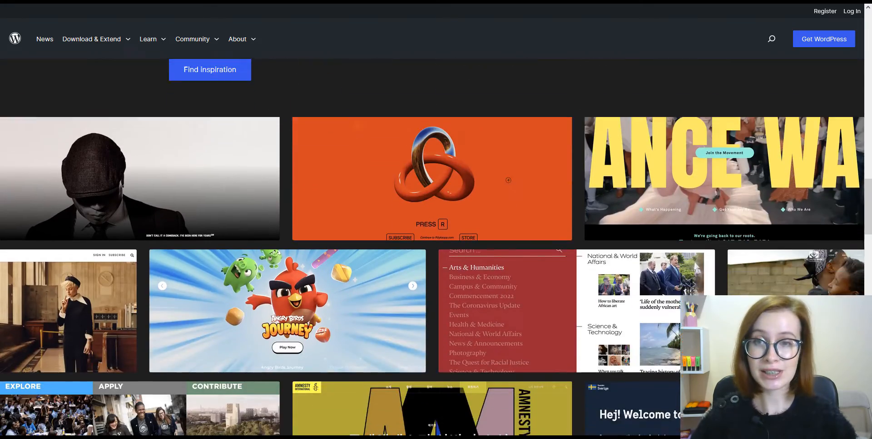
scroll(down, 3)
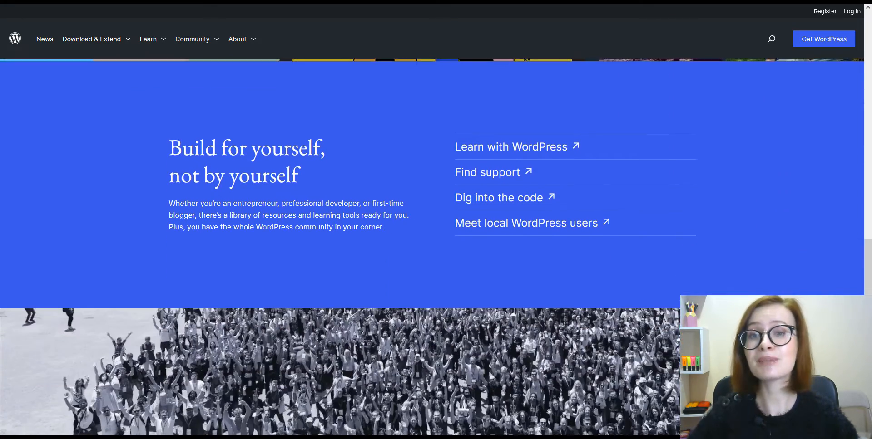
scroll(down, 3)
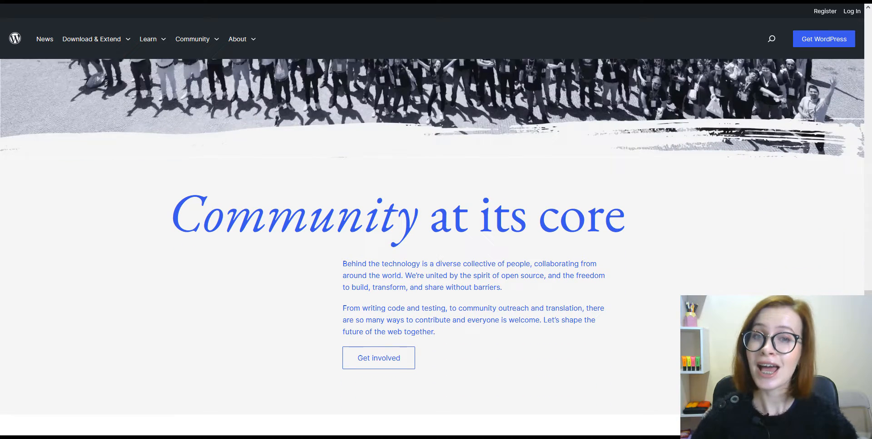
scroll(down, 3)
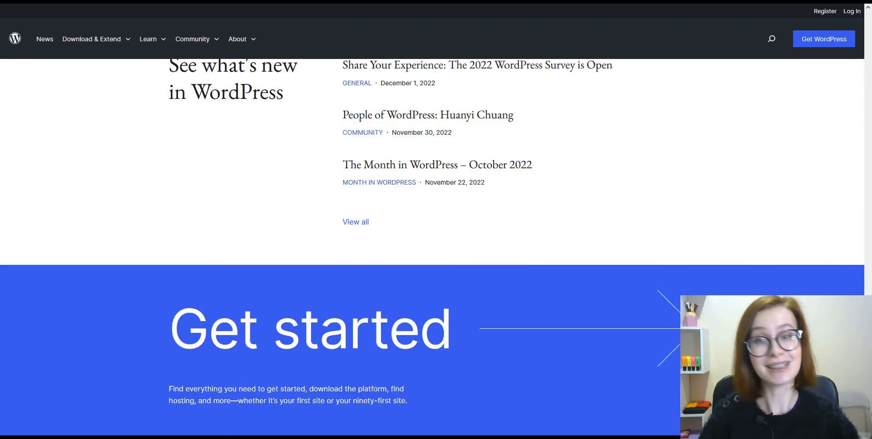
scroll(down, 3)
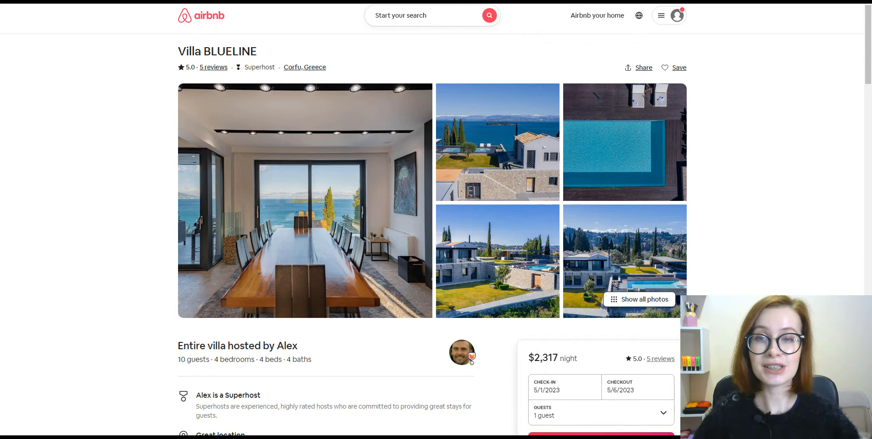
scroll(down, 3)
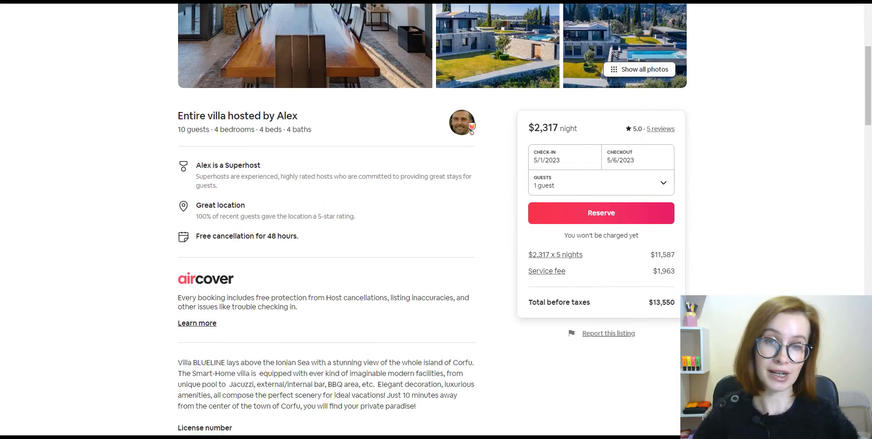
scroll(down, 3)
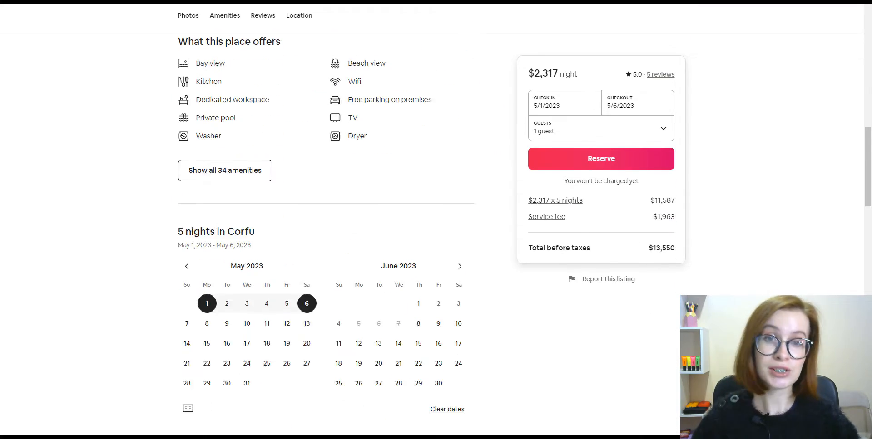
scroll(down, 3)
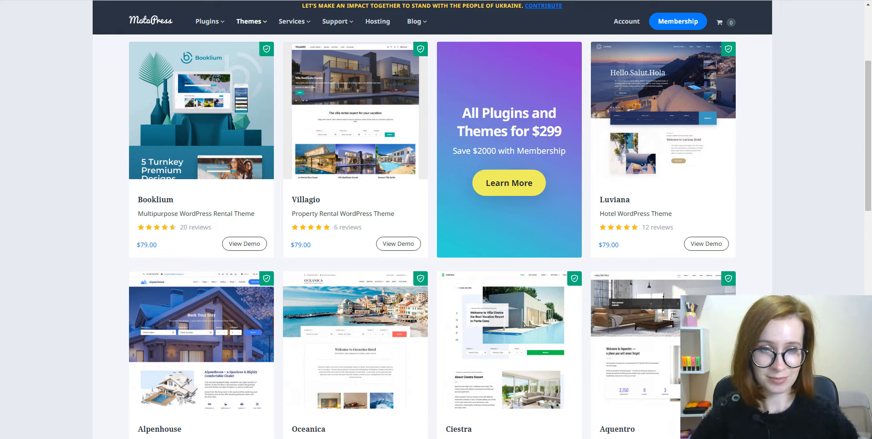
scroll(down, 3)
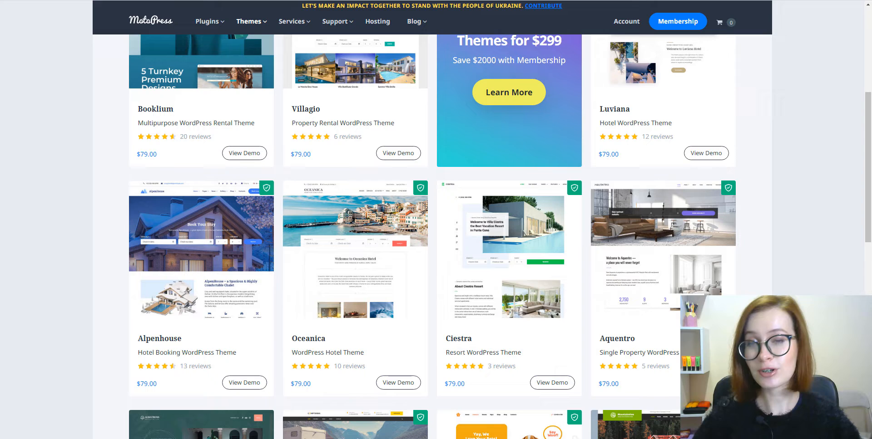
scroll(down, 3)
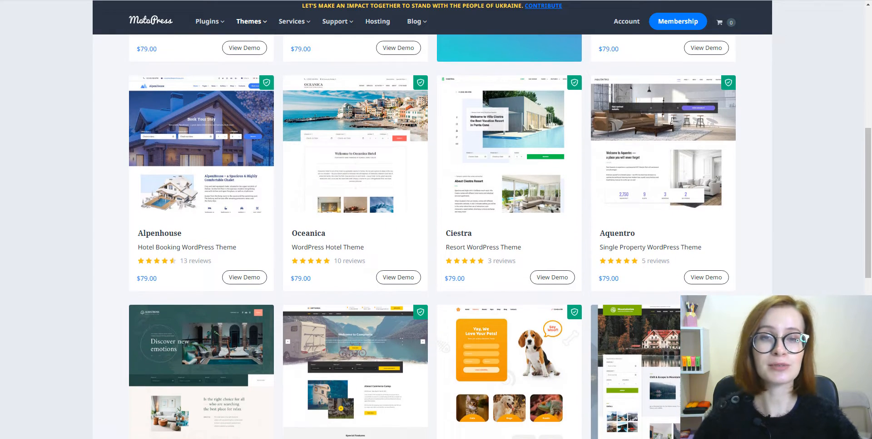
scroll(down, 3)
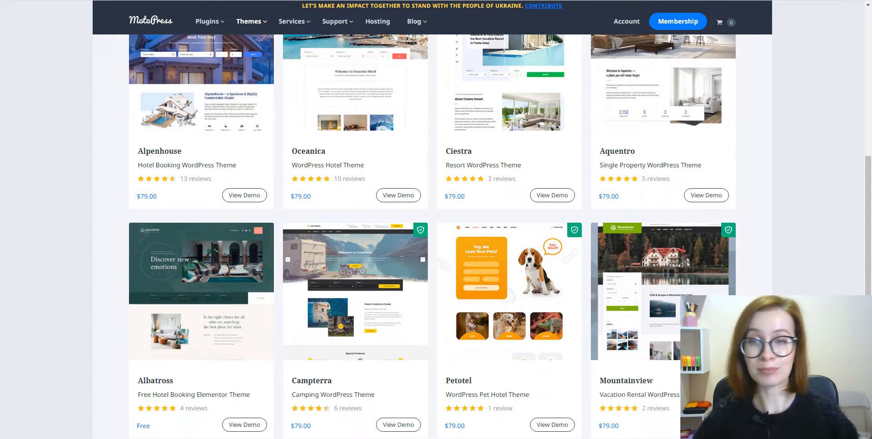
scroll(down, 3)
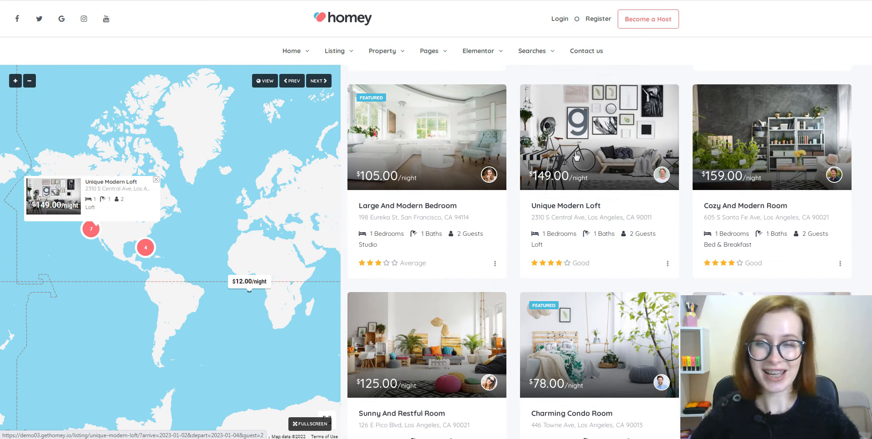
mouse_move(772, 137)
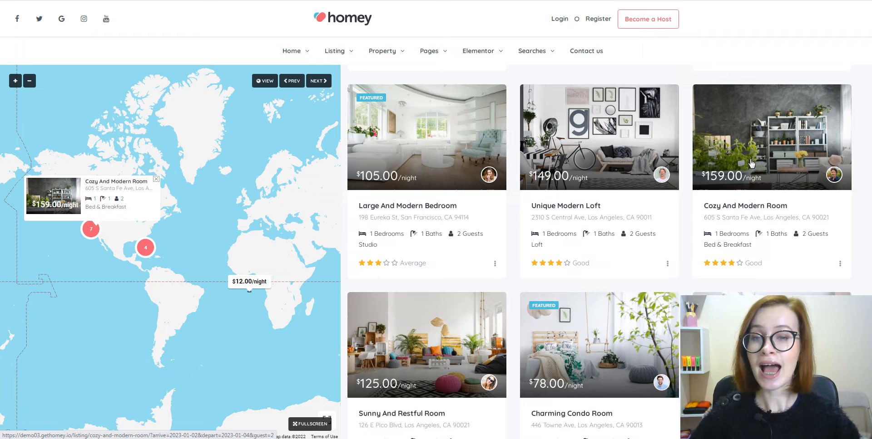
mouse_move(412, 375)
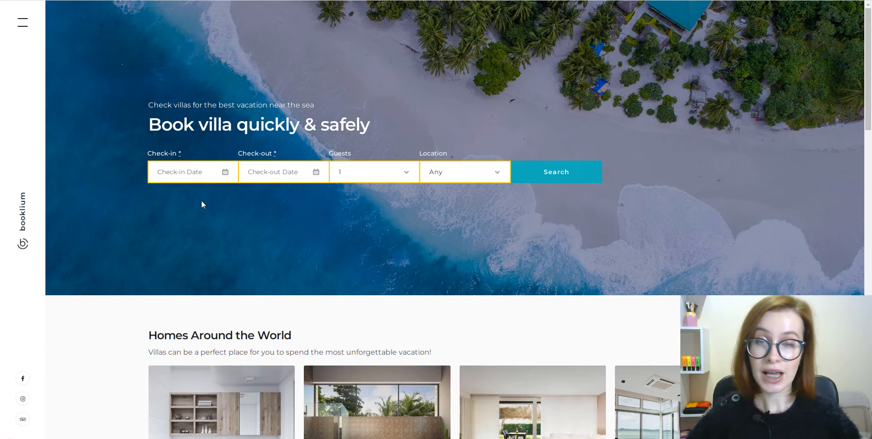
Search Booklium for villas in Italy, checking in 19 and out 25 December 2022
click(186, 171)
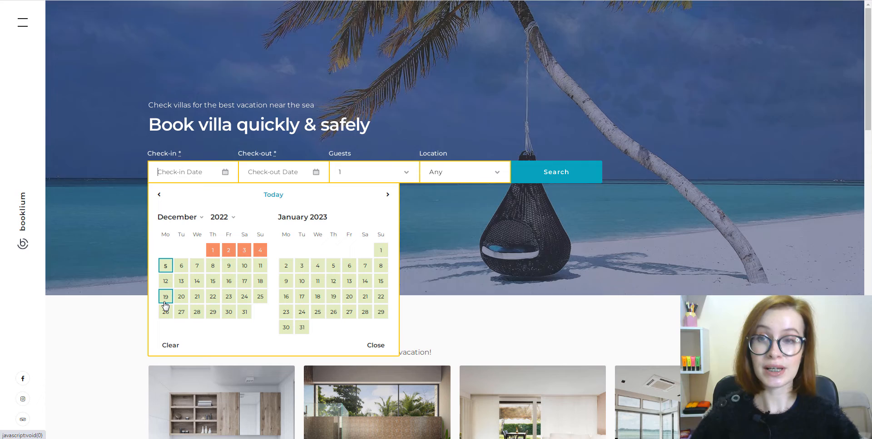
click(182, 296)
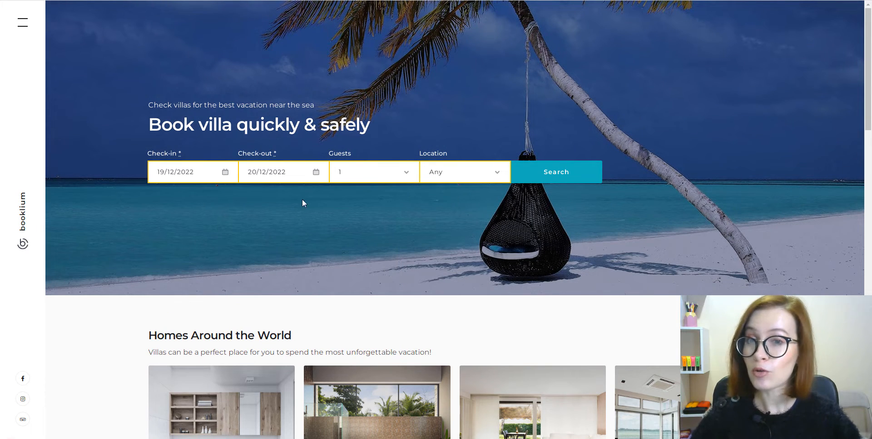
click(278, 171)
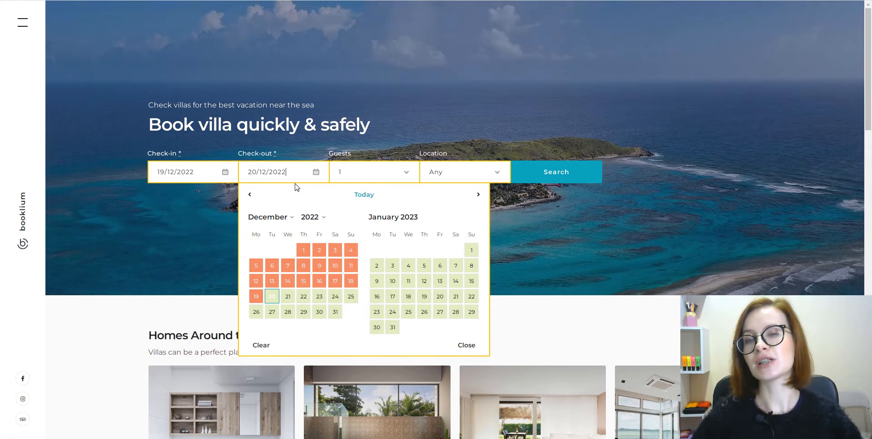
click(351, 296)
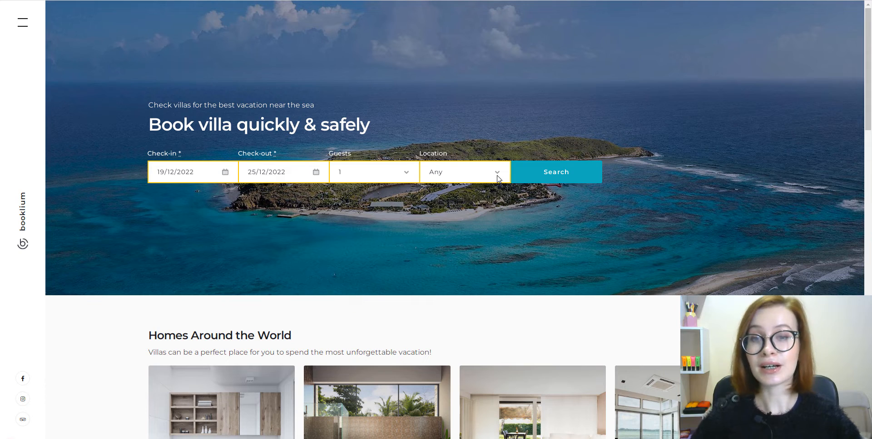
click(463, 171)
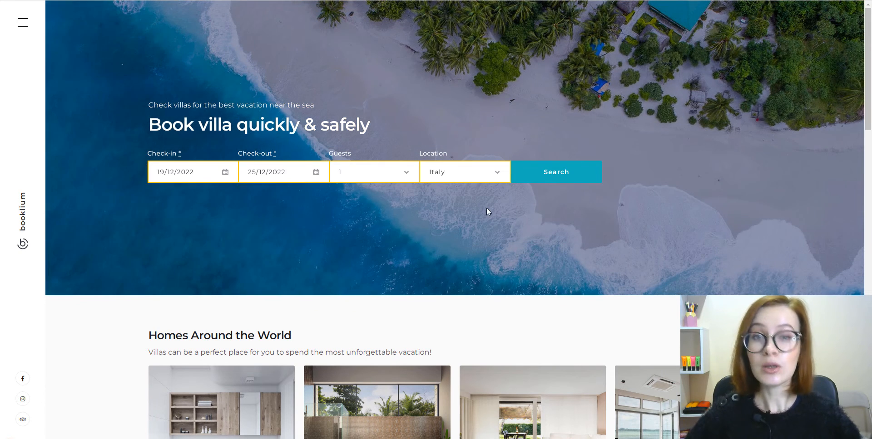
click(556, 172)
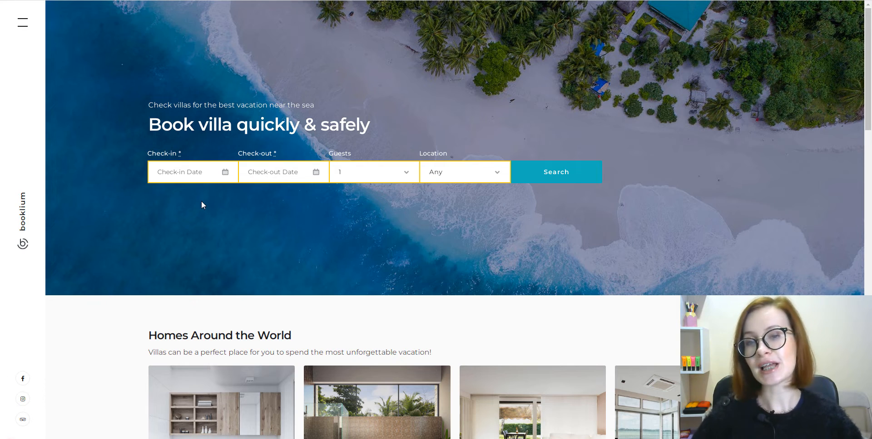
Re-enter 19–25 December and Italy, then run the villa search again
click(189, 171)
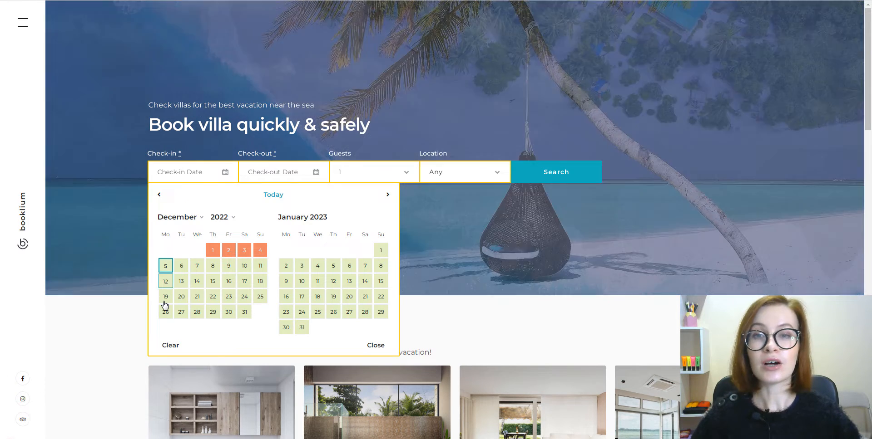
click(180, 296)
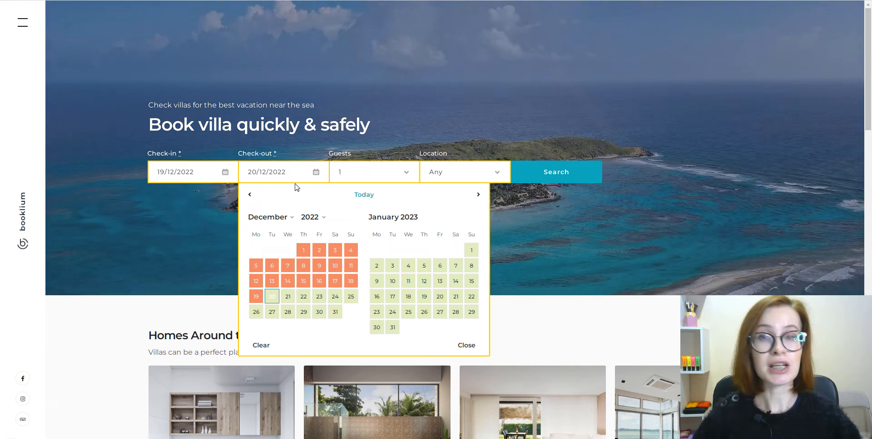
click(351, 296)
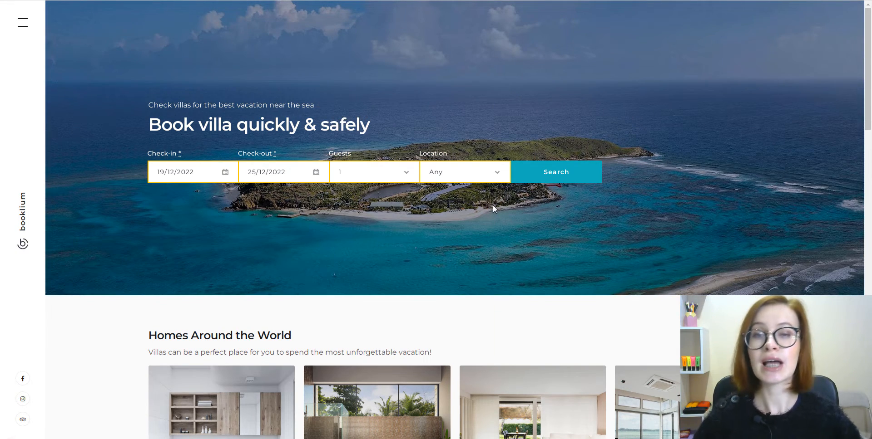
click(465, 171)
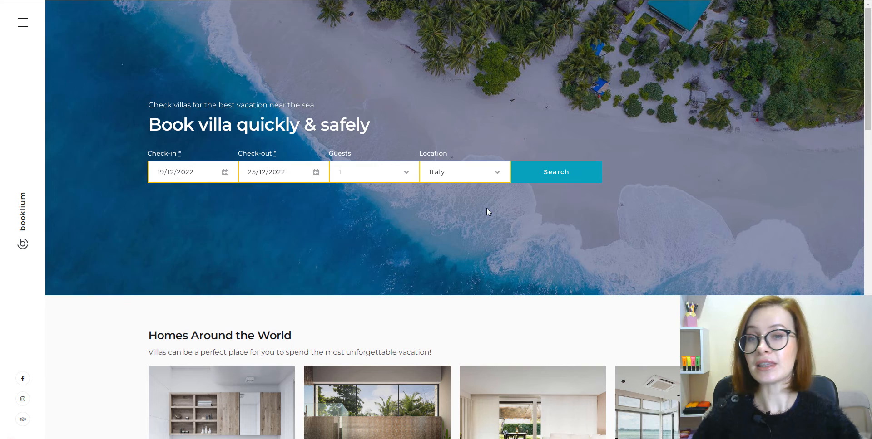
click(555, 172)
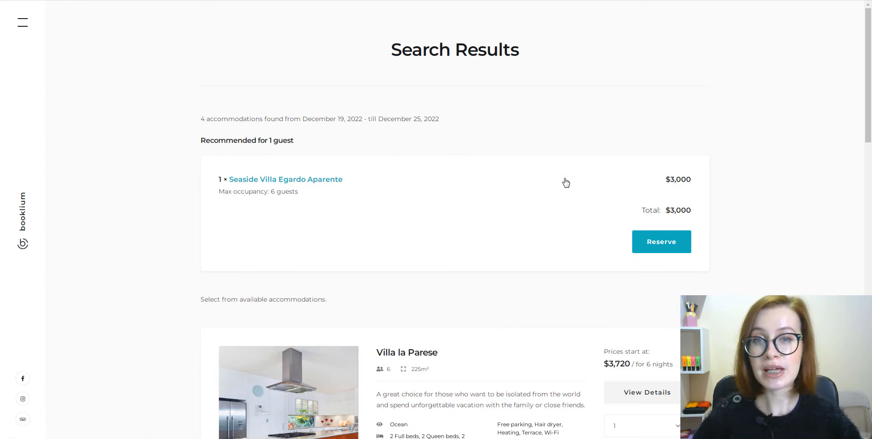
Open Villa la Parese's details from the four villa results and scroll its page
scroll(down, 3)
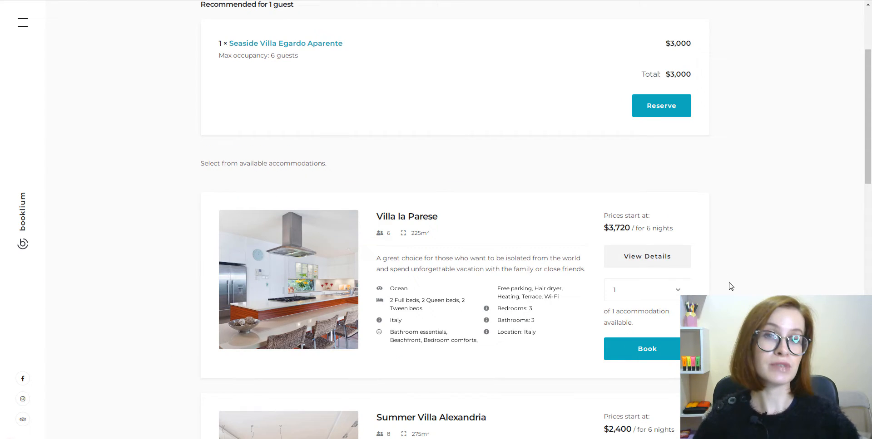
click(646, 256)
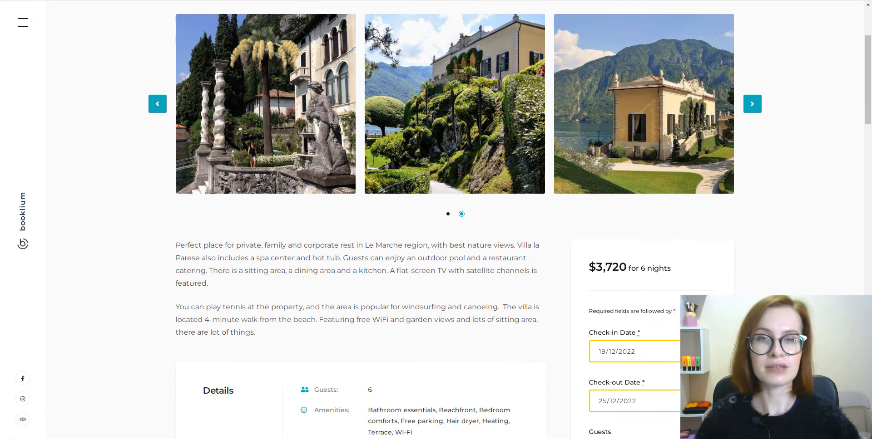
scroll(down, 3)
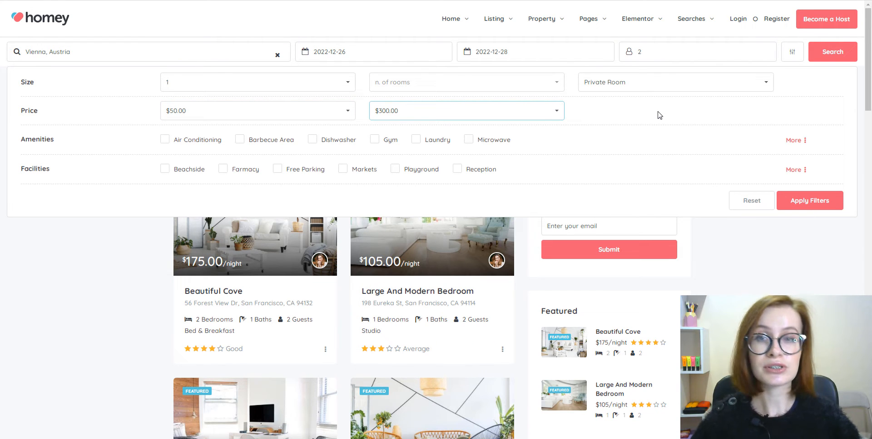
Apply Homey's advanced search filters and view Modern Apartment With Pool gallery photos
click(469, 140)
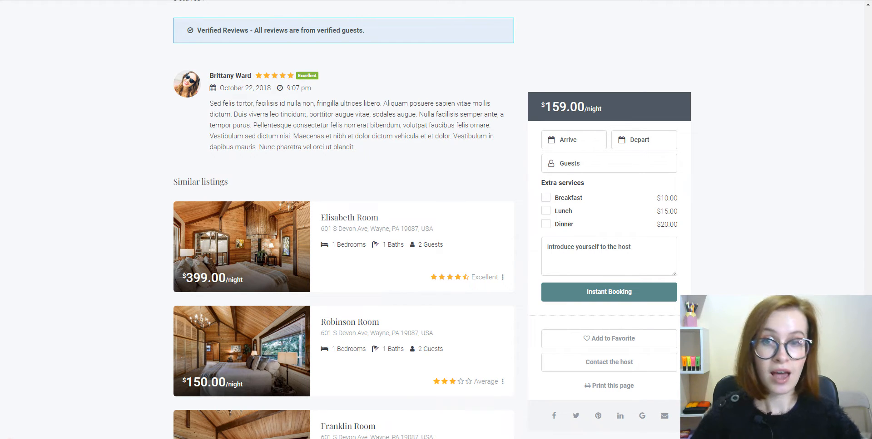
scroll(up, 3)
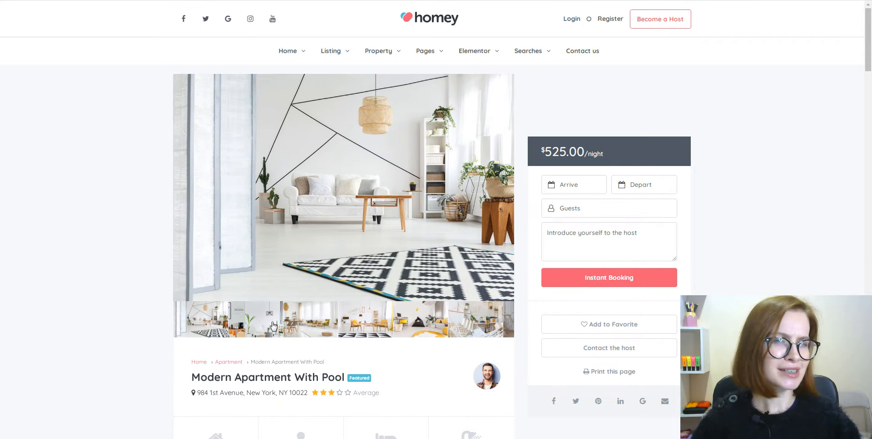
click(272, 326)
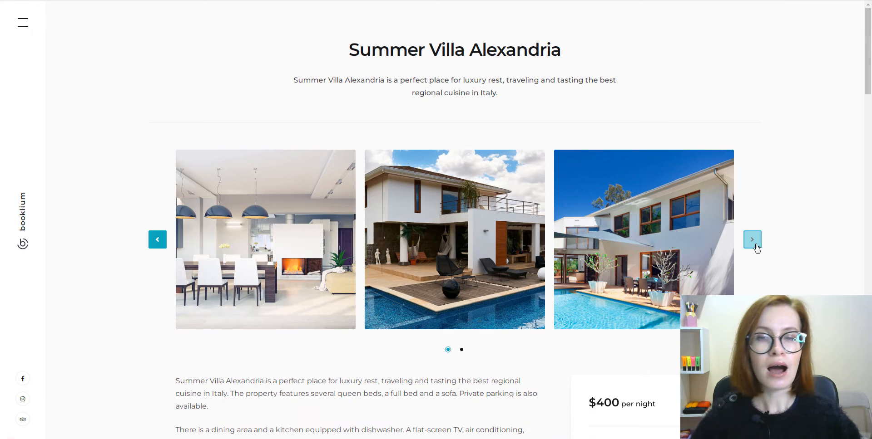
Advance Summer Villa Alexandria's photo carousel and scroll down the page
click(752, 239)
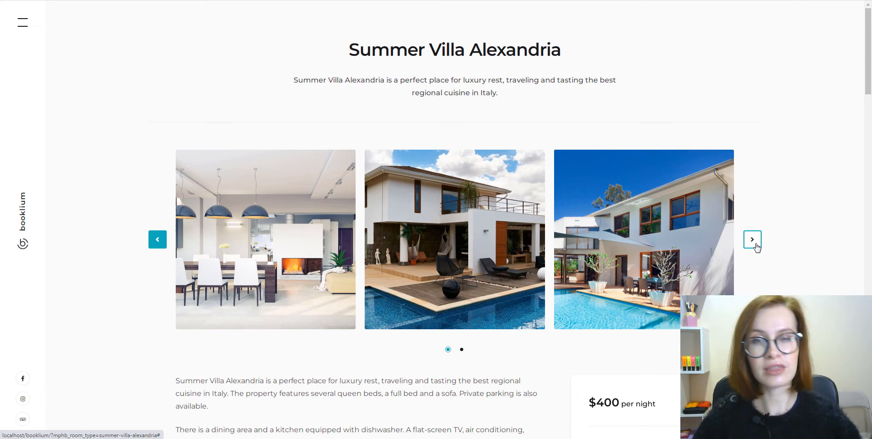
mouse_move(767, 264)
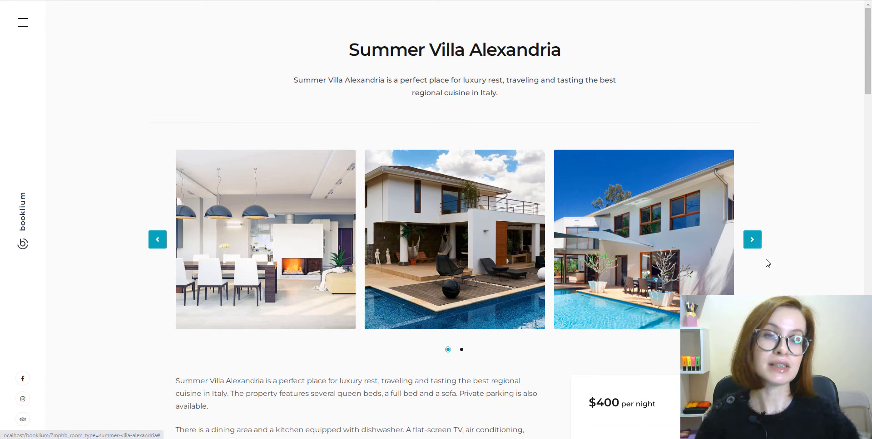
scroll(down, 3)
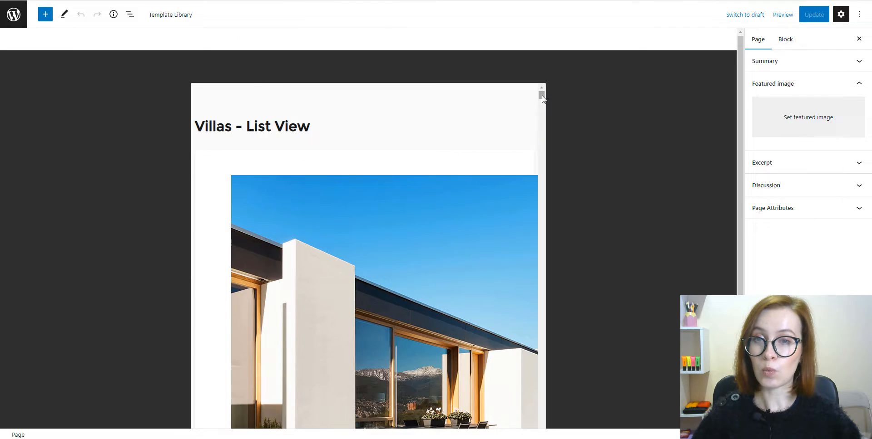
Scroll down through the villa photos on the Villas – List View page
scroll(down, 3)
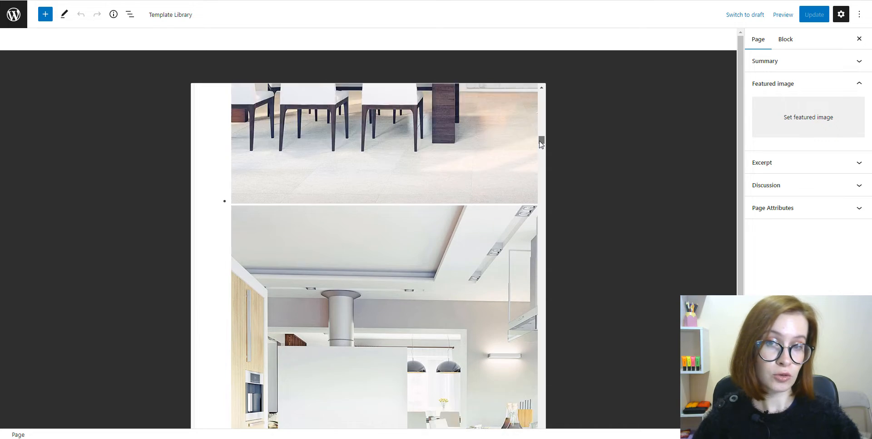
scroll(down, 3)
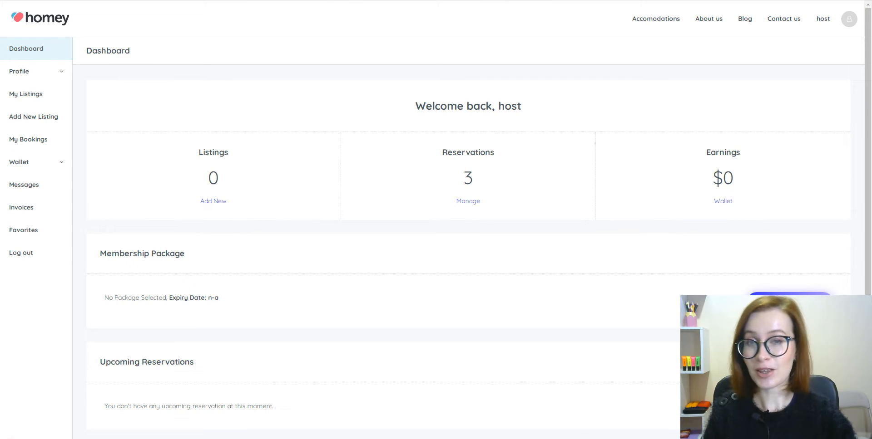
View Homey's host dashboard with its listings, three reservations and earnings
click(848, 18)
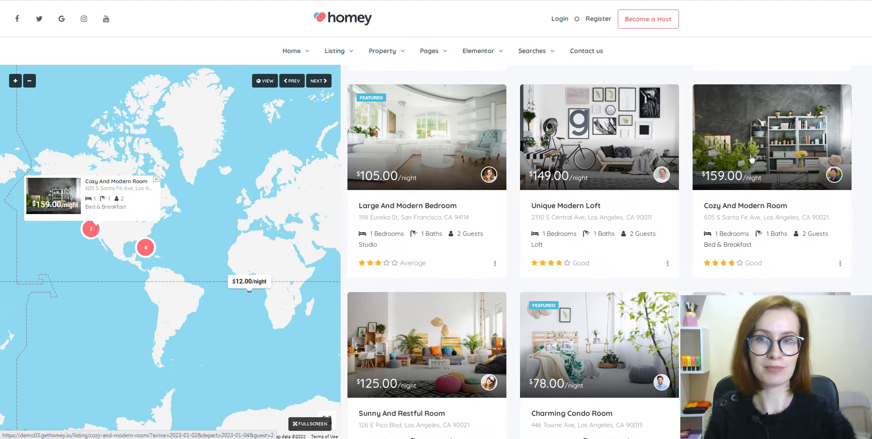
mouse_move(411, 374)
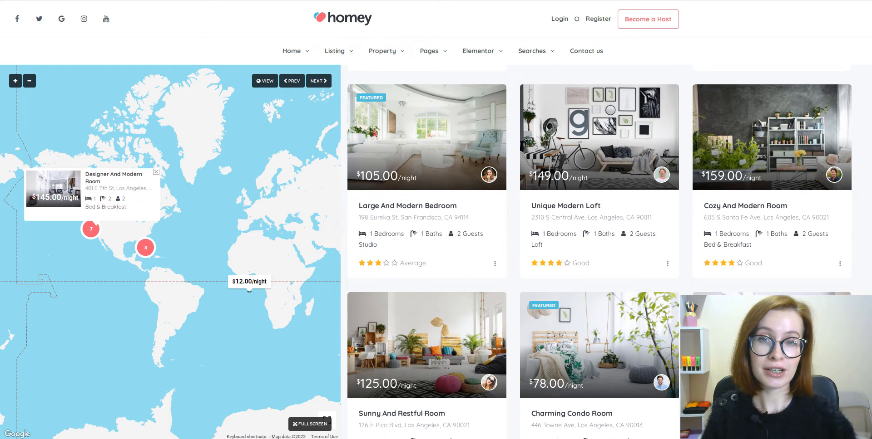
Scroll the half-map listings page while previewing room price popups on the map
scroll(down, 3)
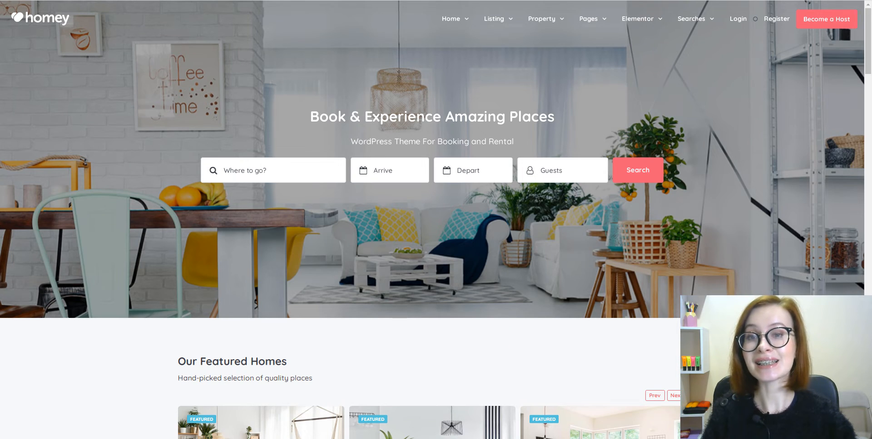
Search Homey for London, UK stays from 8 to 11 December 2022 for 2 guests
click(267, 171)
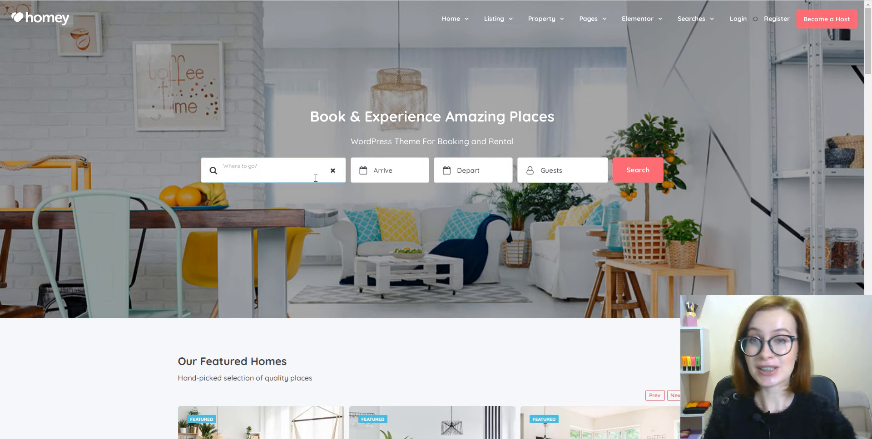
click(389, 170)
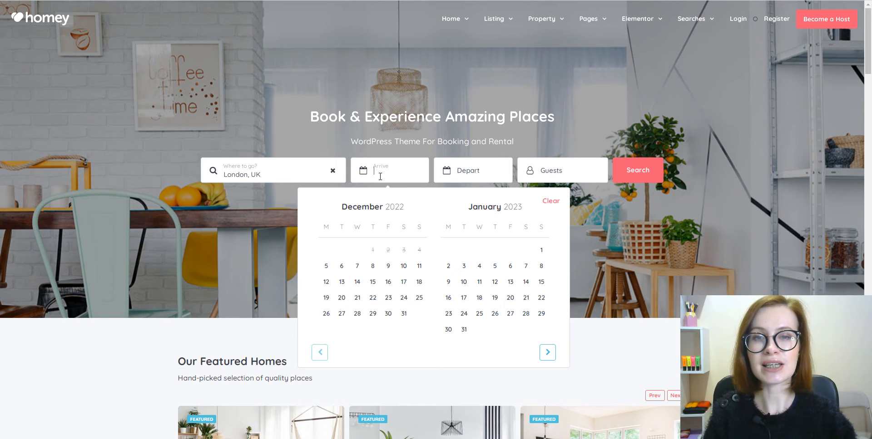
click(479, 282)
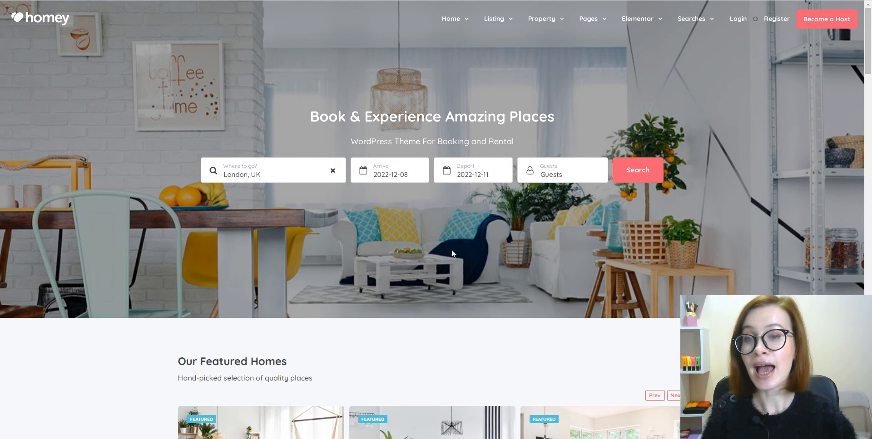
click(562, 174)
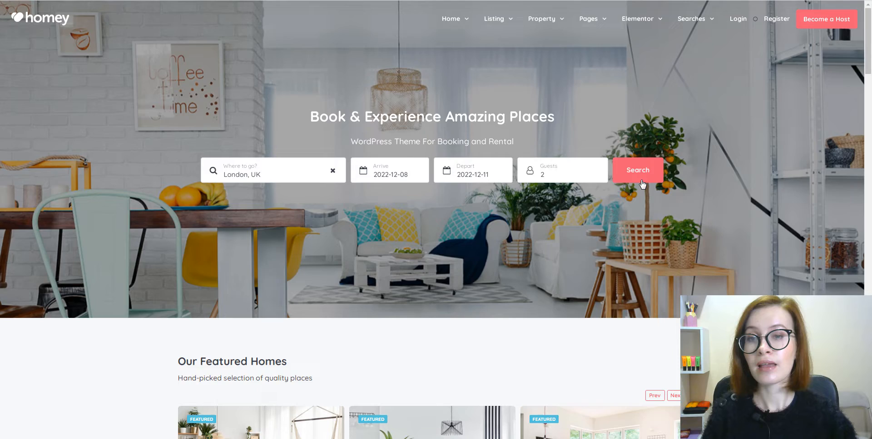
click(637, 170)
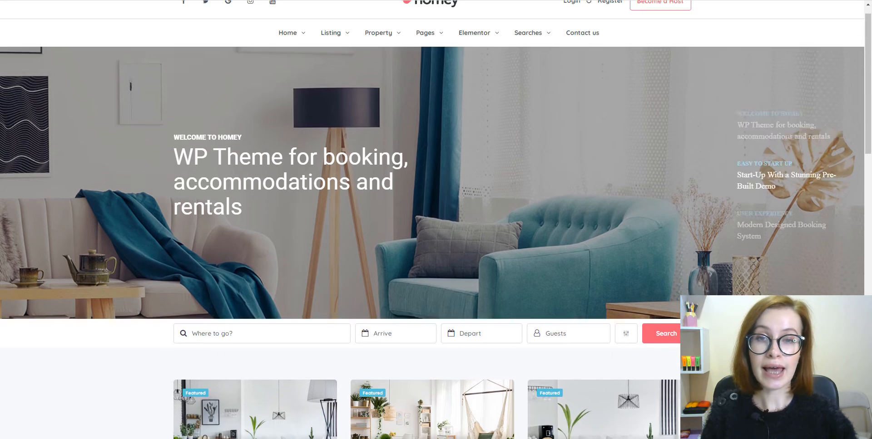
Filter Vienna results to 1 bedroom, private room, $50–$300 with four amenities, and apply
scroll(down, 3)
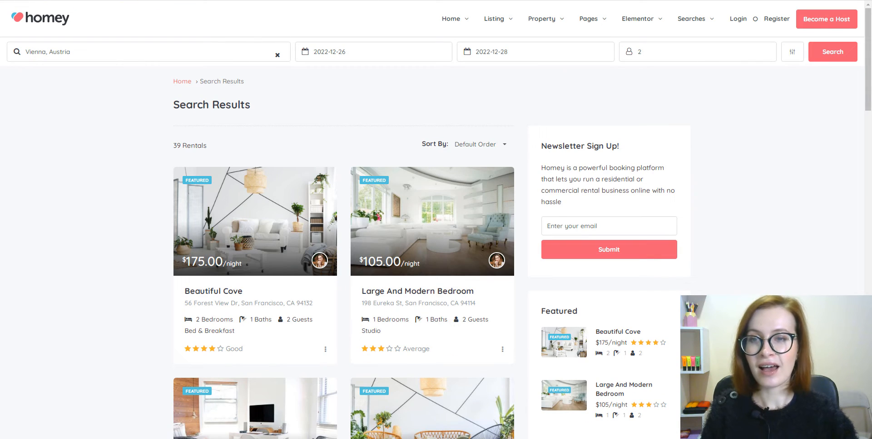
click(791, 52)
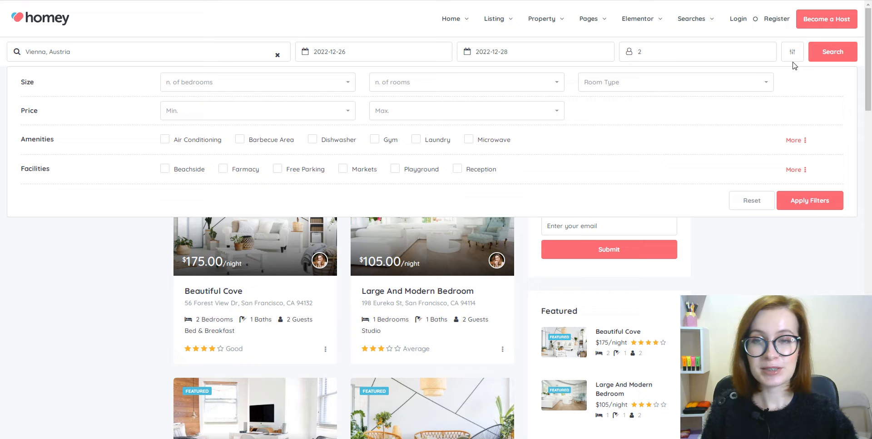
click(257, 82)
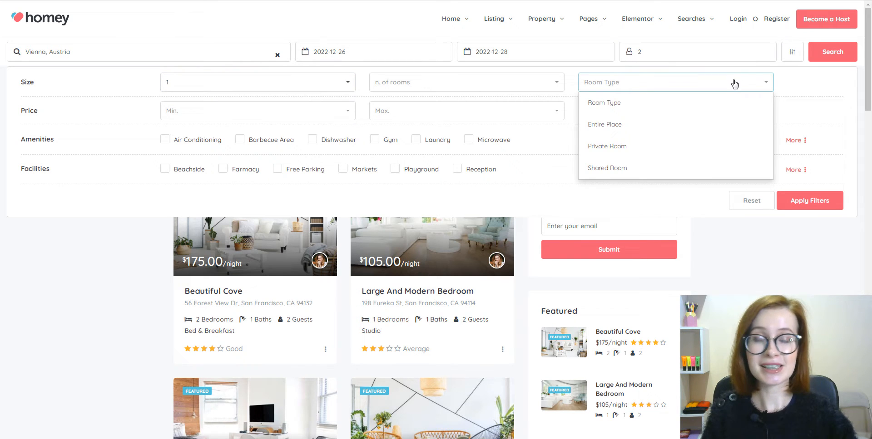
click(606, 146)
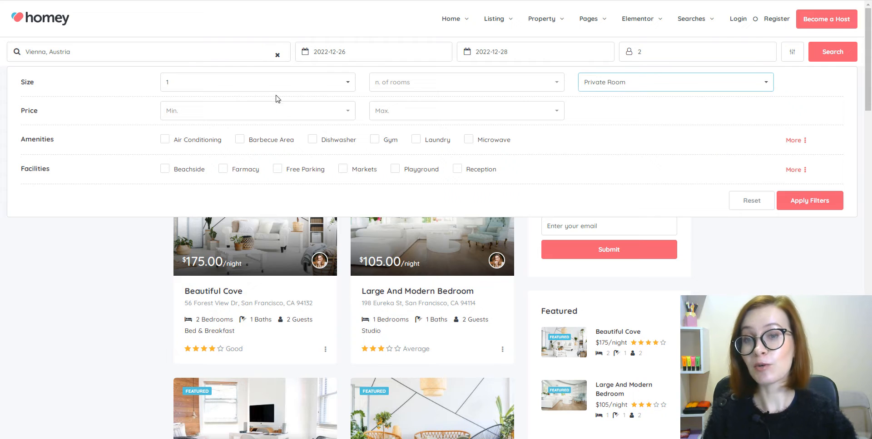
click(465, 111)
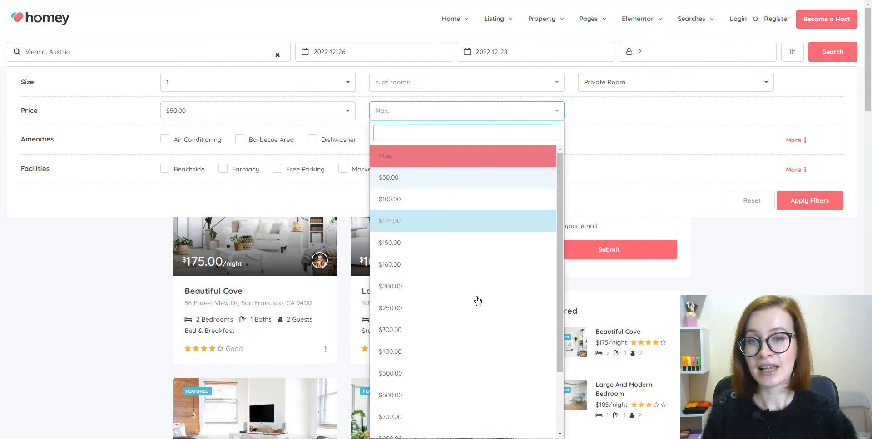
click(391, 330)
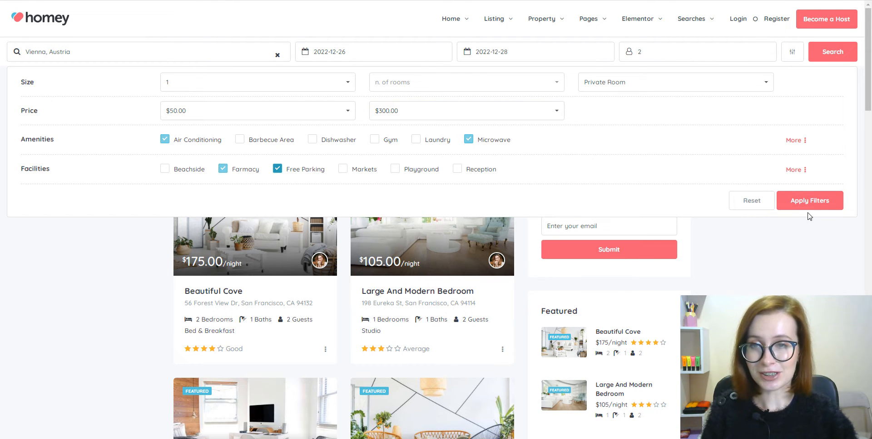
click(30, 150)
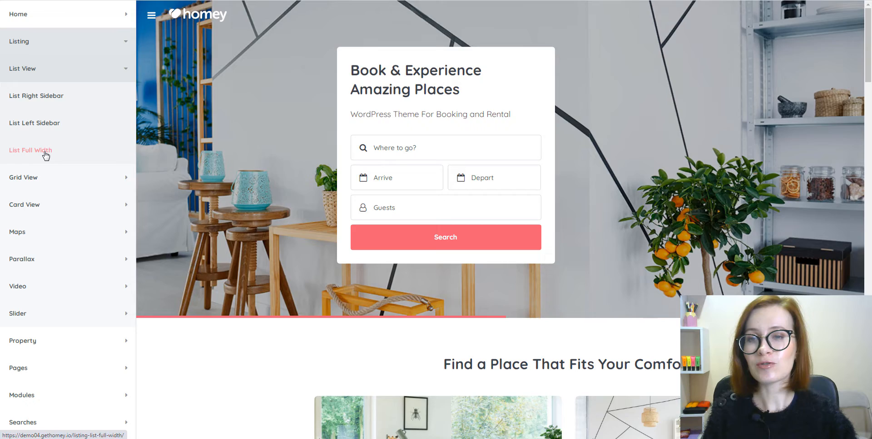
Show the Card Right Sidebar listing layout and scroll through its room cards
click(30, 151)
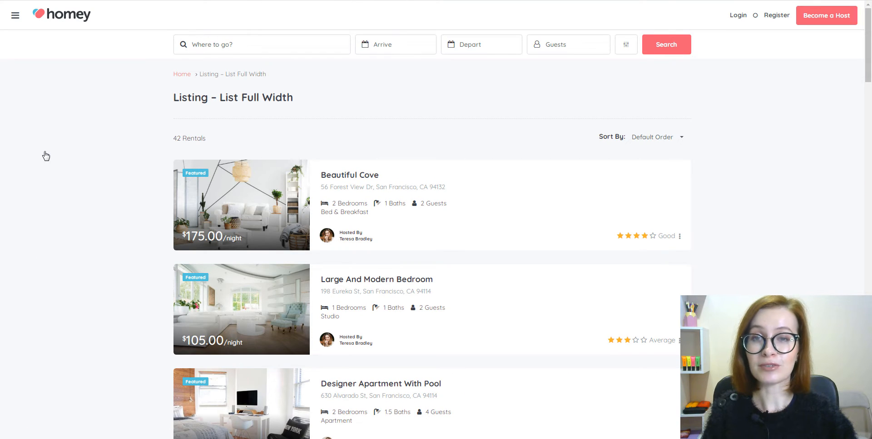
mouse_move(106, 160)
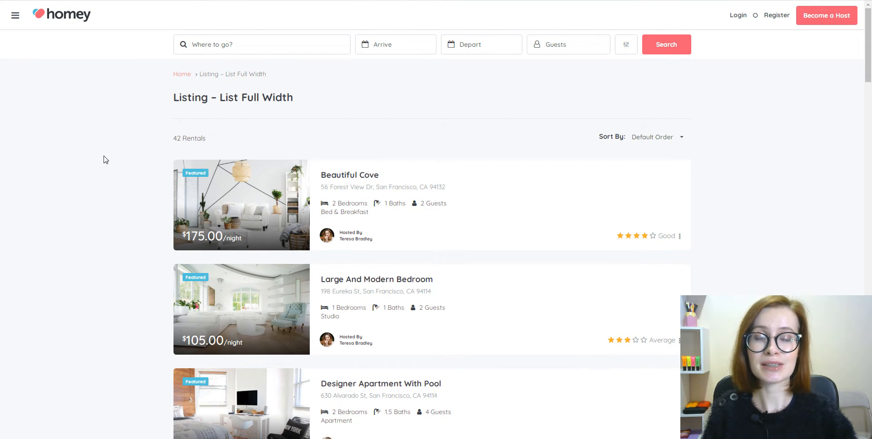
scroll(down, 3)
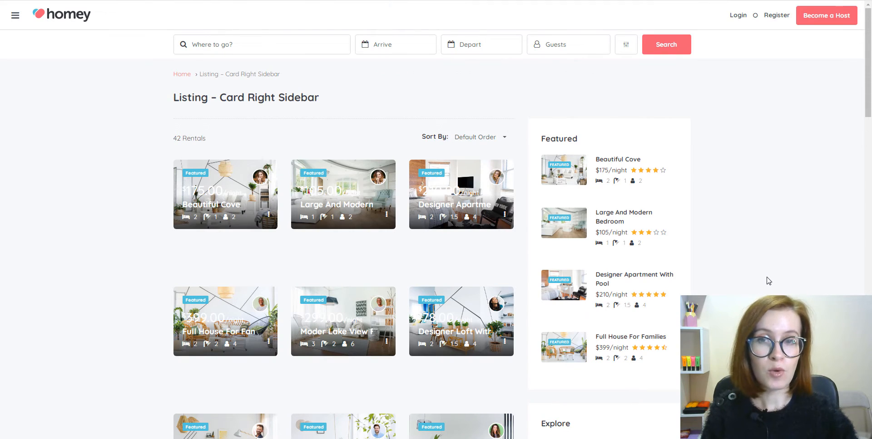
scroll(down, 3)
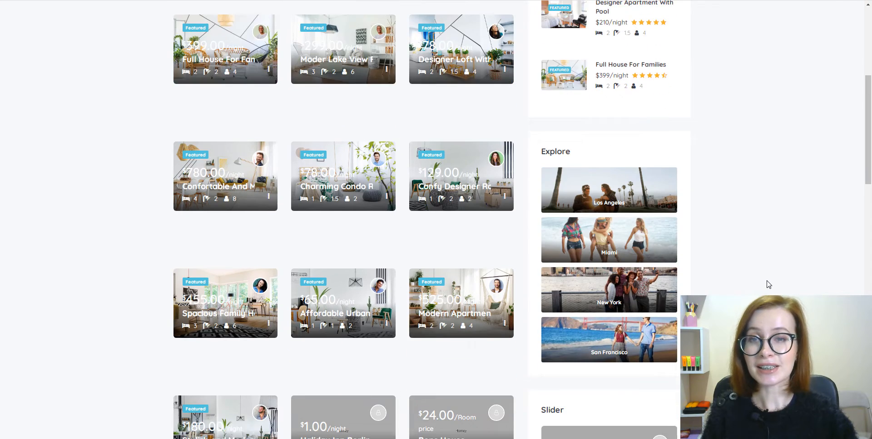
scroll(down, 3)
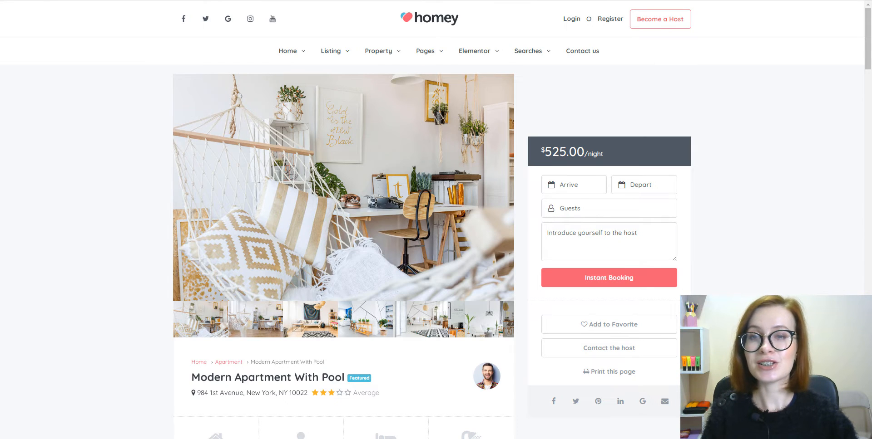
scroll(down, 3)
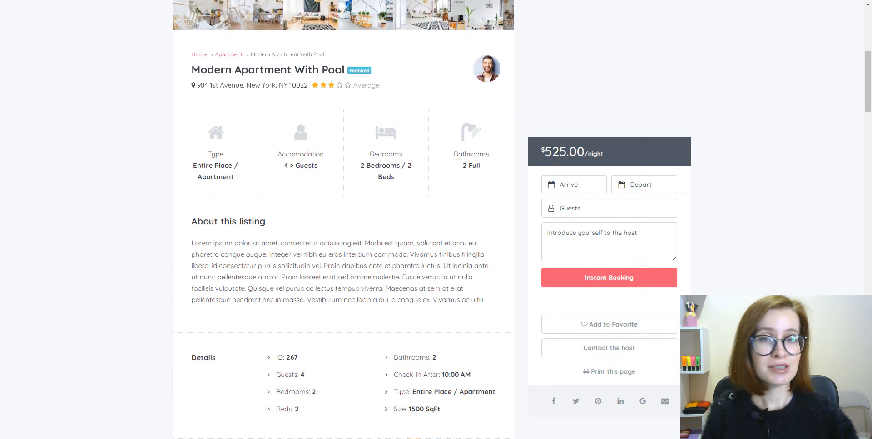
scroll(down, 3)
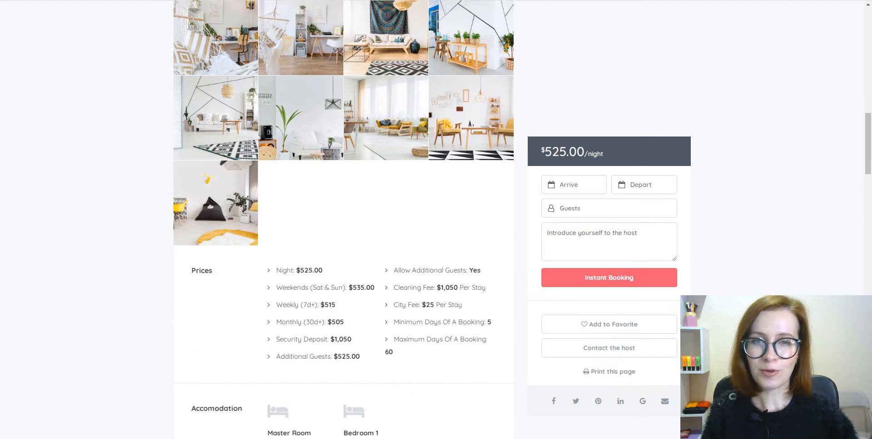
scroll(down, 3)
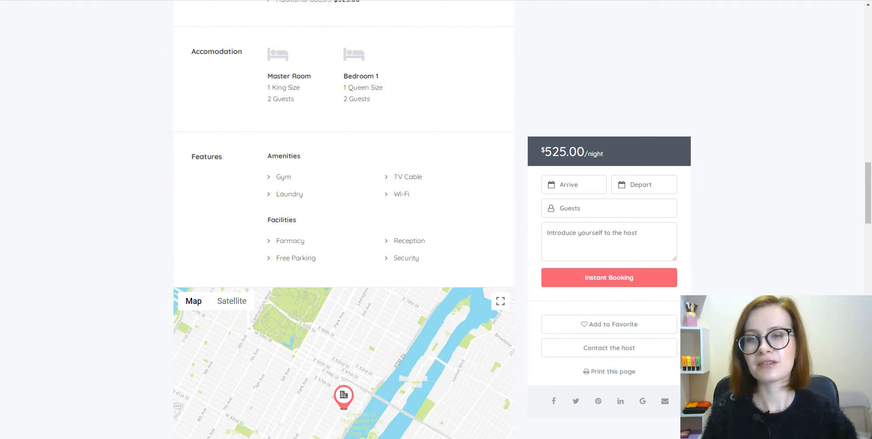
scroll(down, 3)
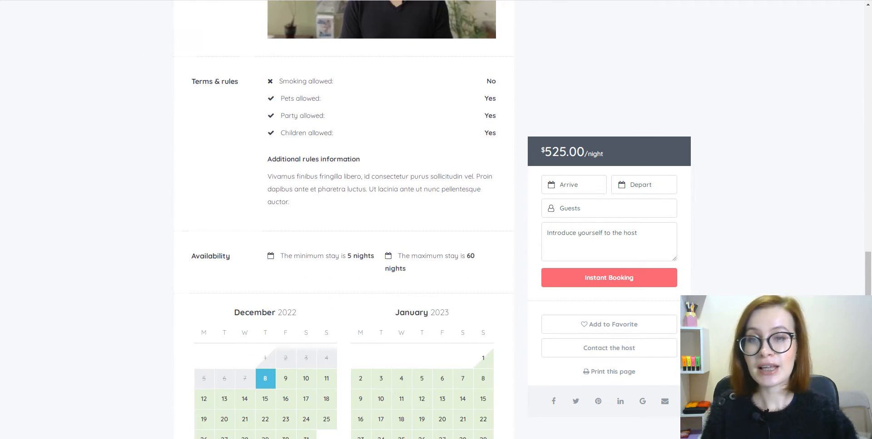
scroll(down, 3)
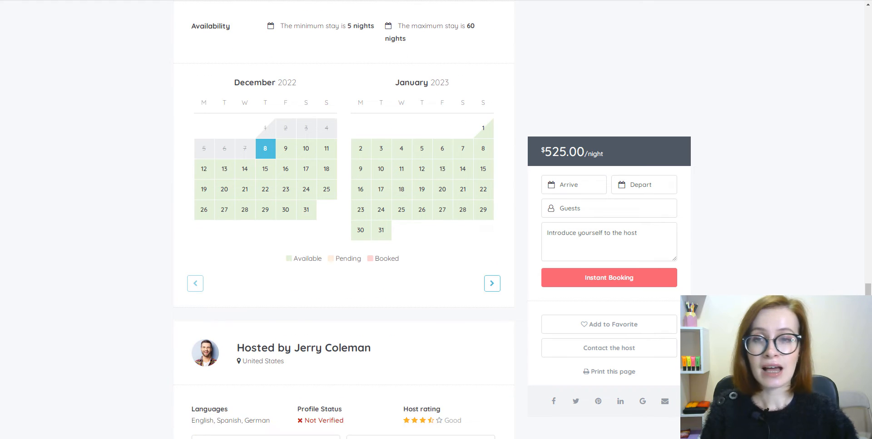
scroll(down, 3)
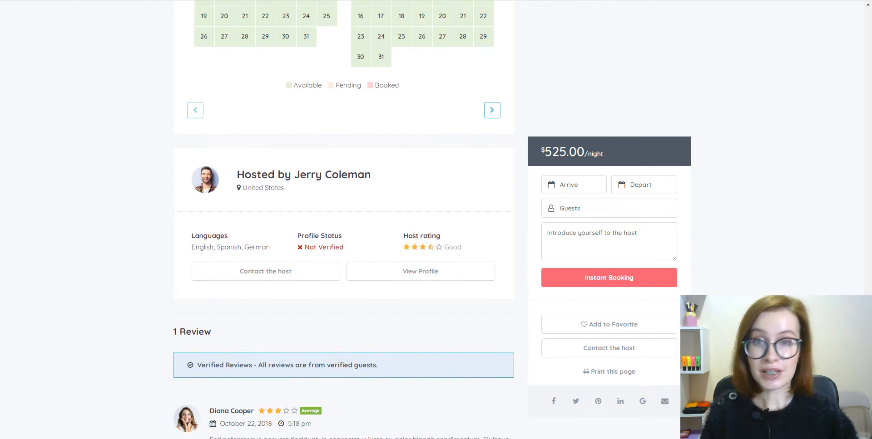
scroll(down, 3)
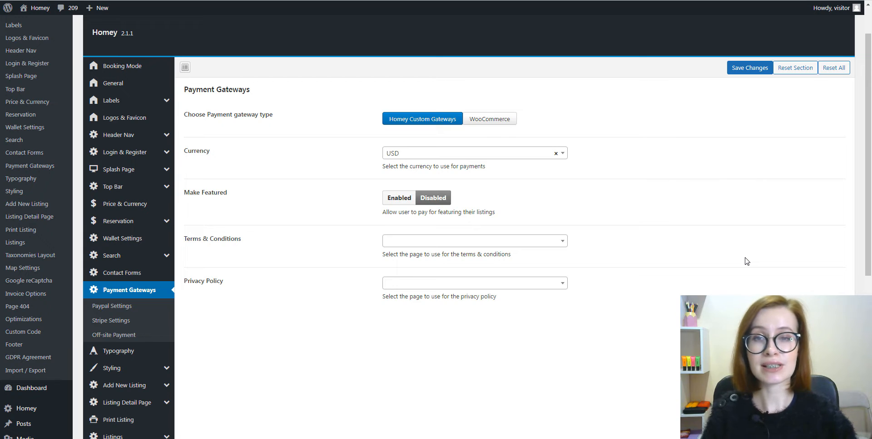
mouse_move(111, 306)
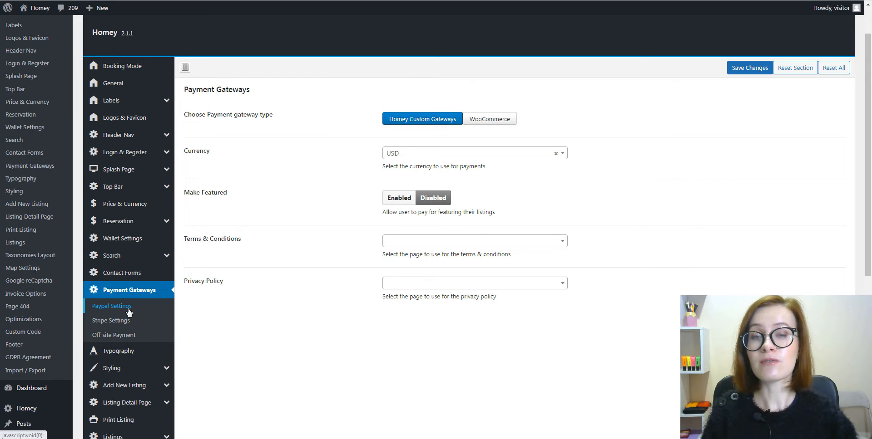
Open Homey Options' PayPal Settings under Payment Gateways, where PayPal is disabled
click(112, 306)
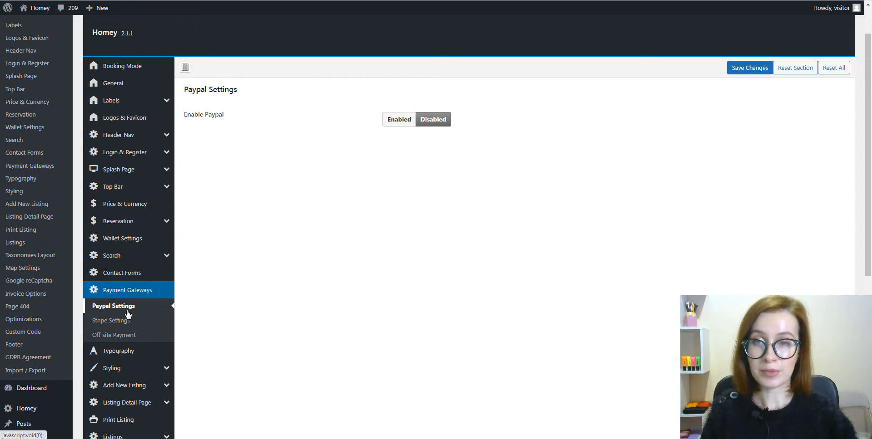
click(127, 290)
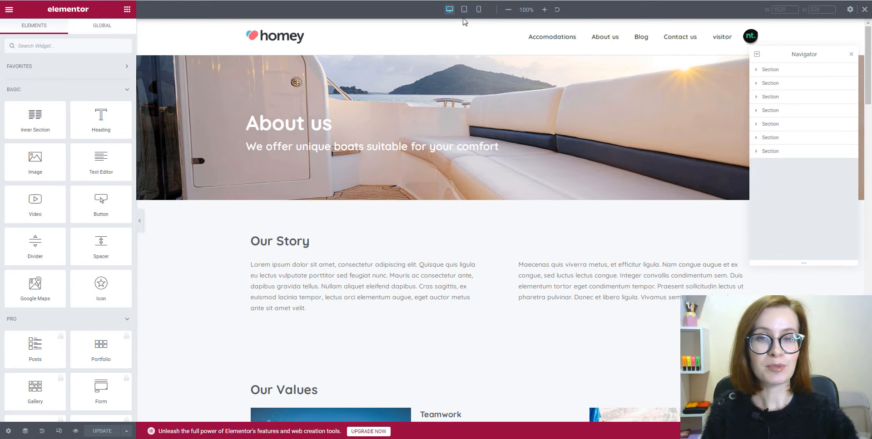
Preview the Homey About us page in Elementor at tablet, then mobile width
click(464, 10)
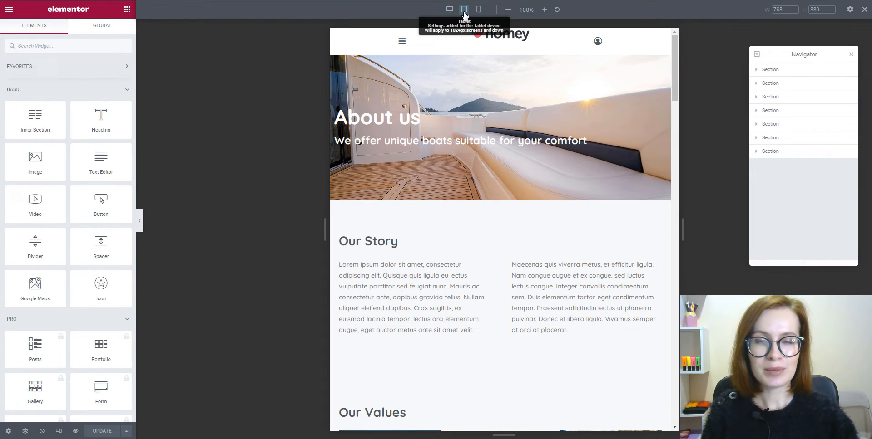
scroll(down, 3)
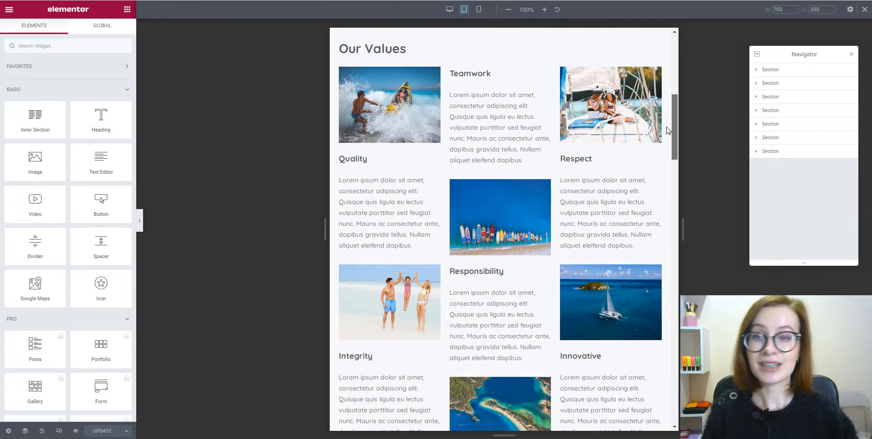
scroll(up, 3)
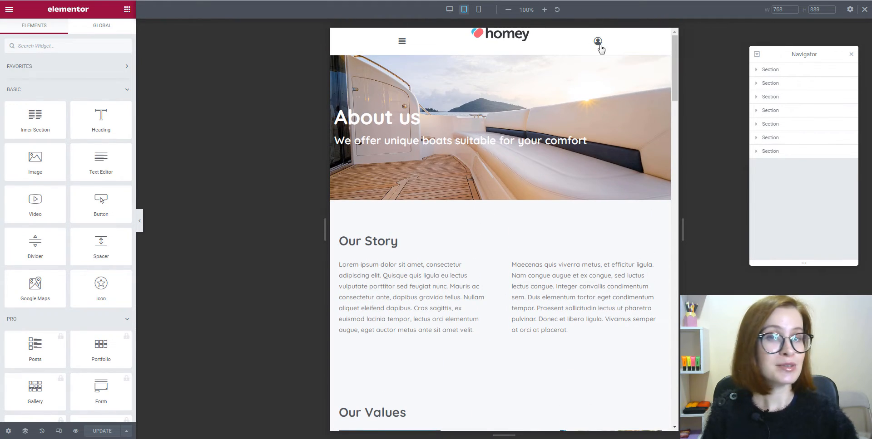
click(478, 10)
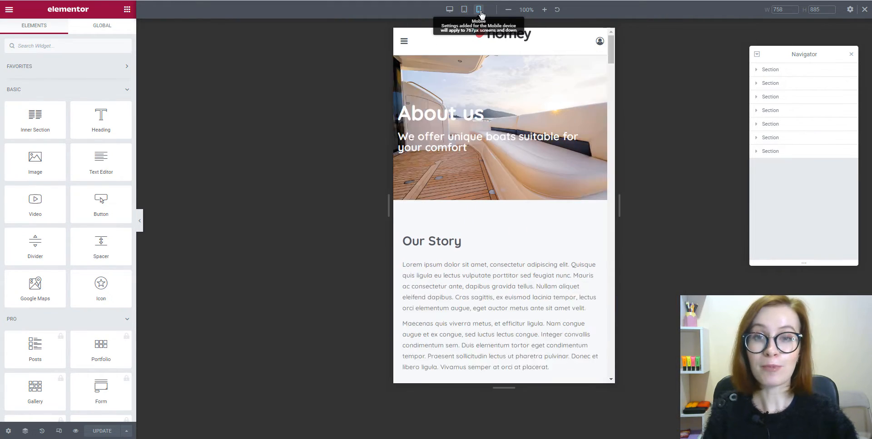
click(478, 9)
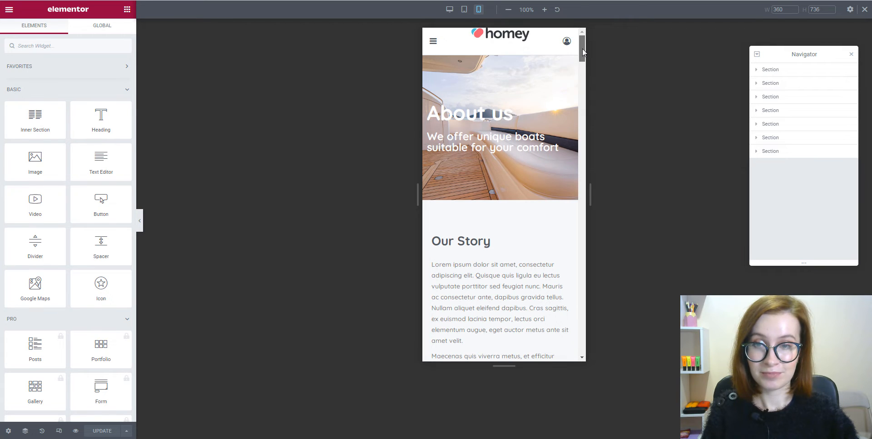
scroll(down, 3)
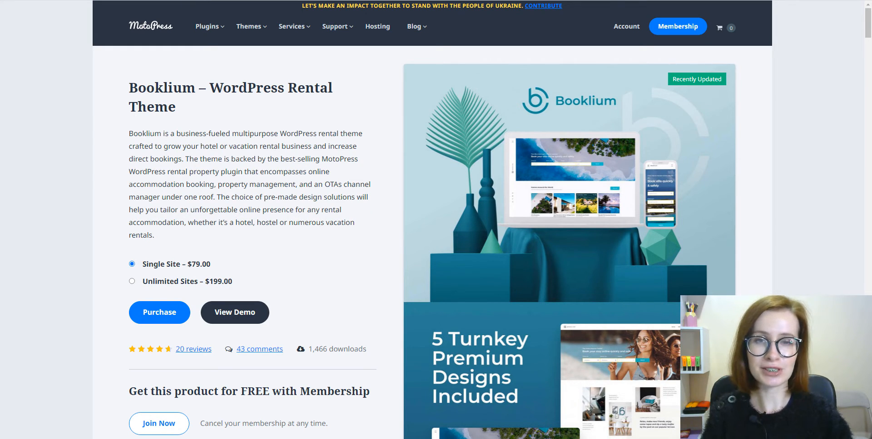
mouse_move(366, 357)
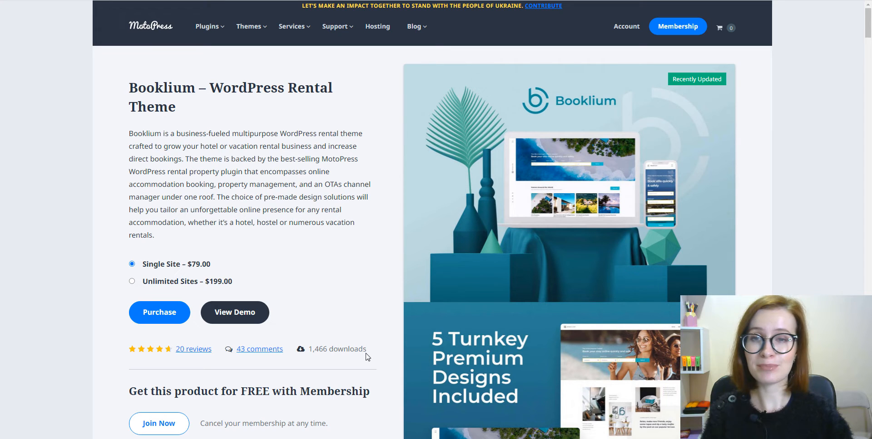
Open the Booklium demo and browse its turnkey designs like Multiple Villas and Hostel
click(234, 313)
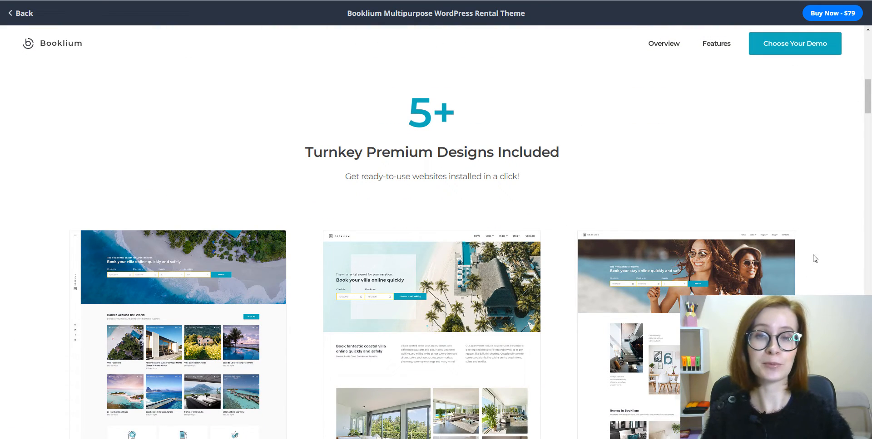
scroll(down, 3)
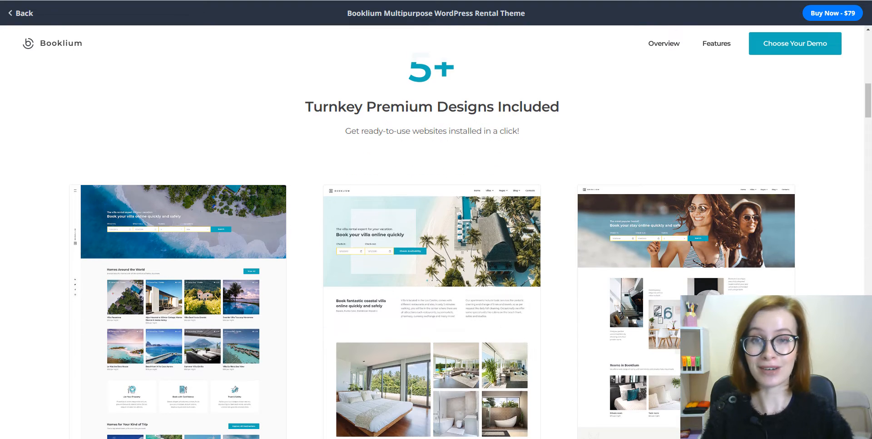
scroll(down, 3)
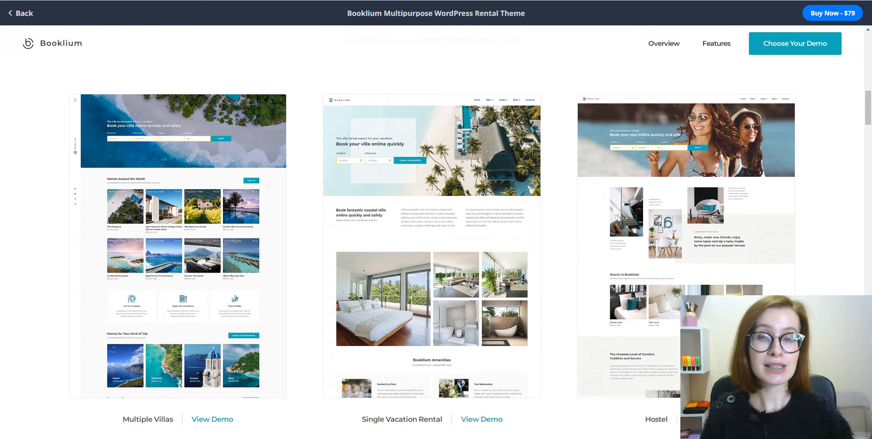
scroll(down, 3)
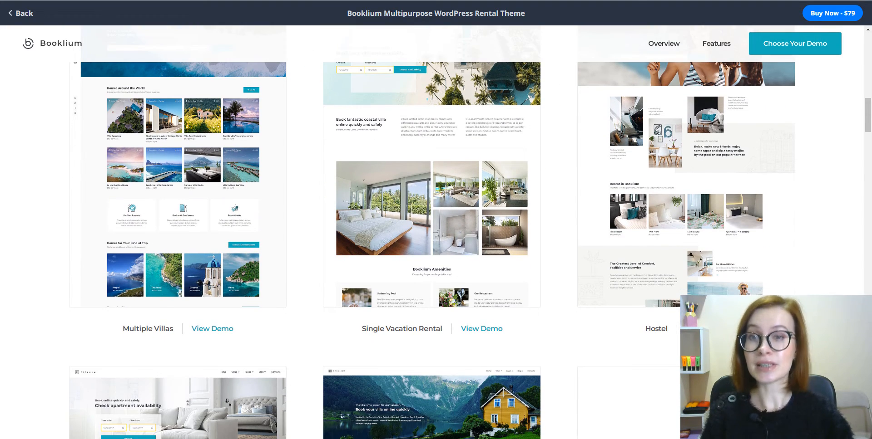
scroll(down, 3)
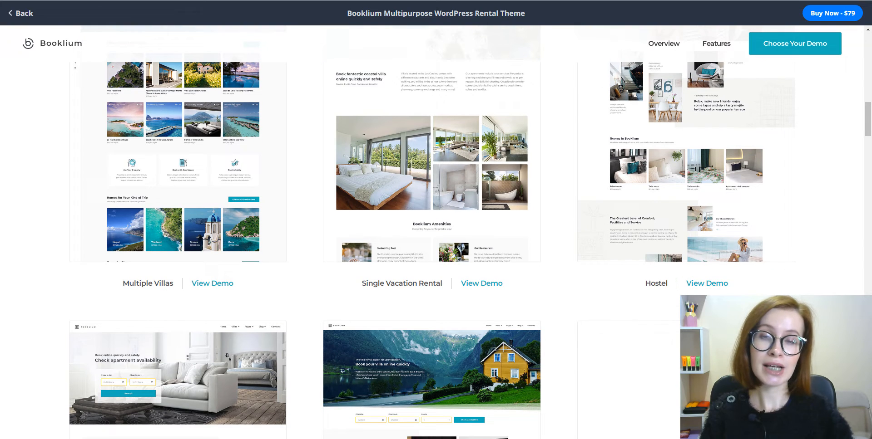
scroll(down, 3)
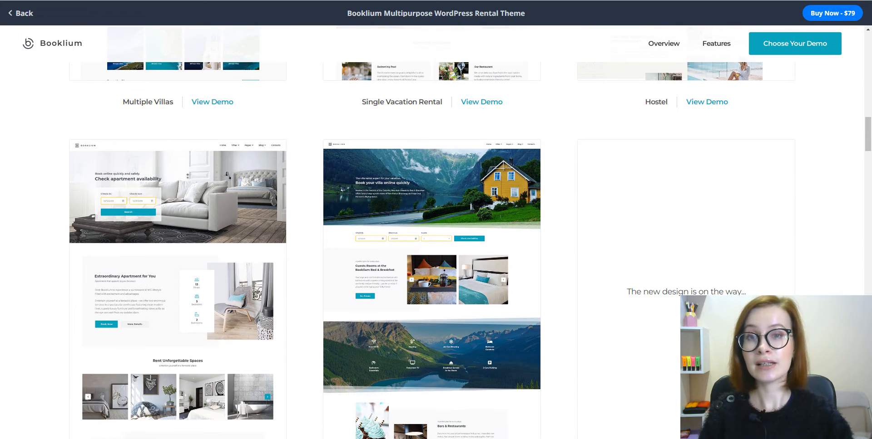
scroll(down, 3)
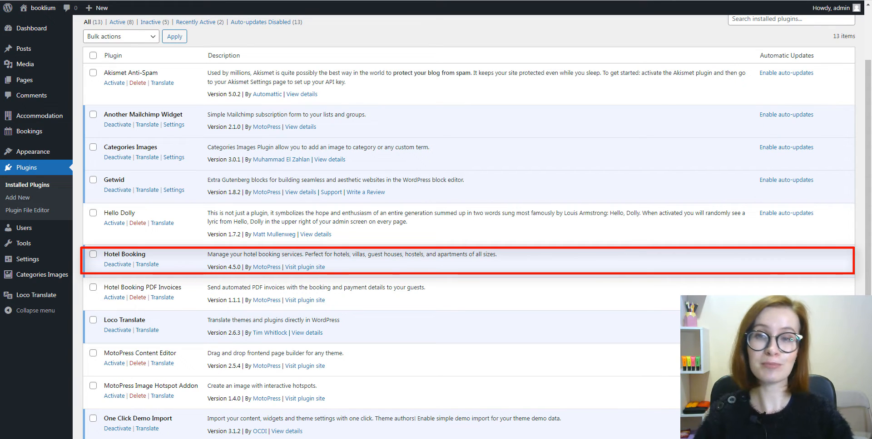
Search Booklium for villas in Italy from 19 to 25 December 2022
click(305, 268)
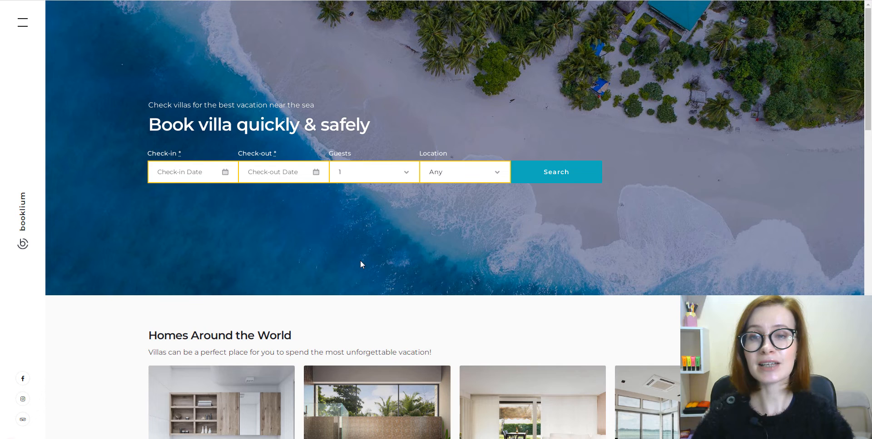
click(189, 172)
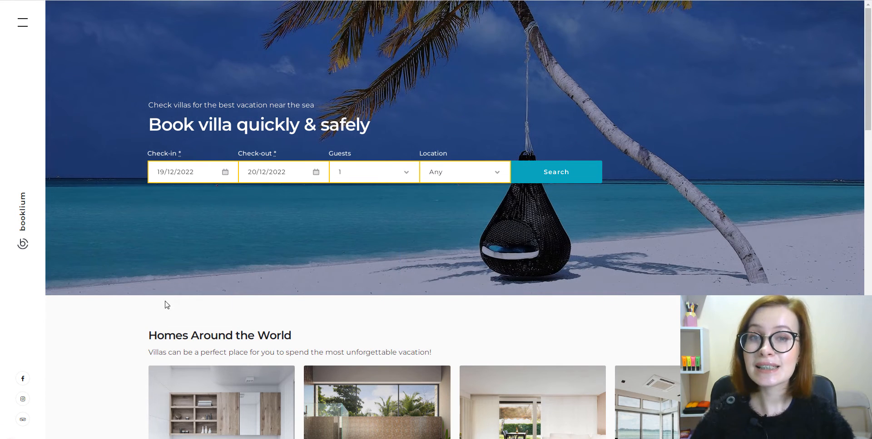
click(282, 172)
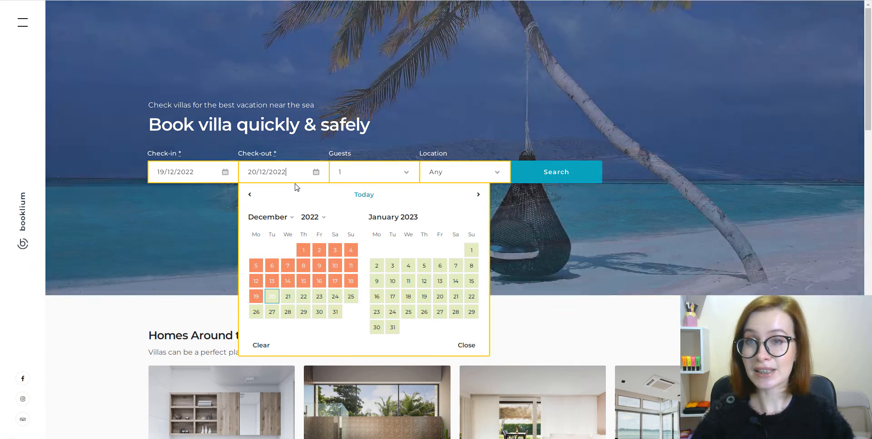
click(351, 296)
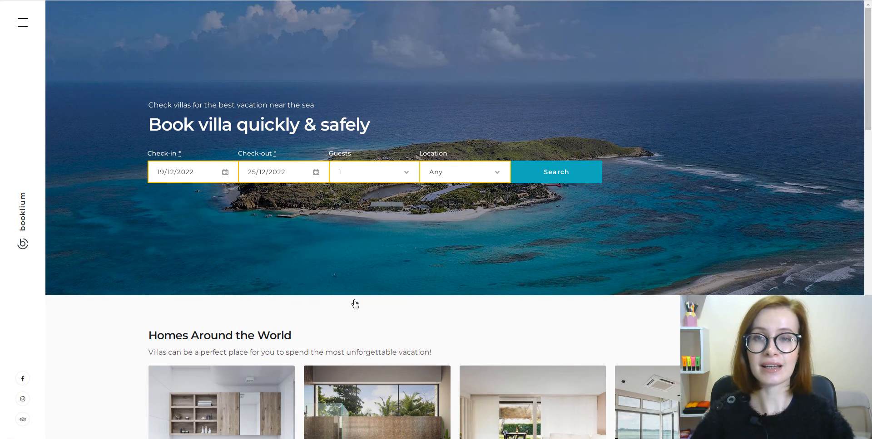
click(463, 172)
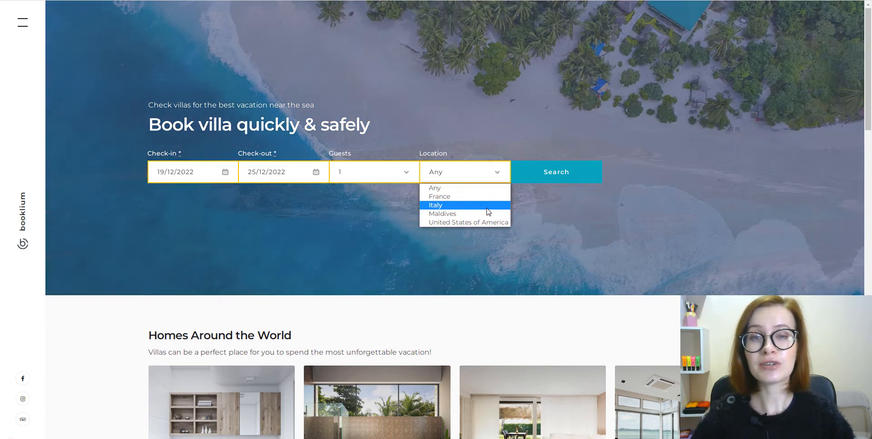
click(435, 206)
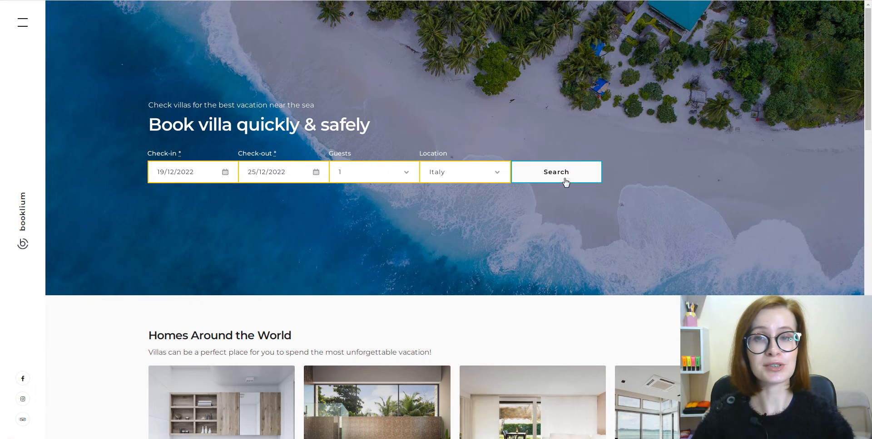
click(555, 172)
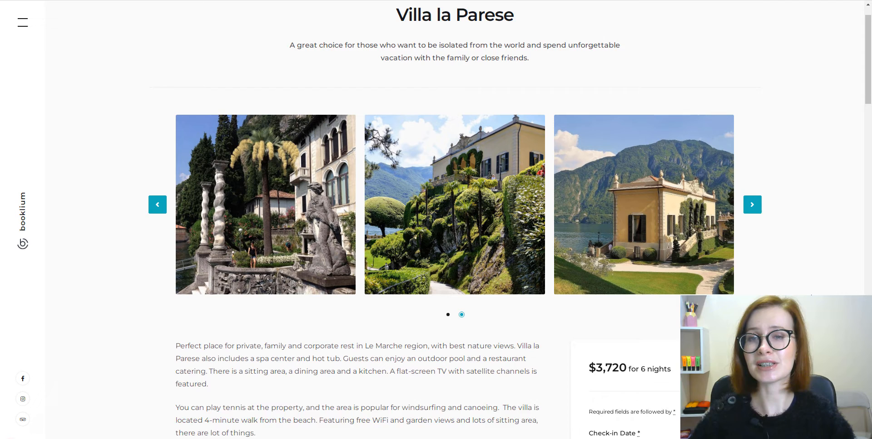
Set Villa la Parese's booking to 3 guests and review its availability calendar and comments
scroll(down, 3)
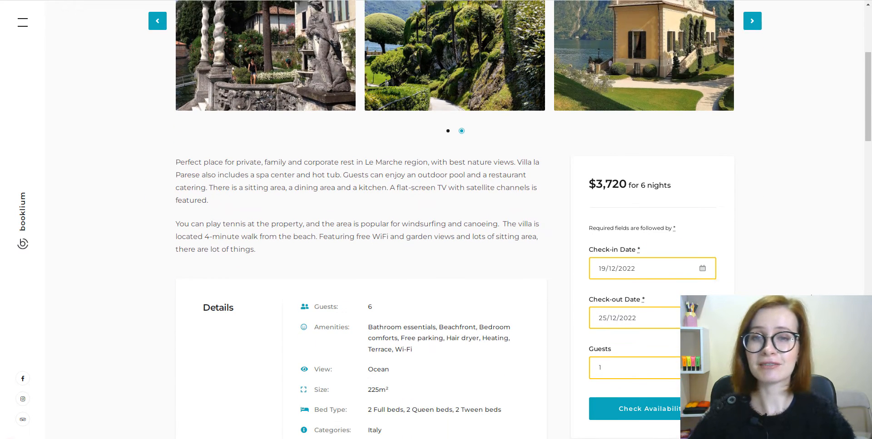
scroll(down, 3)
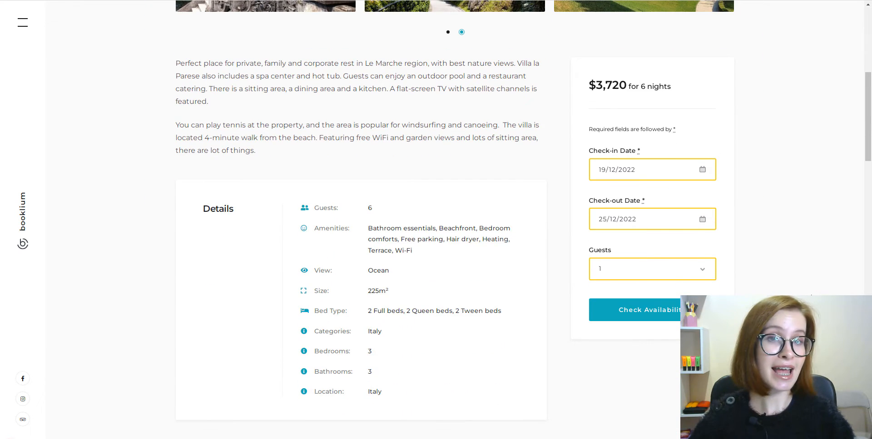
scroll(down, 3)
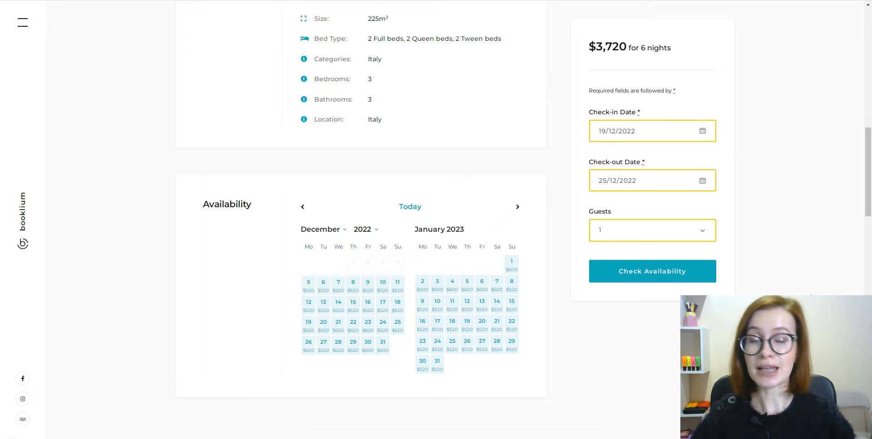
click(652, 230)
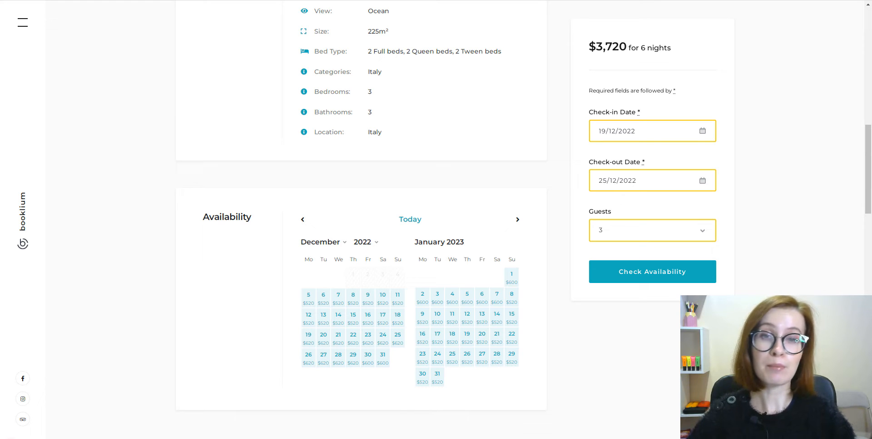
scroll(down, 3)
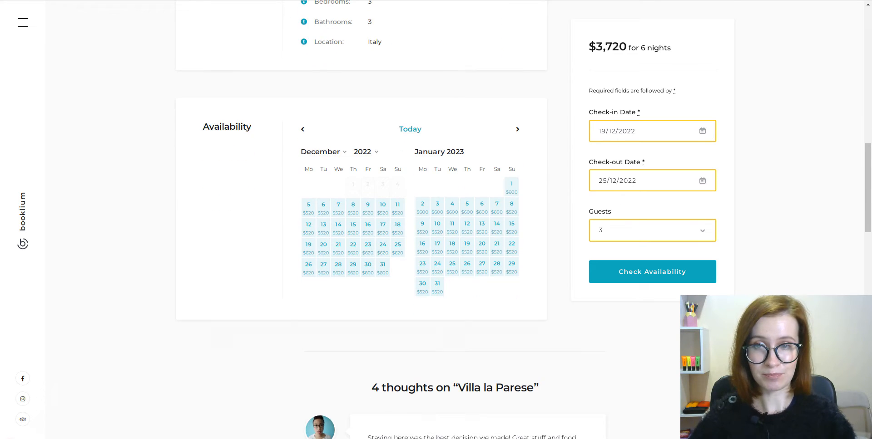
scroll(down, 3)
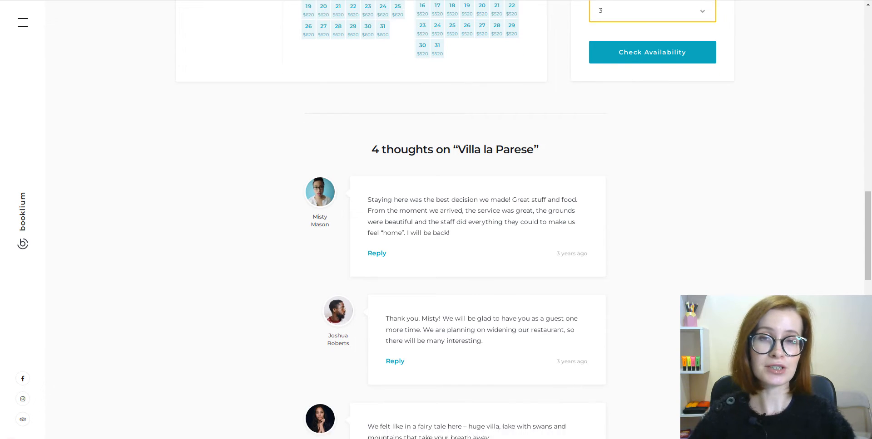
scroll(down, 3)
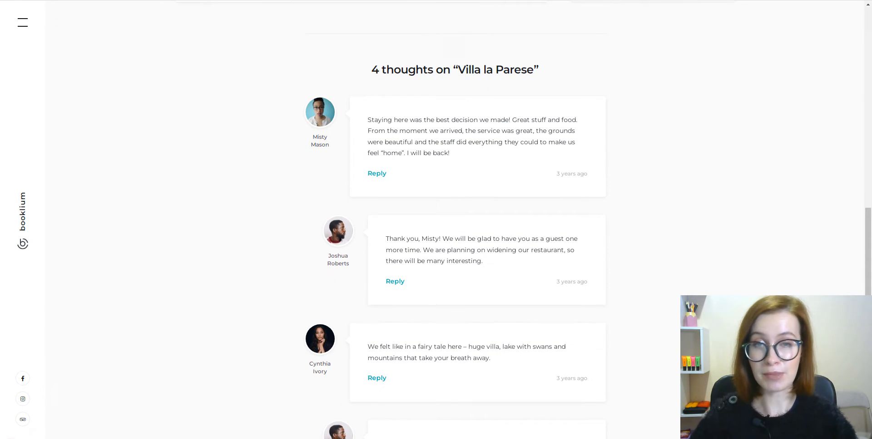
scroll(down, 3)
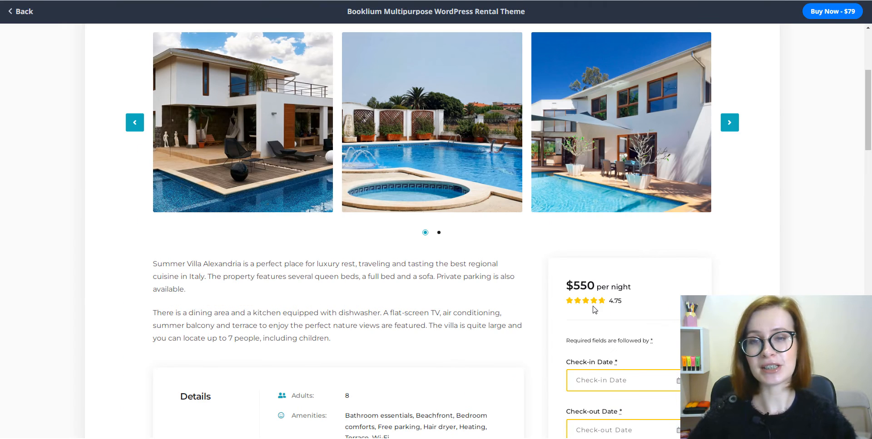
scroll(down, 3)
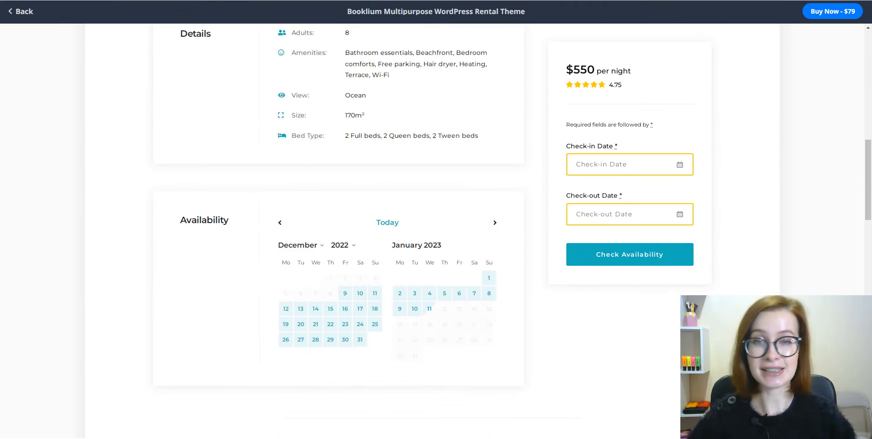
scroll(down, 3)
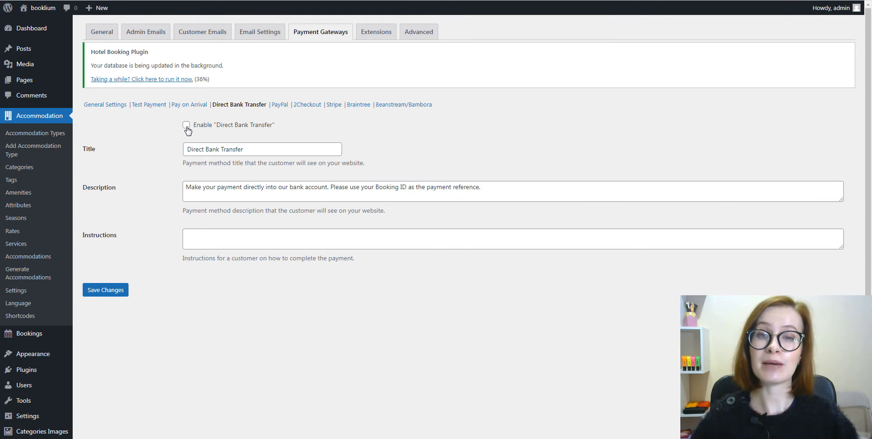
Enable Direct Bank Transfer in Hotel Booking's payment gateways and save the change
click(187, 124)
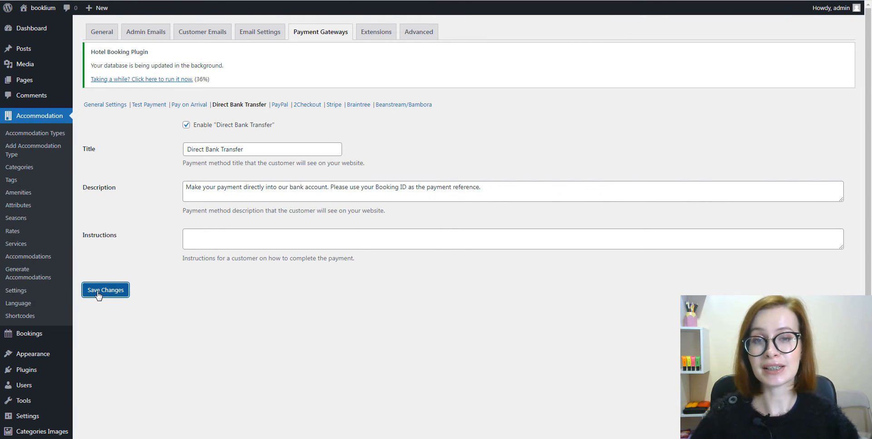
click(105, 290)
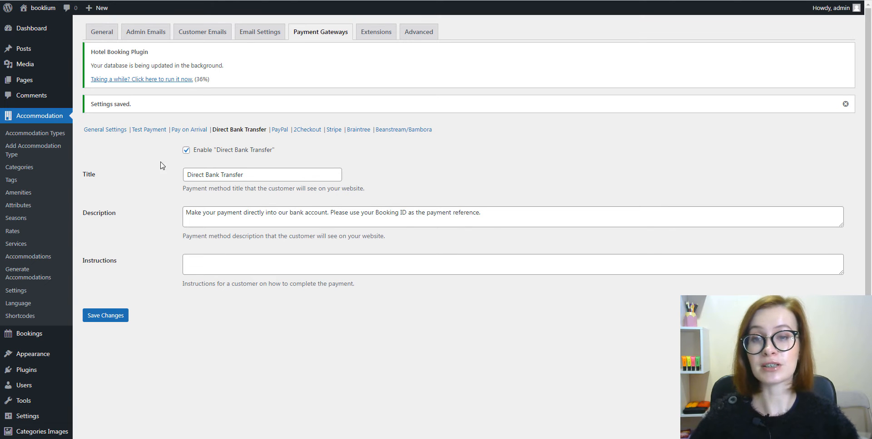
click(188, 104)
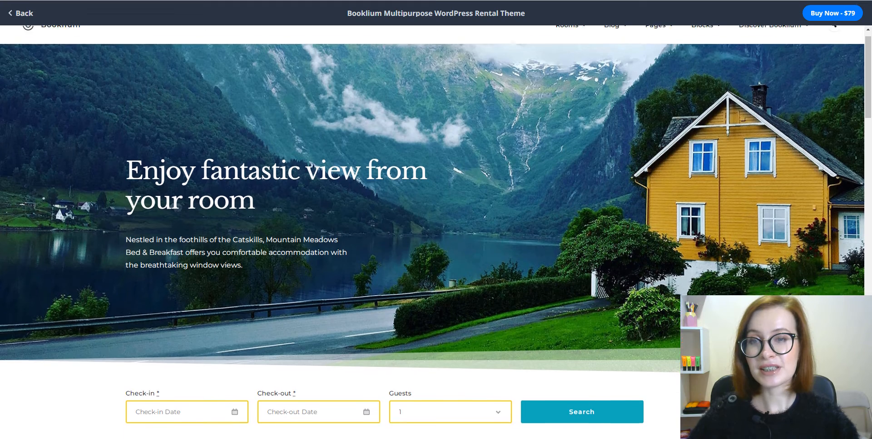
scroll(down, 3)
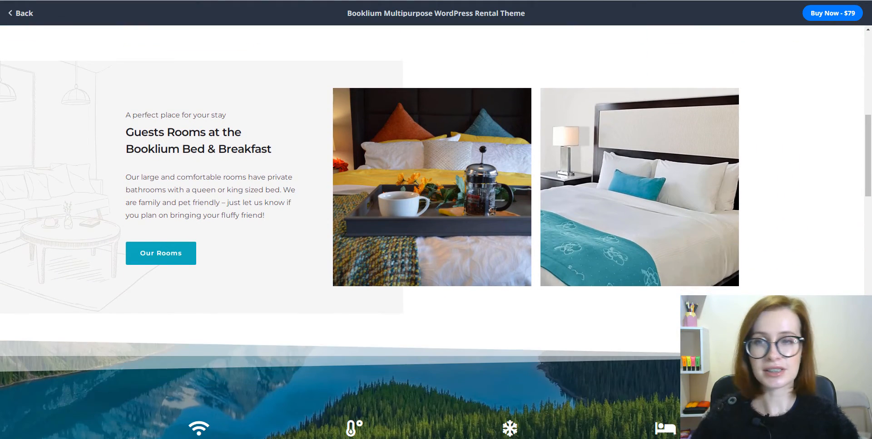
scroll(down, 3)
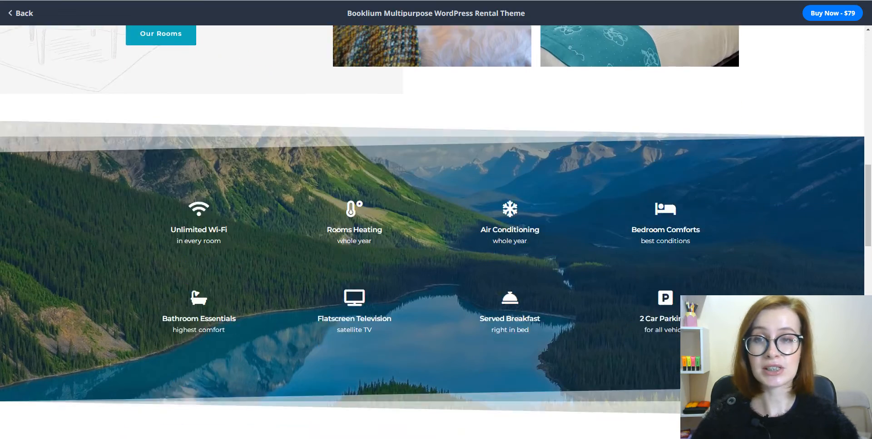
scroll(down, 3)
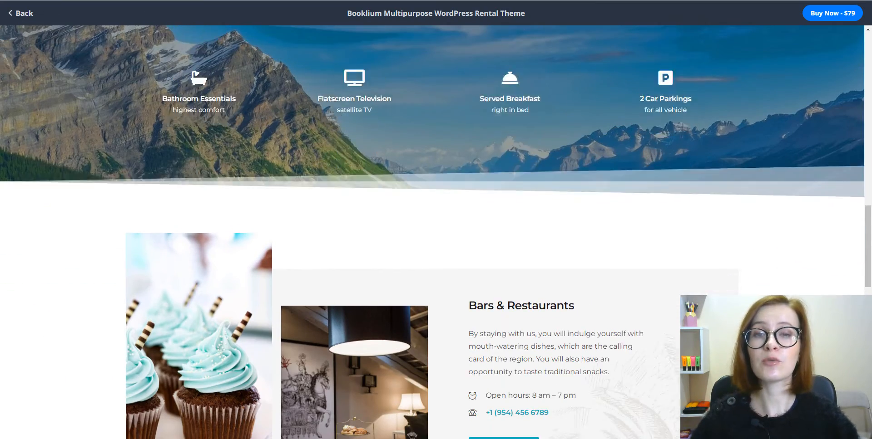
scroll(down, 3)
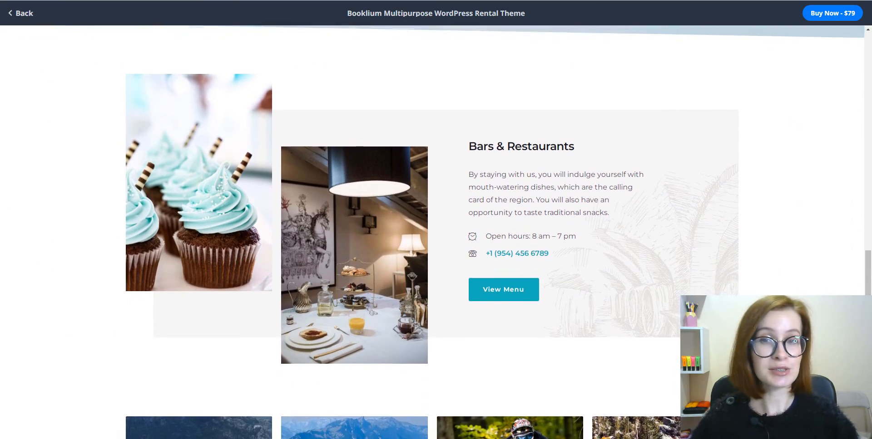
scroll(down, 3)
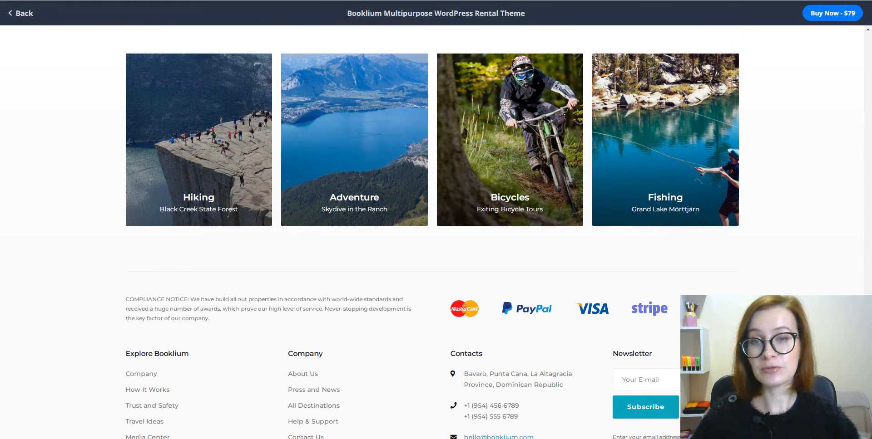
scroll(down, 3)
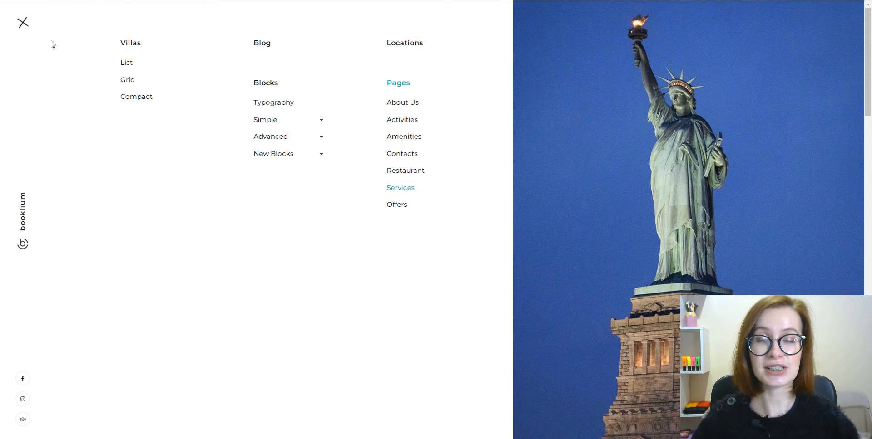
mouse_move(127, 62)
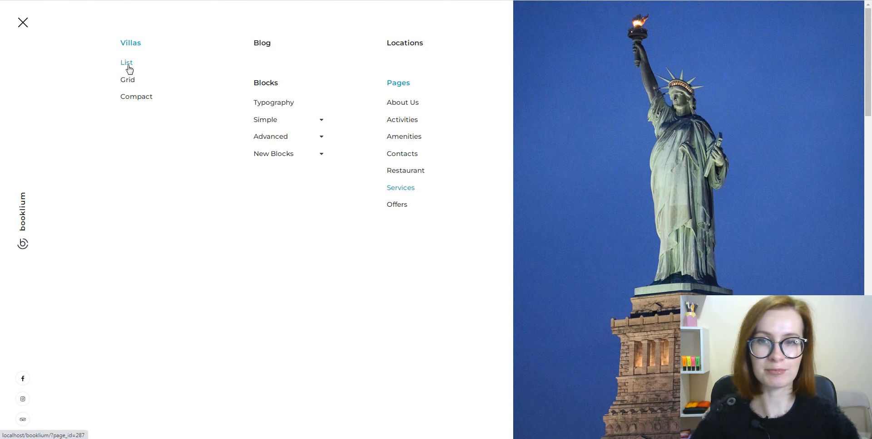
Browse Booklium's Villas List View page, then the Compact View page
click(126, 62)
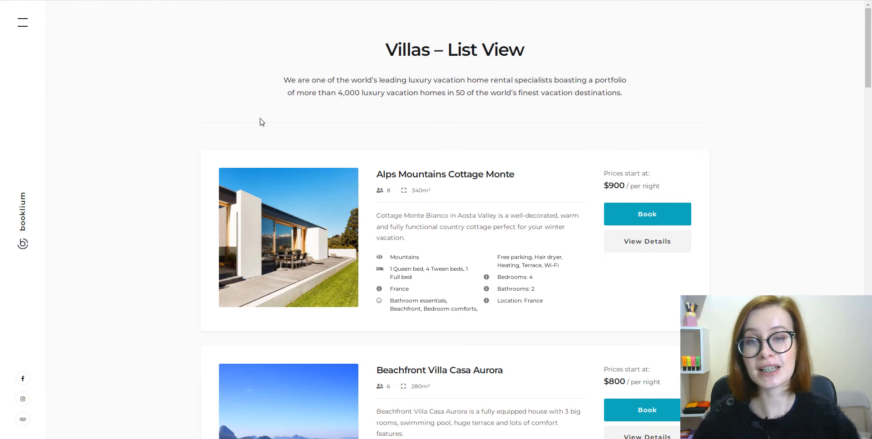
mouse_move(817, 210)
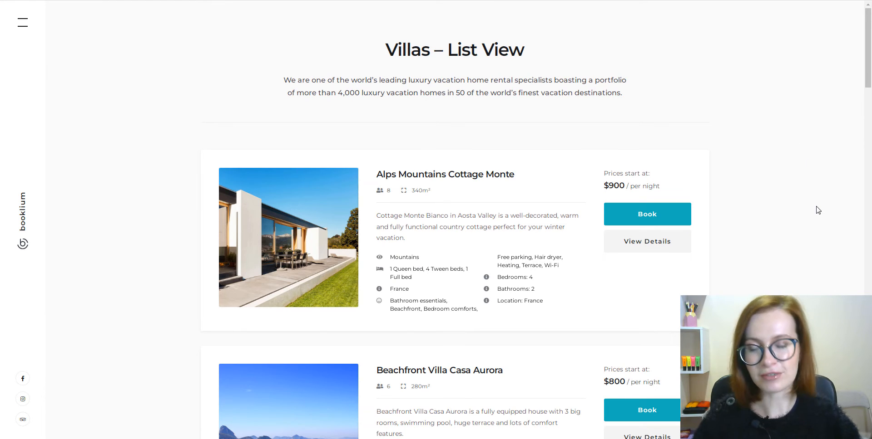
scroll(down, 3)
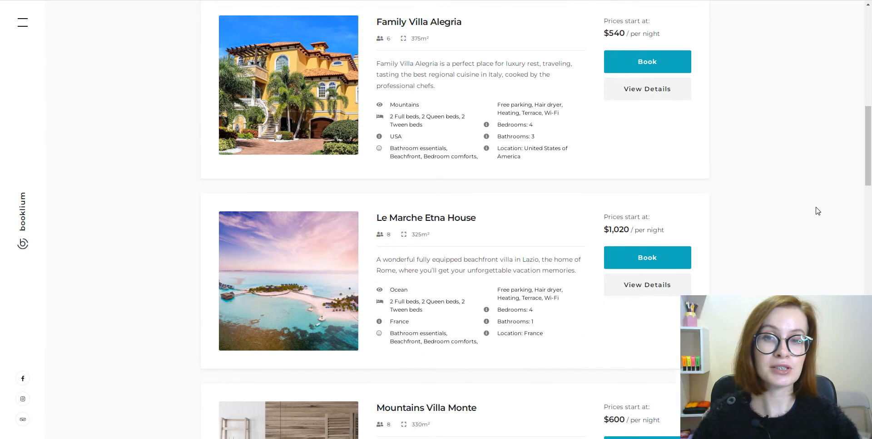
scroll(down, 3)
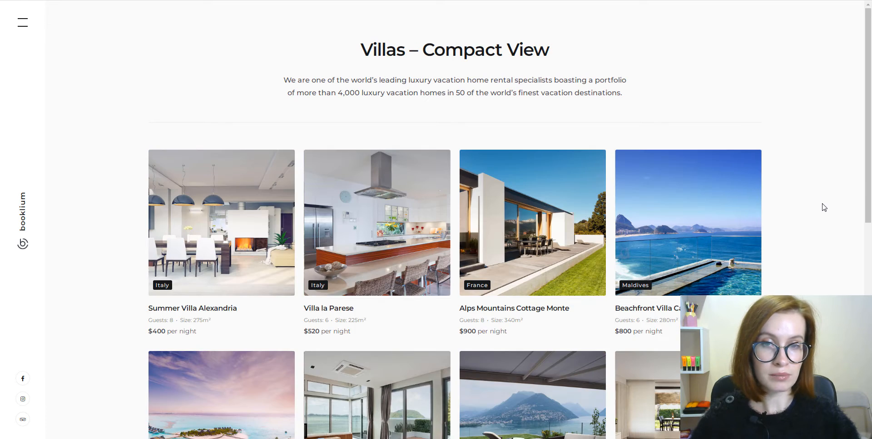
mouse_move(827, 221)
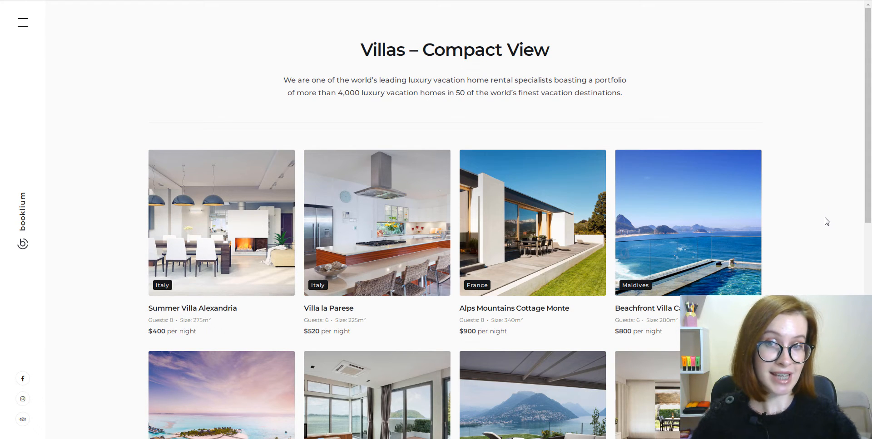
scroll(down, 3)
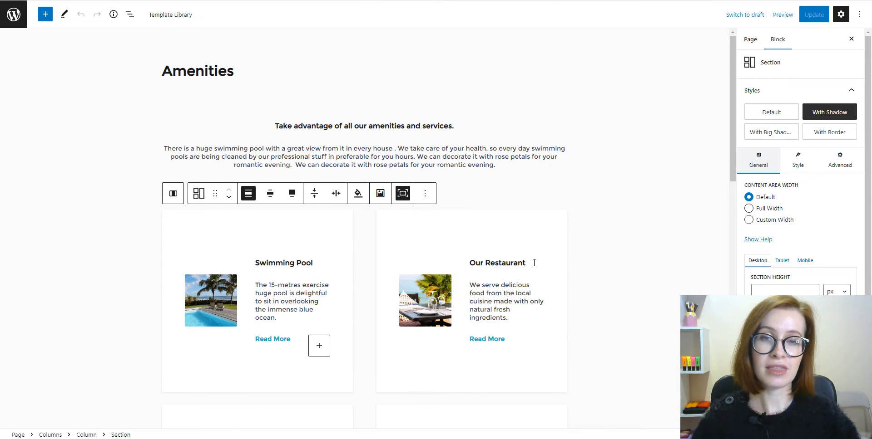
Inspect the Our Restaurant heading's style and general settings, then select the Spa Therapy banner
click(497, 263)
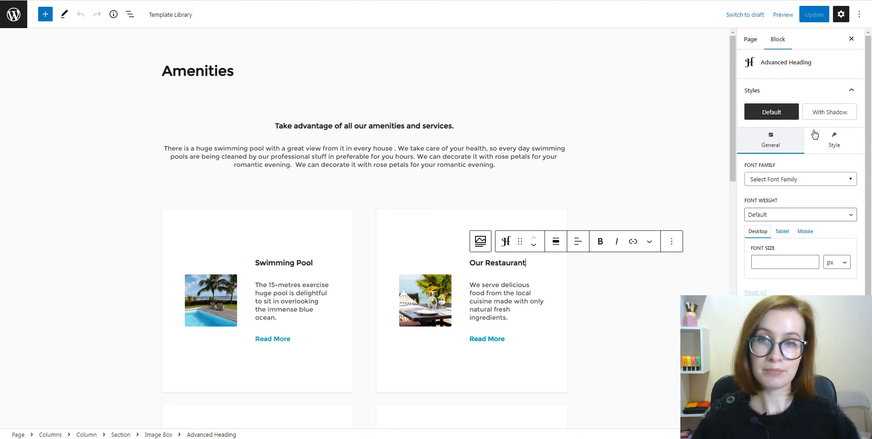
click(840, 139)
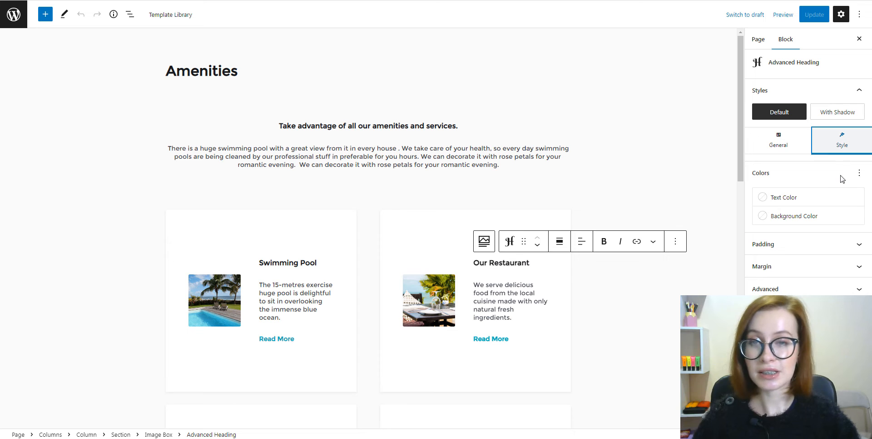
click(778, 140)
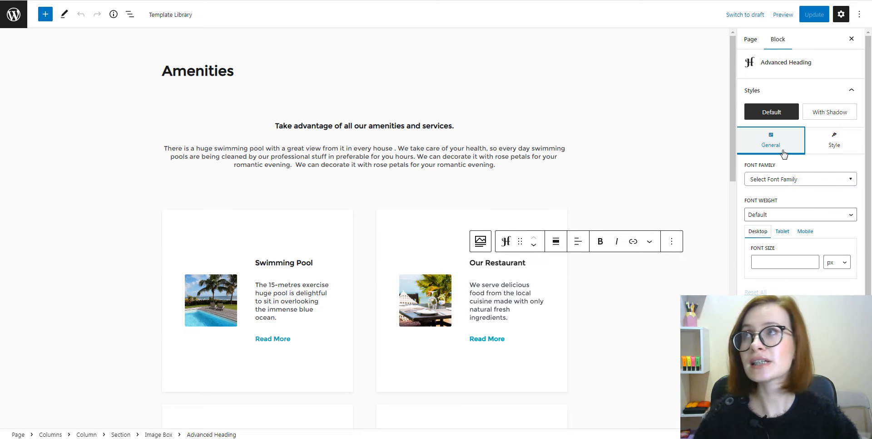
scroll(down, 3)
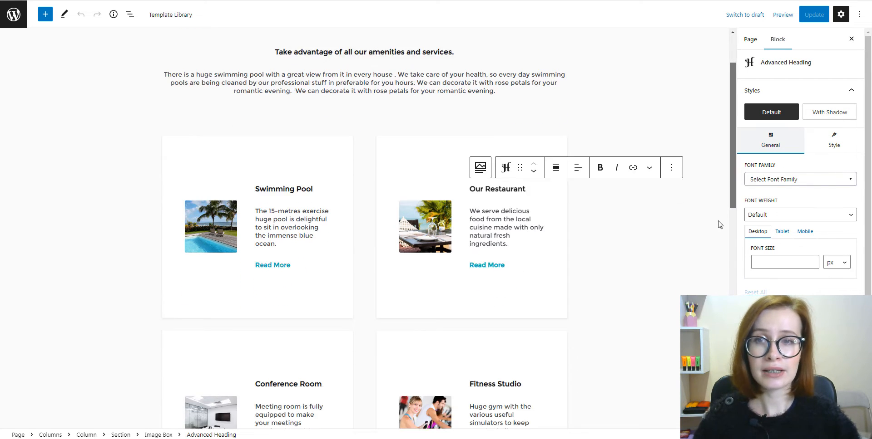
scroll(down, 3)
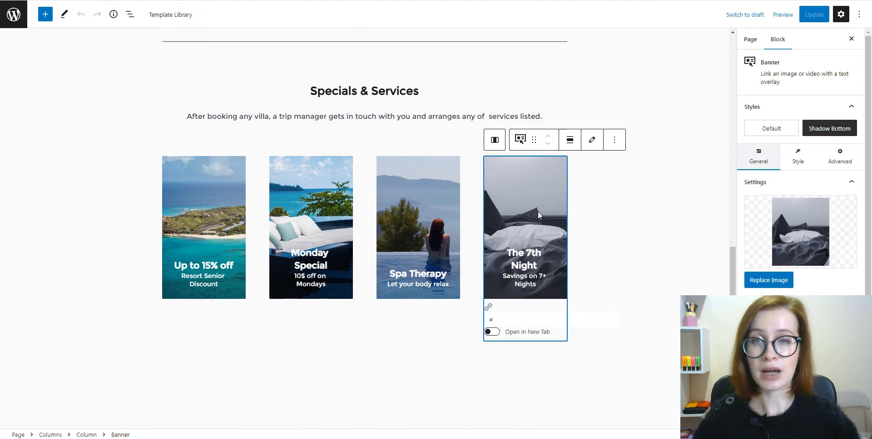
click(418, 228)
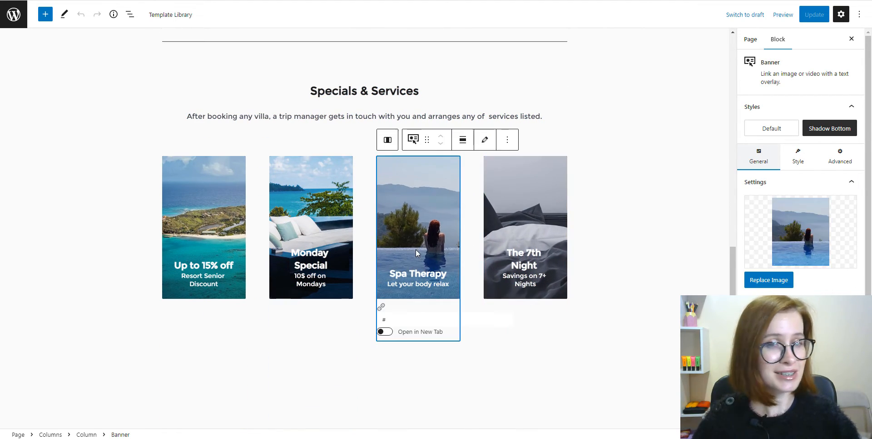
mouse_move(717, 197)
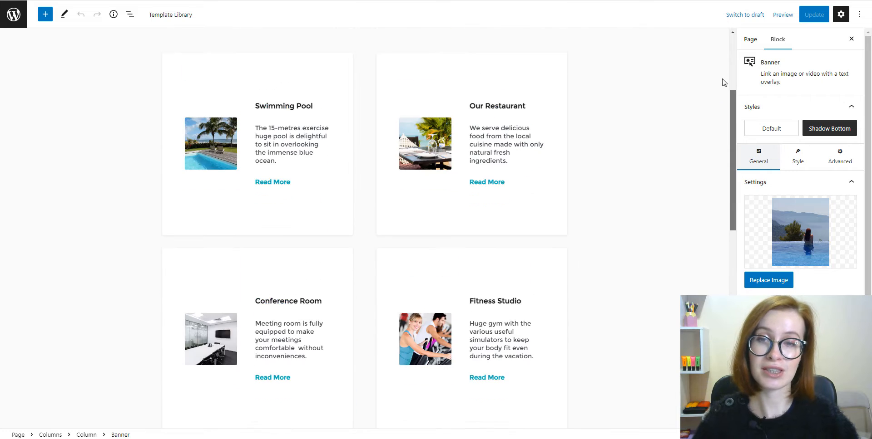
Preview the Amenities page at mobile size and scroll through it
click(782, 15)
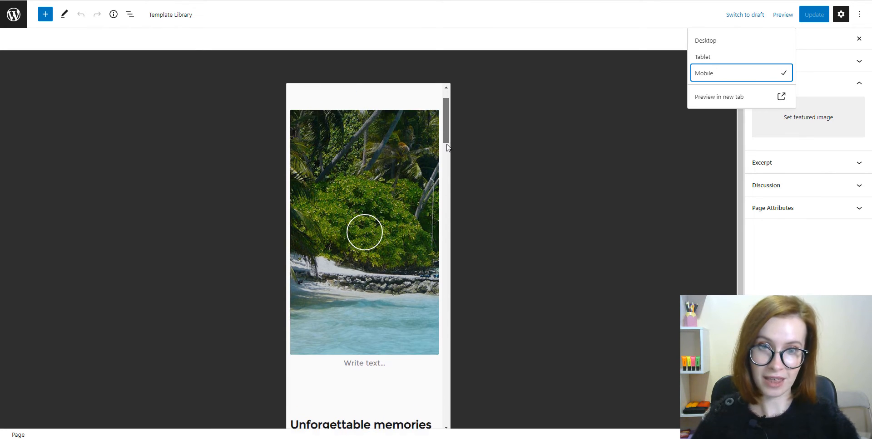
scroll(down, 3)
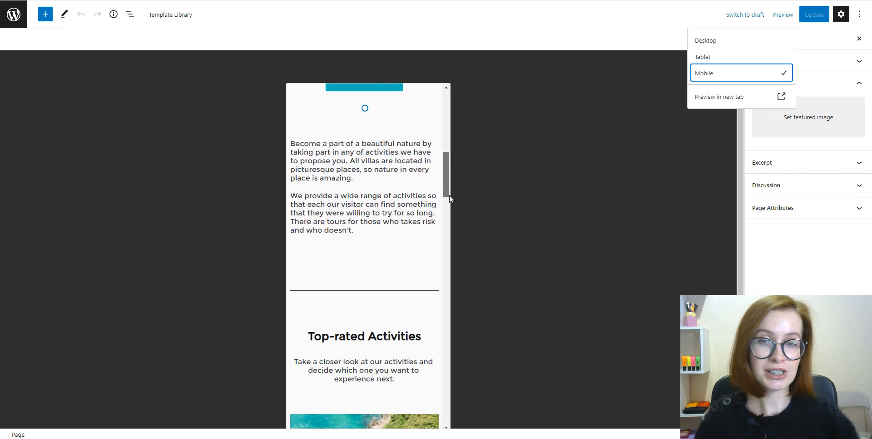
scroll(down, 3)
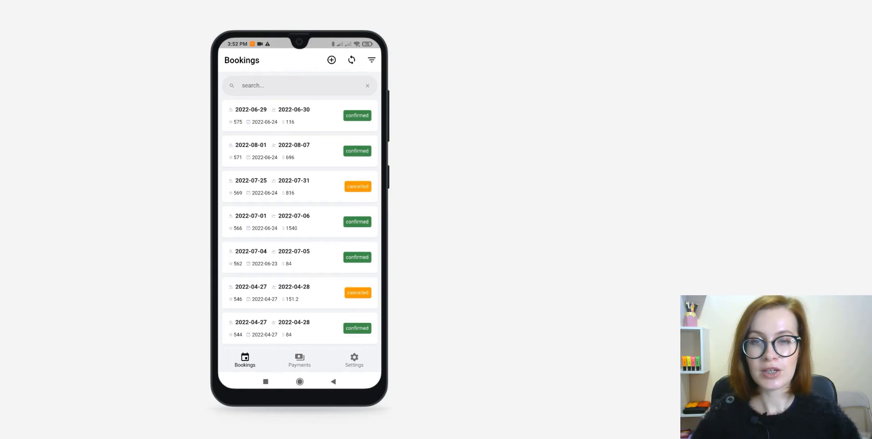
scroll(down, 3)
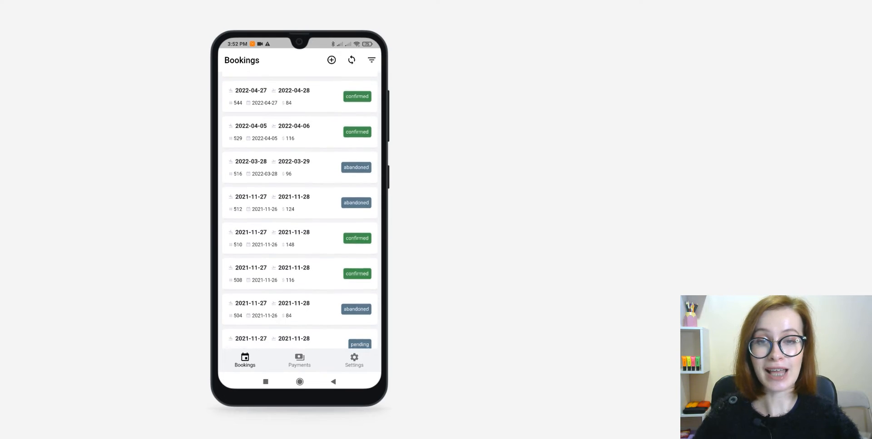
scroll(down, 3)
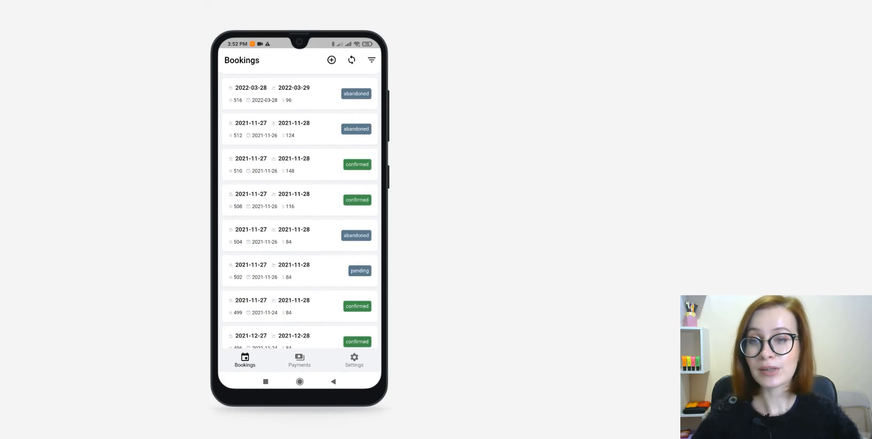
scroll(down, 3)
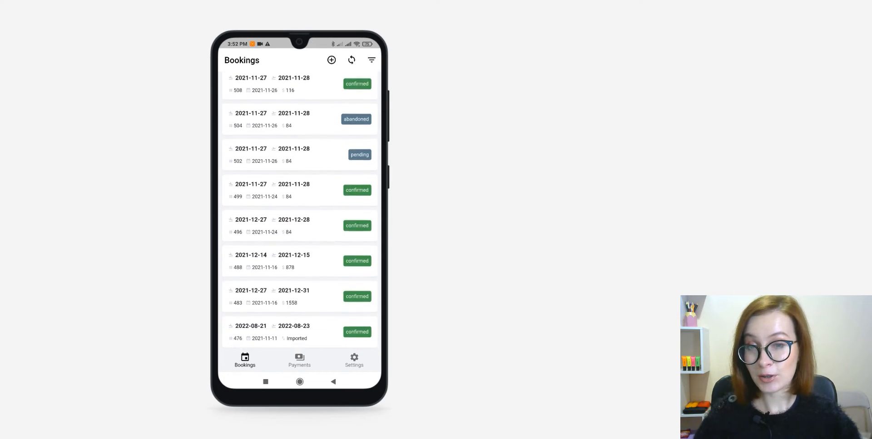
scroll(down, 3)
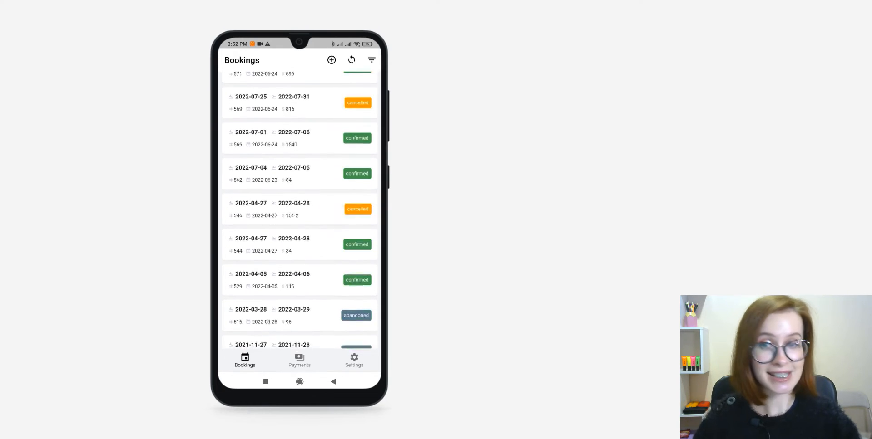
click(372, 60)
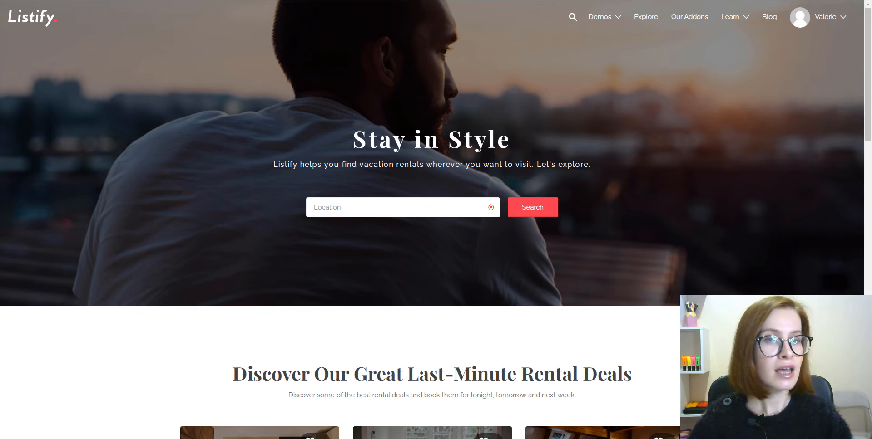
scroll(down, 3)
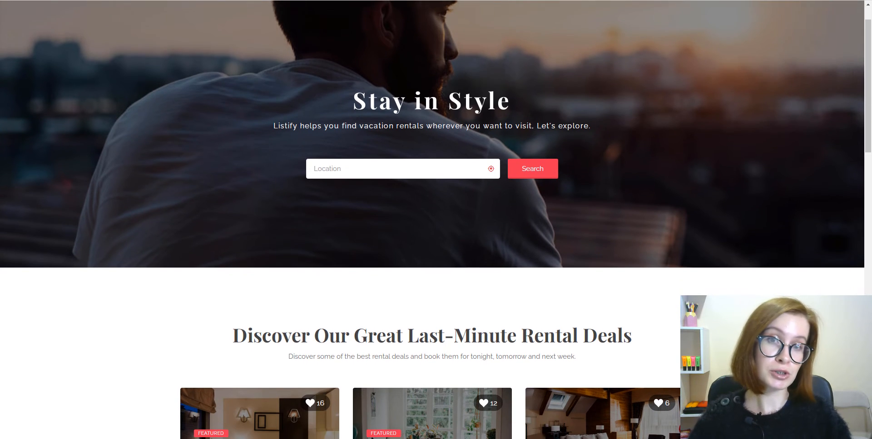
scroll(down, 3)
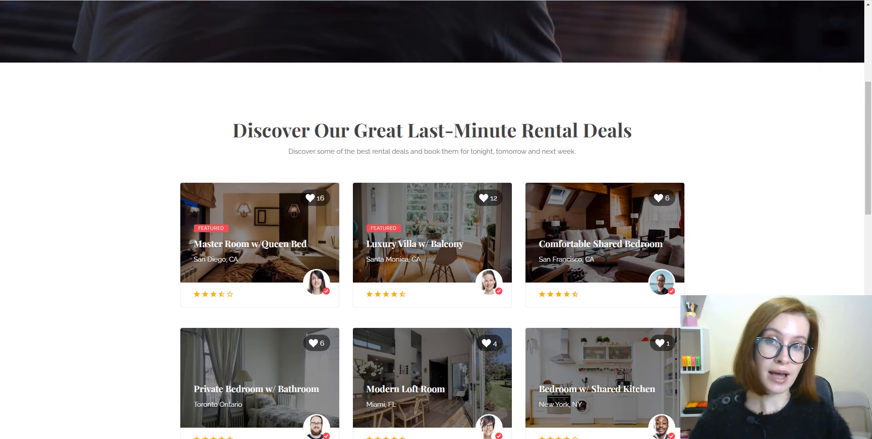
scroll(down, 3)
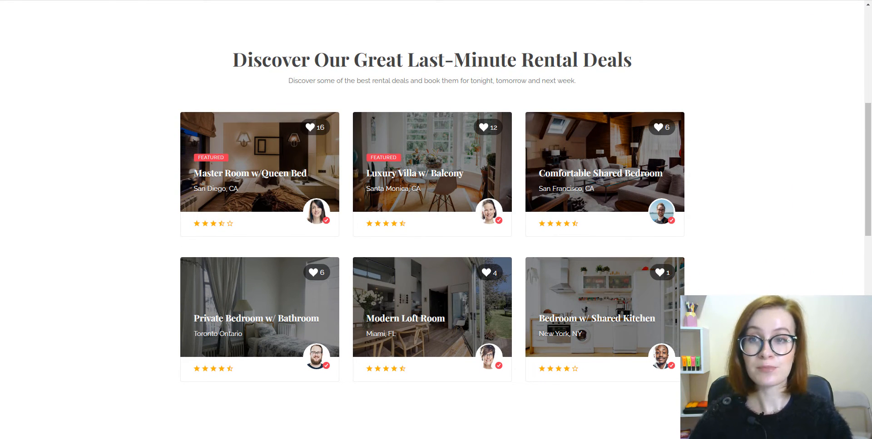
scroll(down, 3)
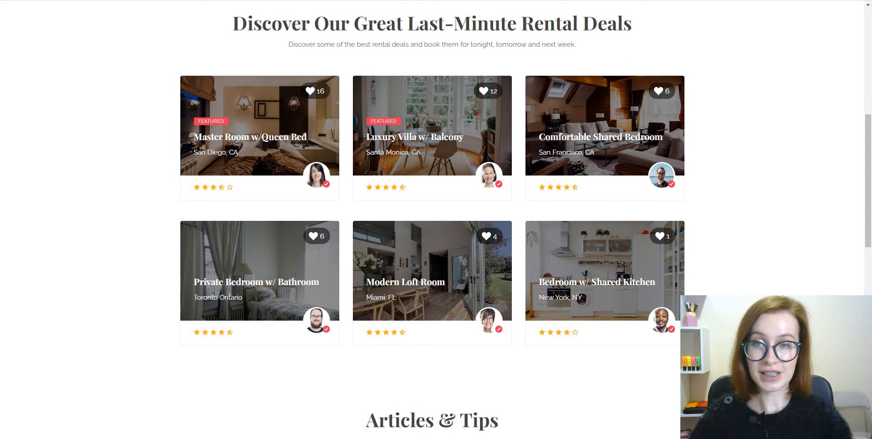
scroll(down, 3)
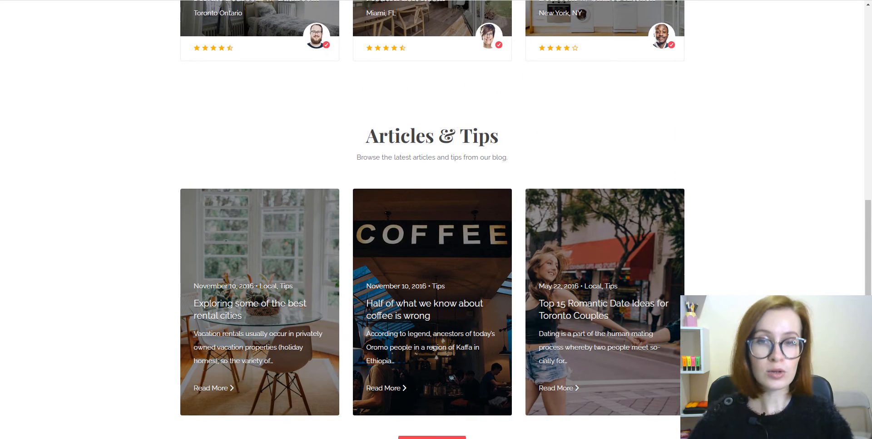
scroll(down, 3)
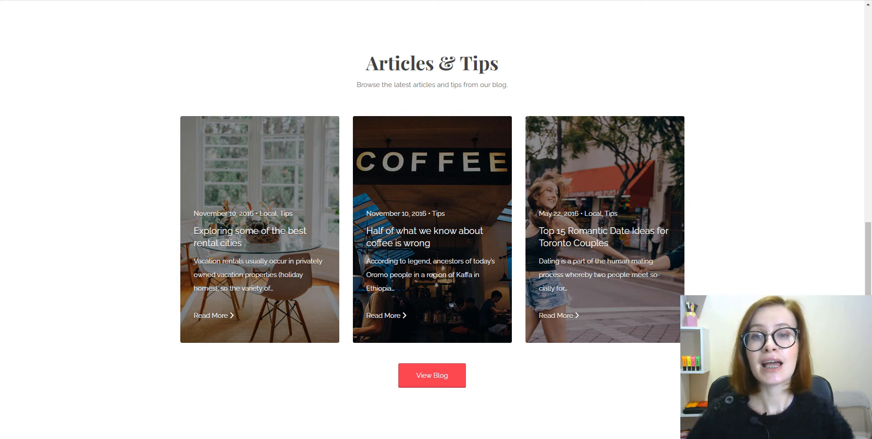
scroll(down, 3)
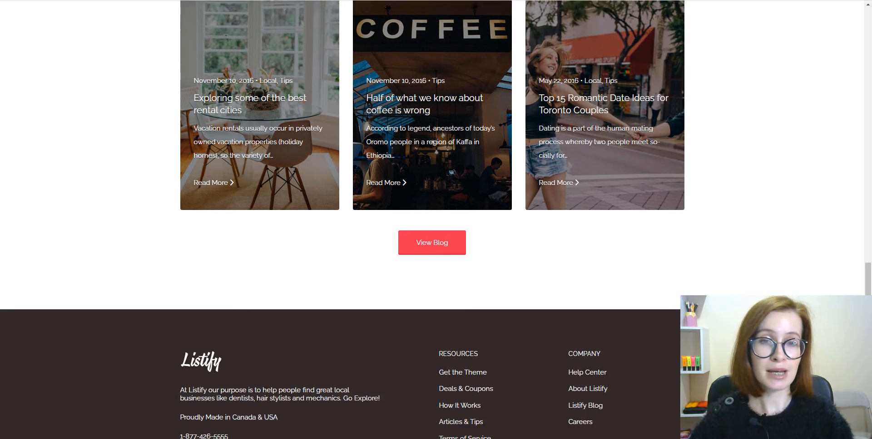
scroll(down, 3)
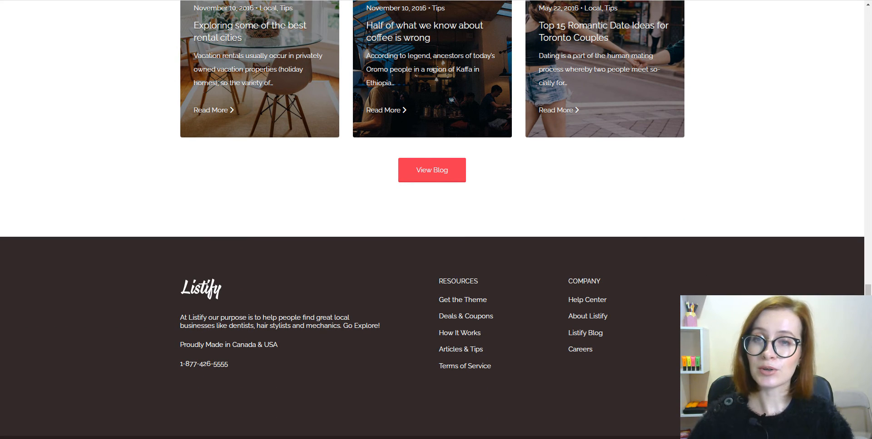
scroll(up, 3)
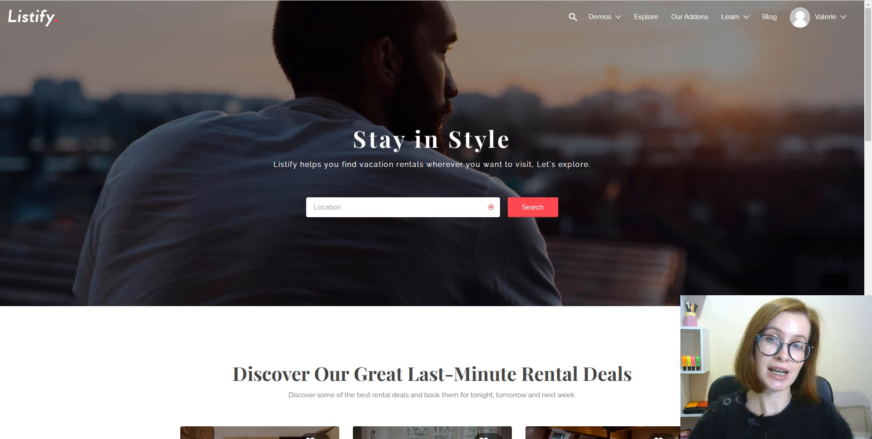
Search Listify for vacation rentals in Miami, FL from the location suggestions
click(398, 207)
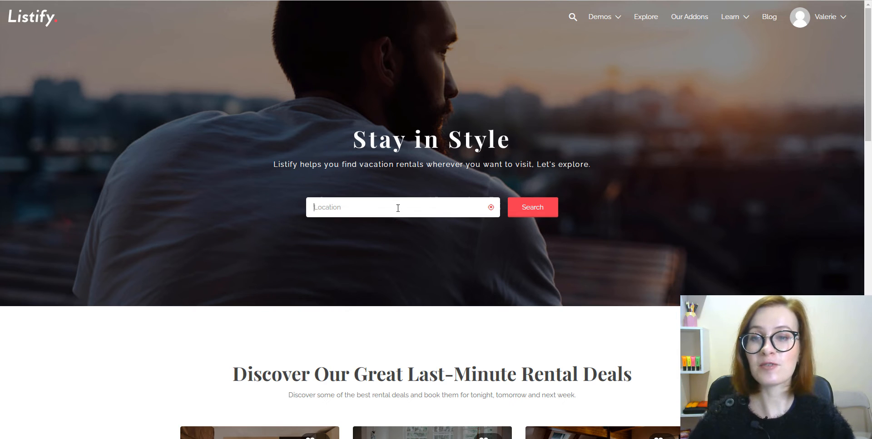
text(m)
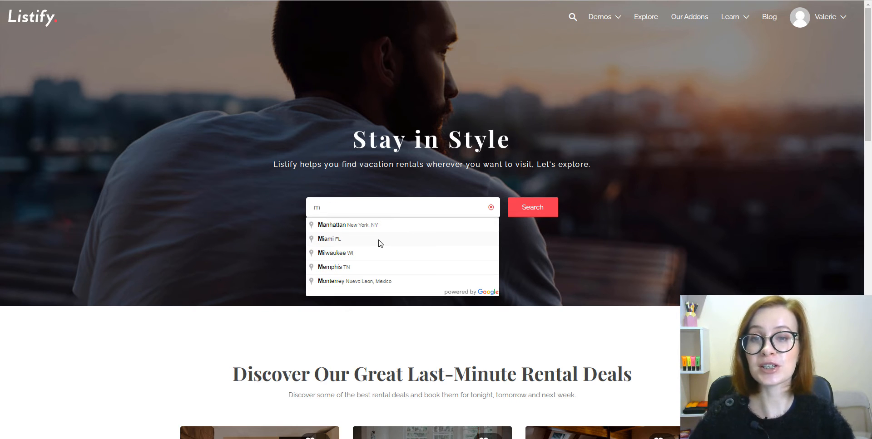
click(328, 239)
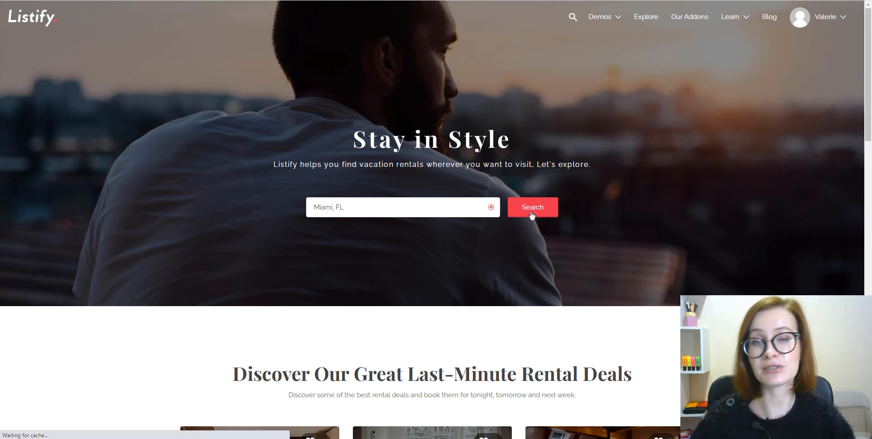
click(530, 207)
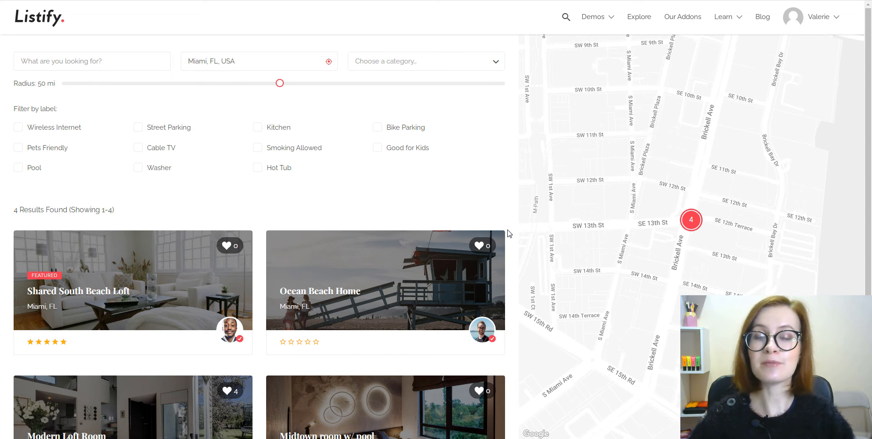
mouse_move(507, 156)
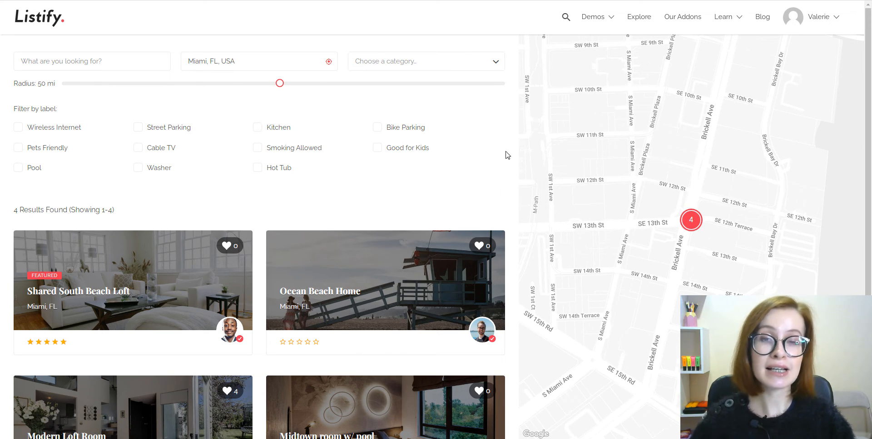
mouse_move(498, 69)
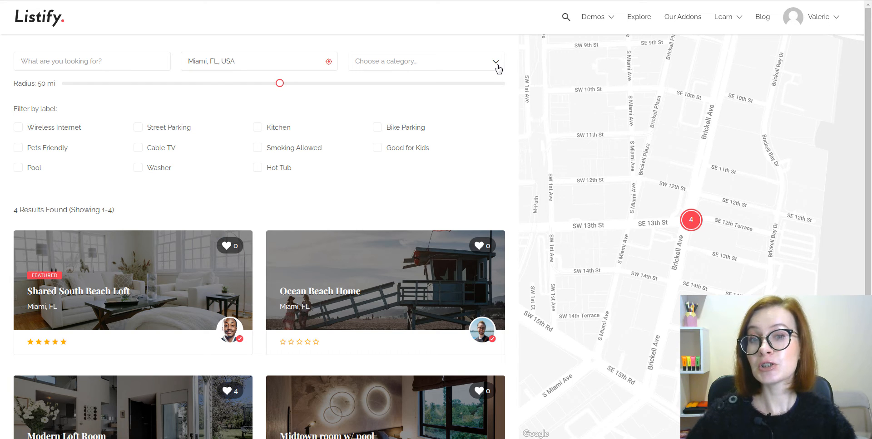
Filter the Miami rental results to the Private Room category
click(425, 62)
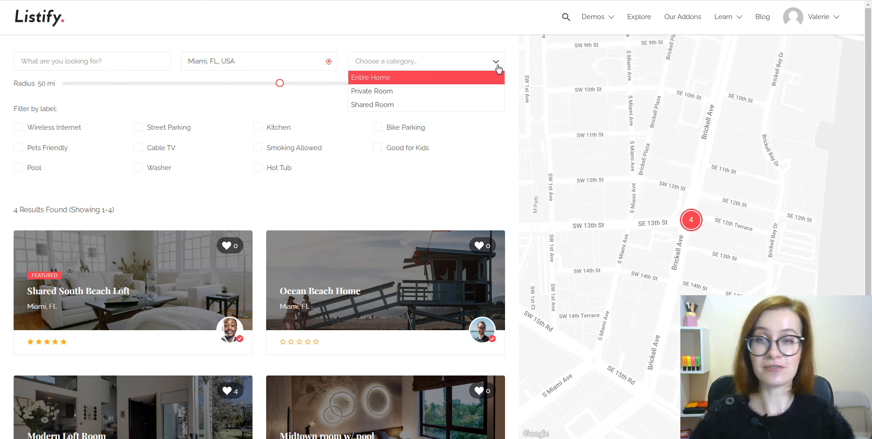
mouse_move(491, 92)
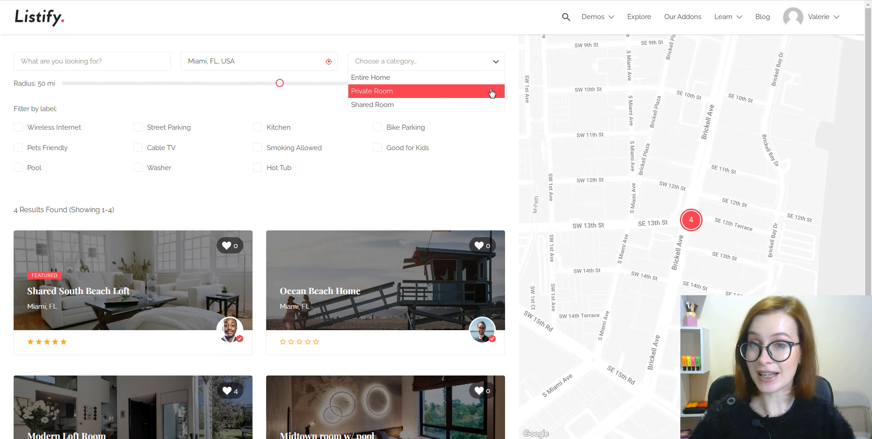
click(371, 91)
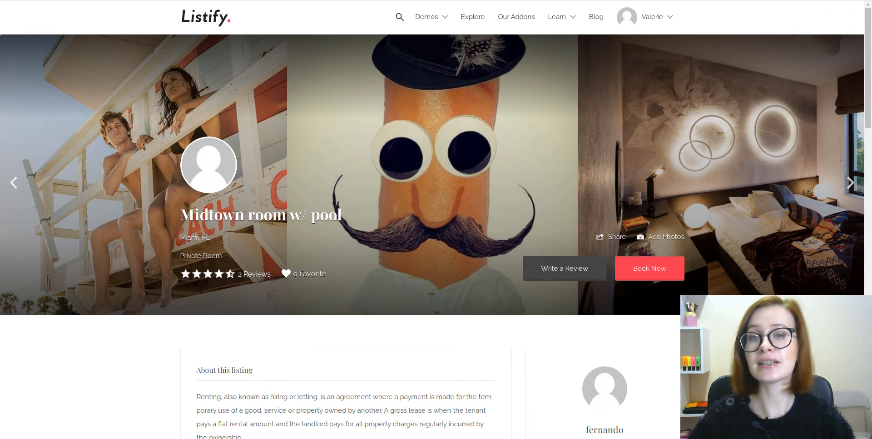
Advance the Midtown room w/ pool gallery, then read its About and Amenities sections
click(850, 182)
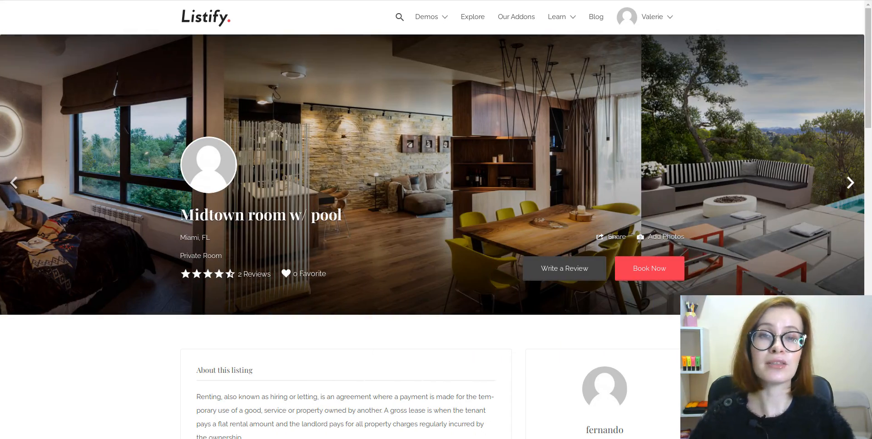
scroll(down, 3)
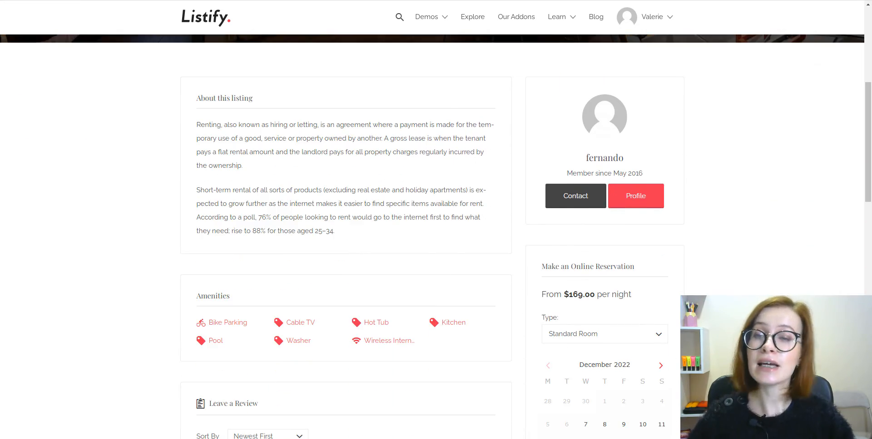
scroll(down, 3)
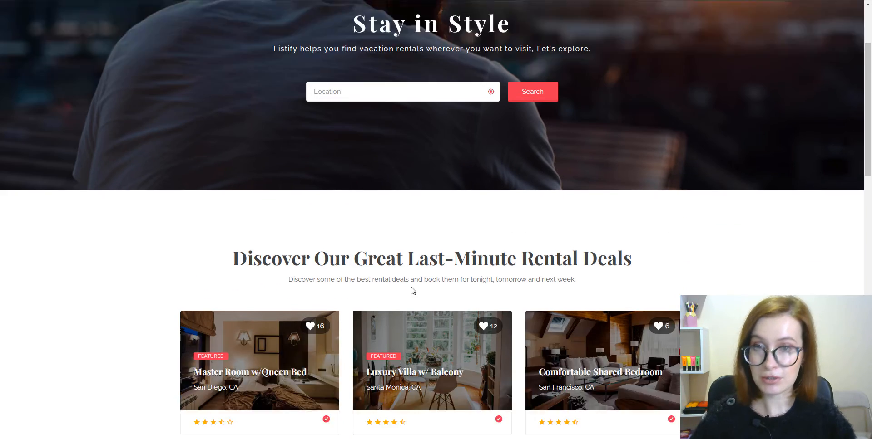
Heart the Luxury Villa w/ Balcony deal, then view Valerie's Bookmarks
scroll(down, 3)
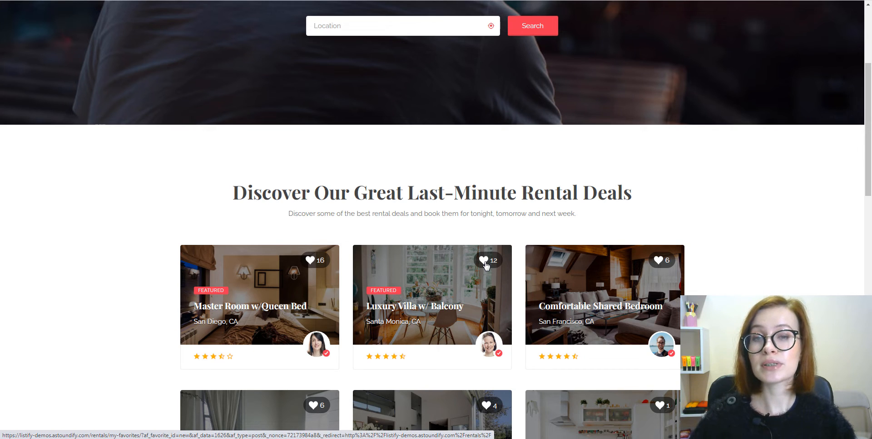
click(484, 260)
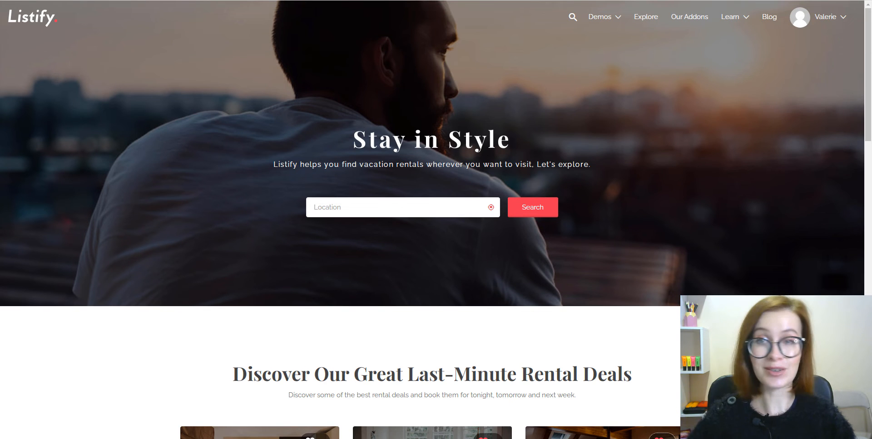
click(829, 17)
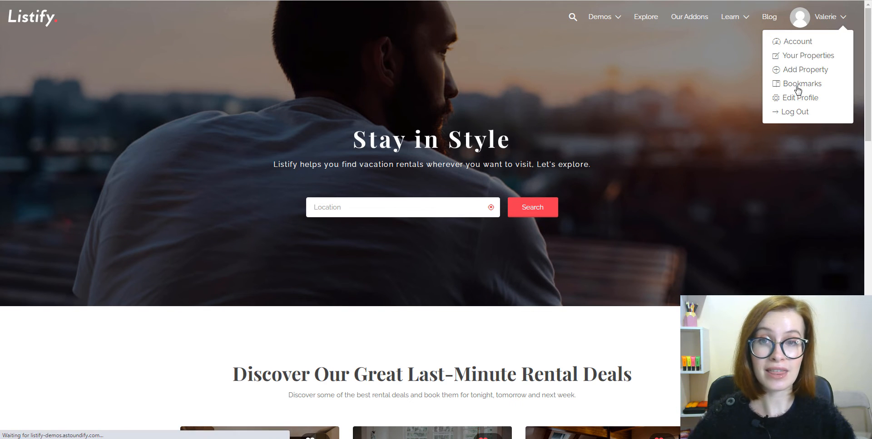
click(801, 84)
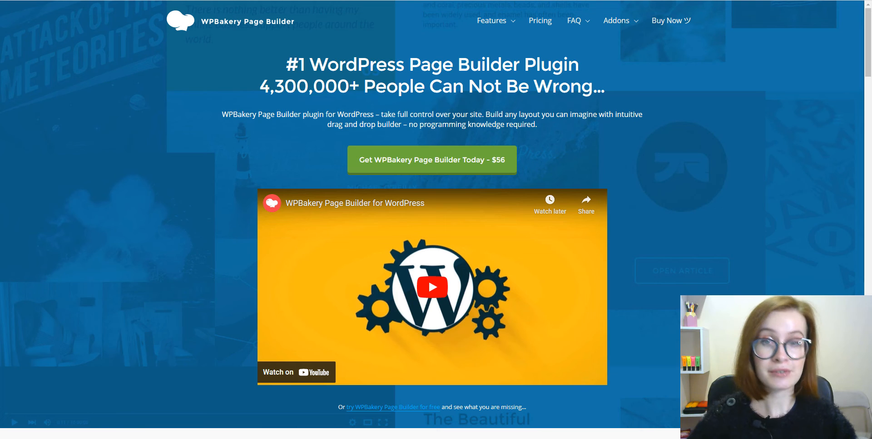
scroll(down, 3)
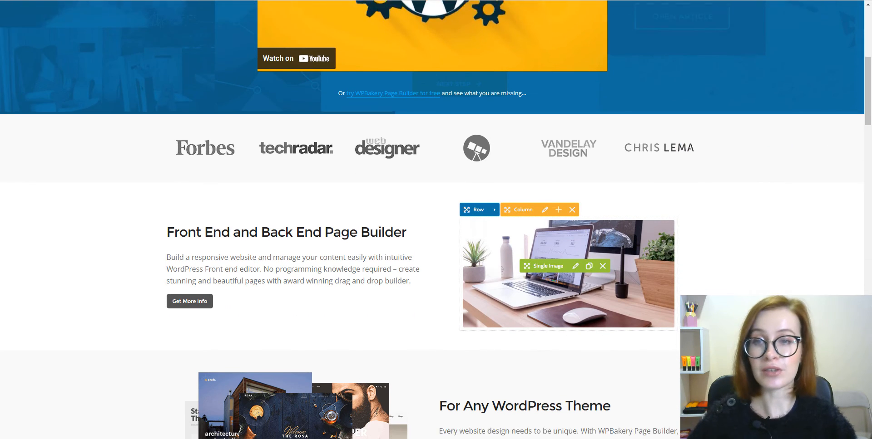
scroll(down, 3)
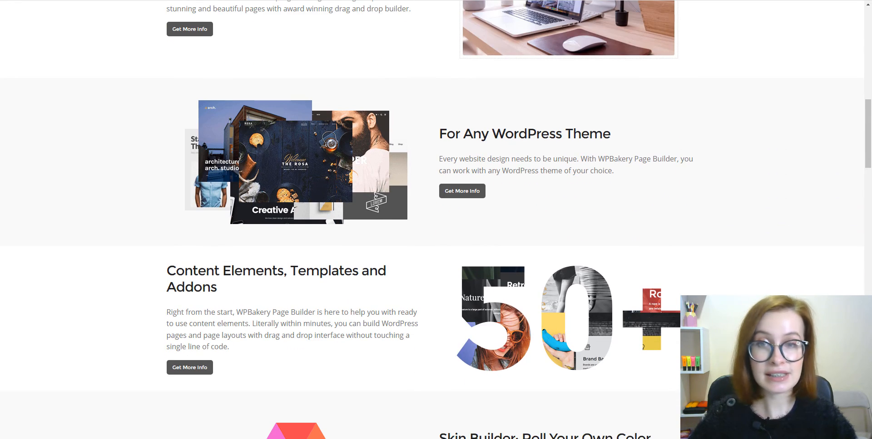
scroll(down, 3)
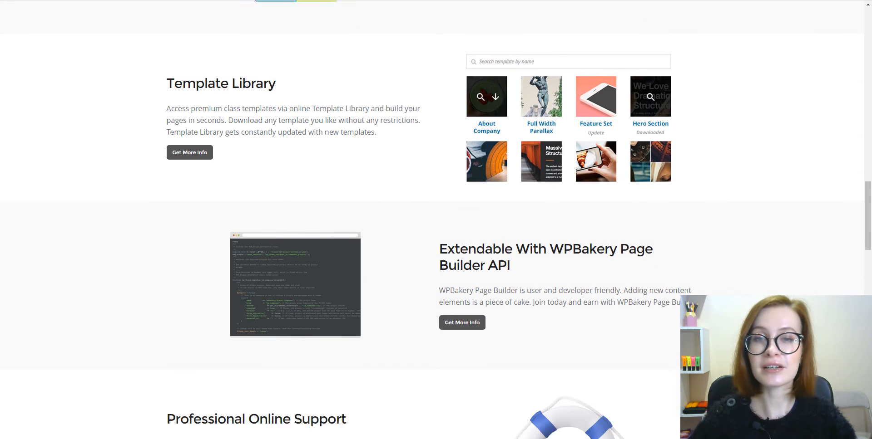
scroll(down, 3)
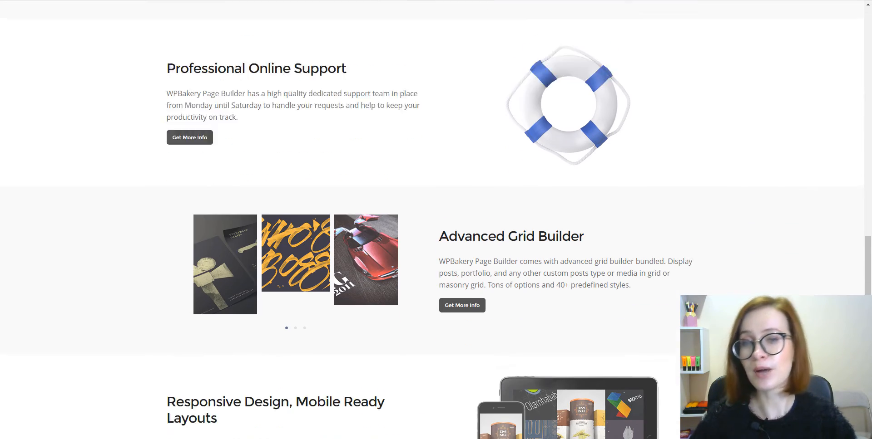
scroll(down, 3)
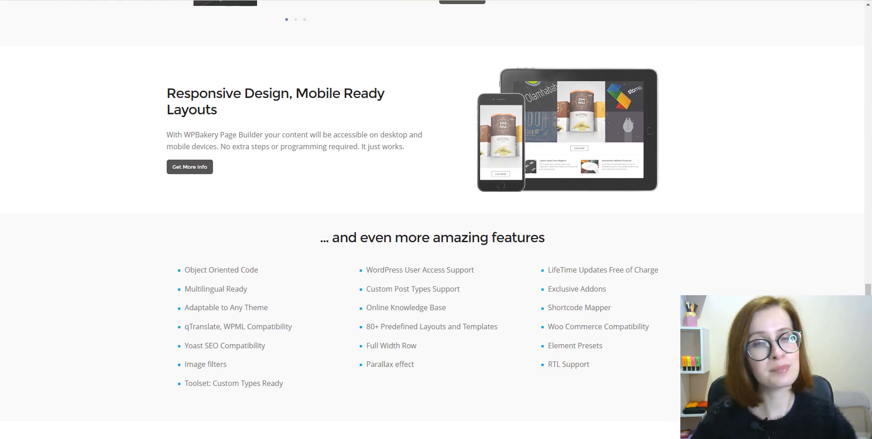
scroll(down, 3)
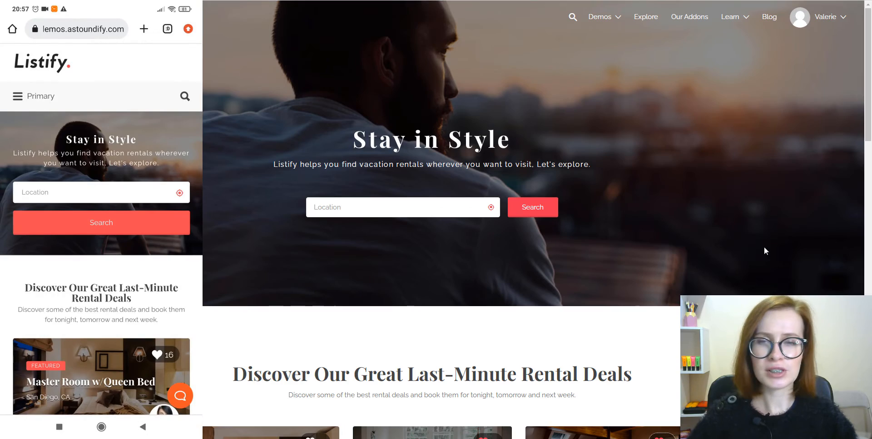
mouse_move(797, 262)
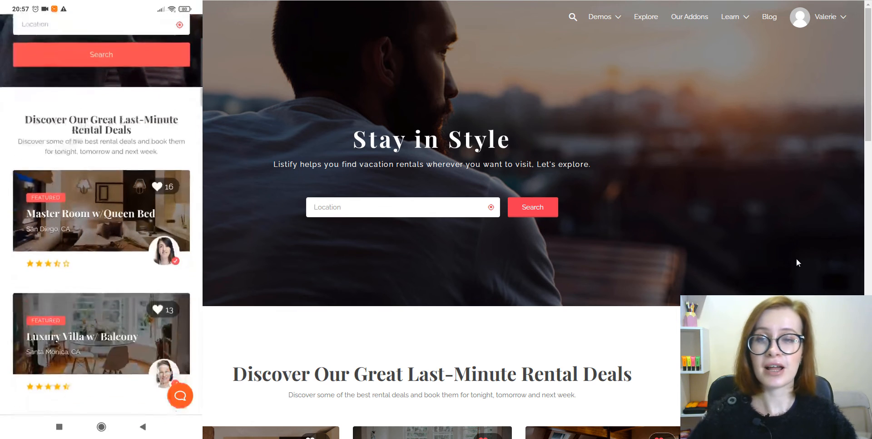
scroll(down, 3)
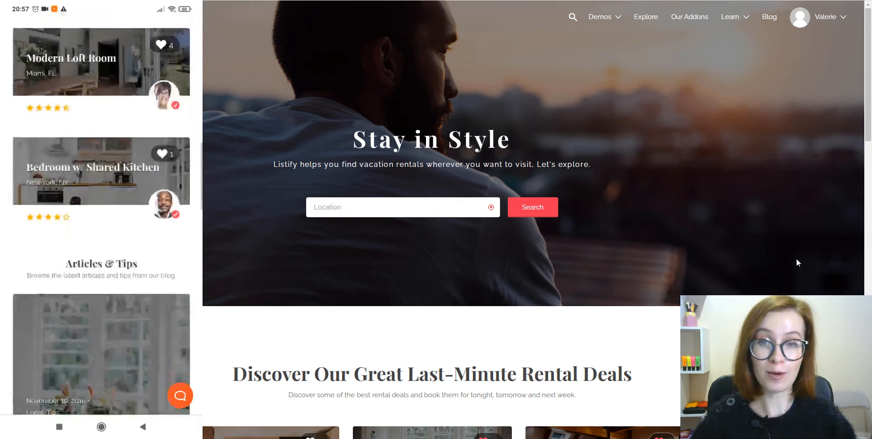
scroll(down, 3)
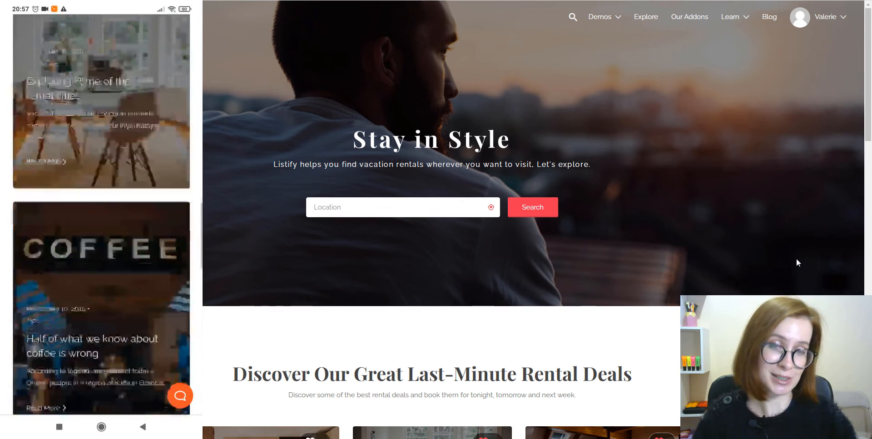
scroll(down, 3)
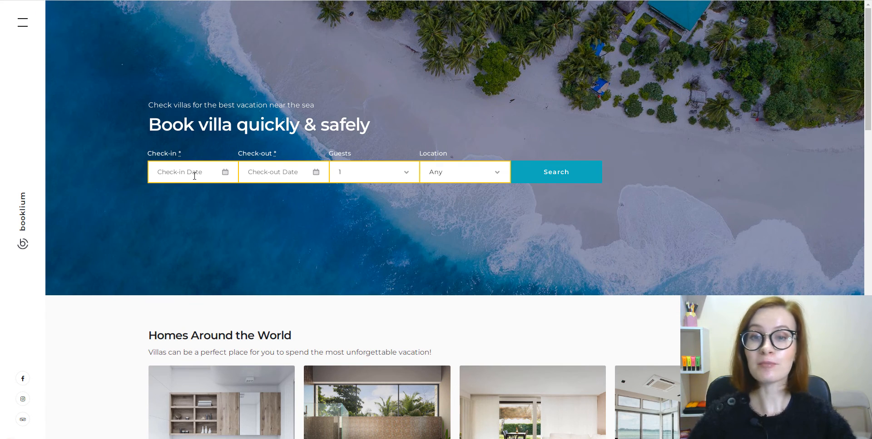
Search Booklium for Italy stays, 19–25 December 2022, 1 guest
click(188, 172)
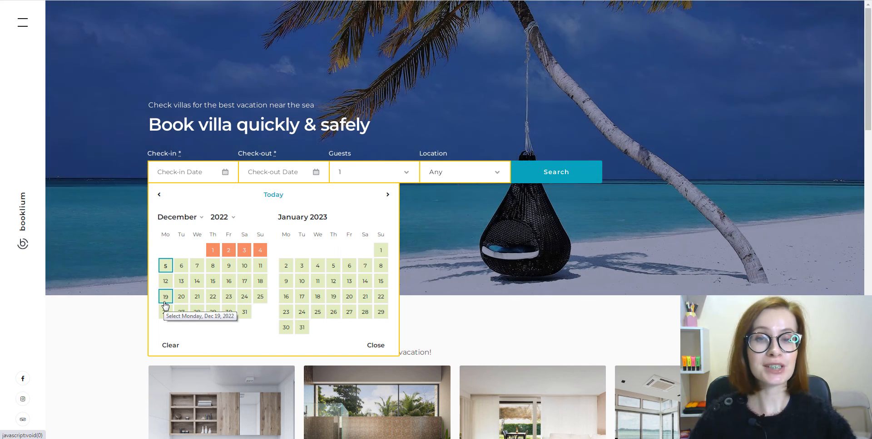
click(165, 297)
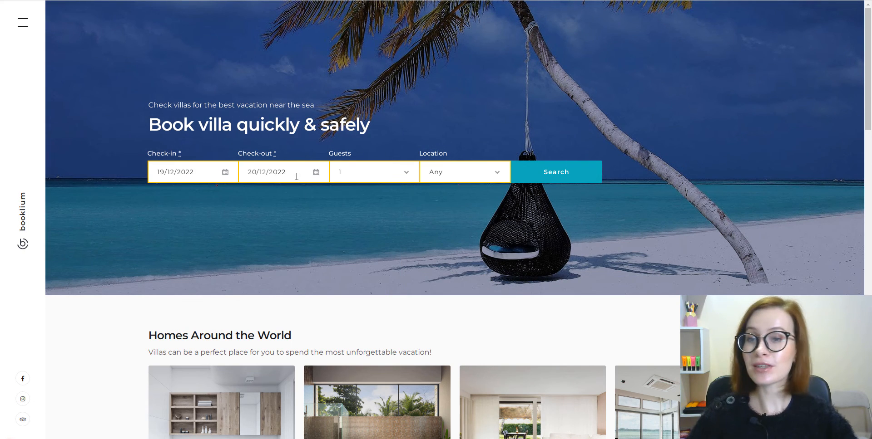
click(278, 172)
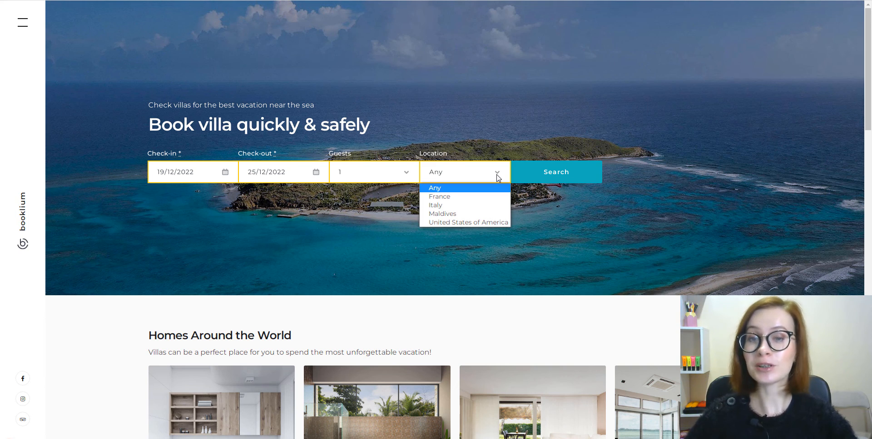
click(435, 206)
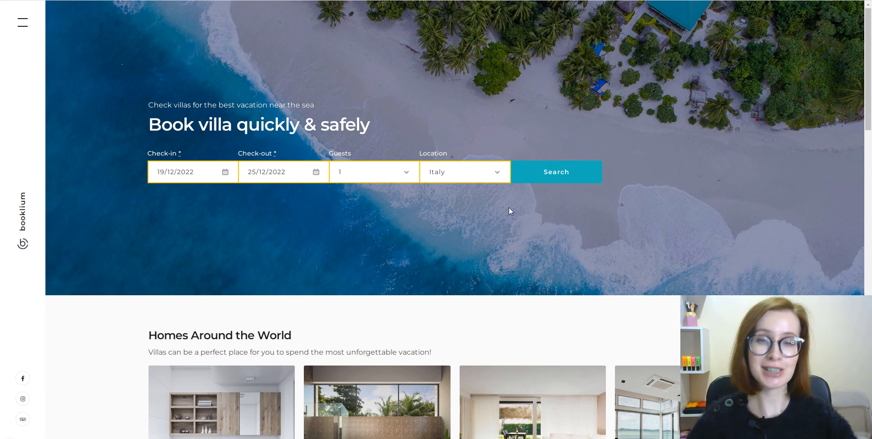
click(556, 172)
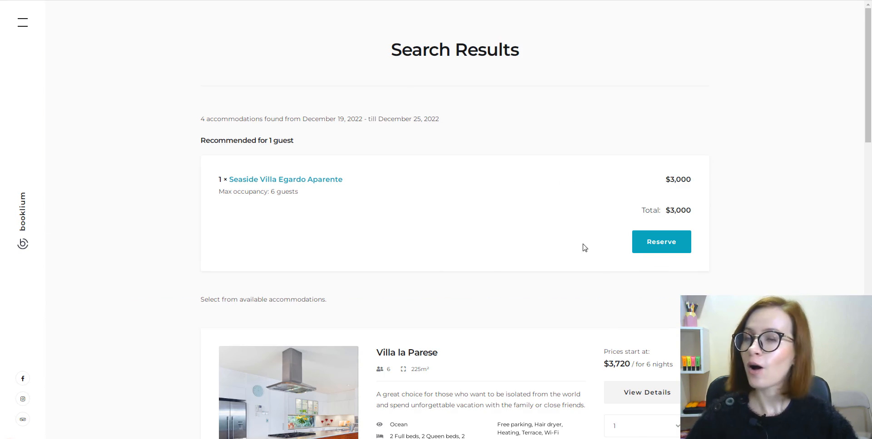
click(646, 392)
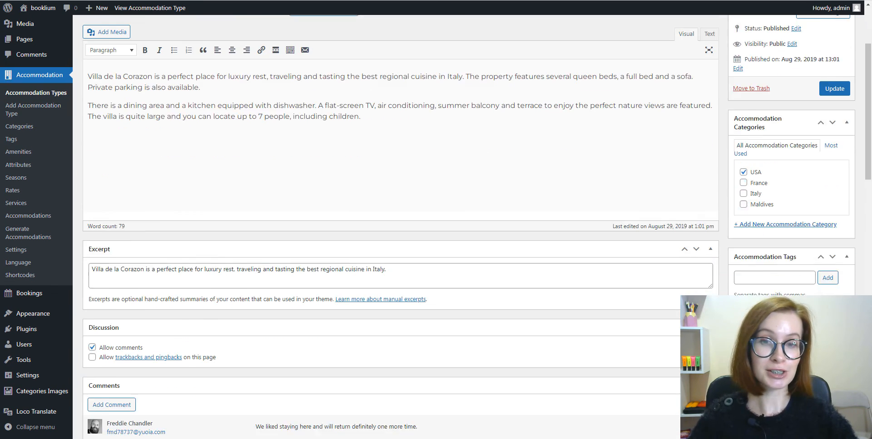
scroll(down, 3)
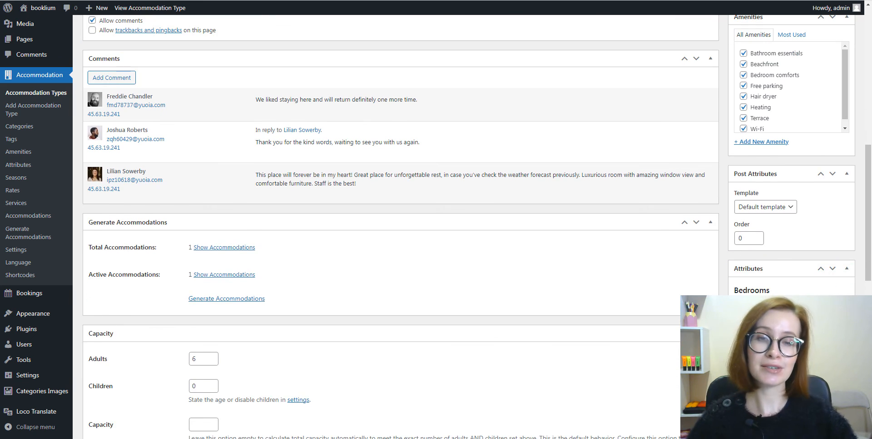
scroll(down, 3)
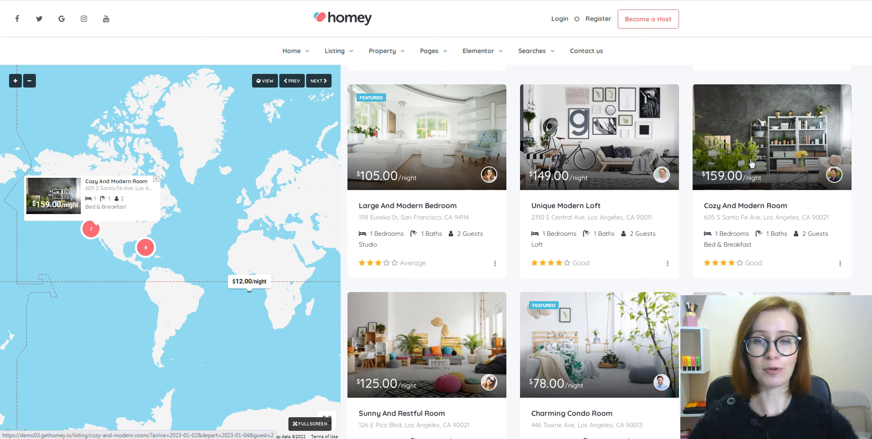
mouse_move(412, 374)
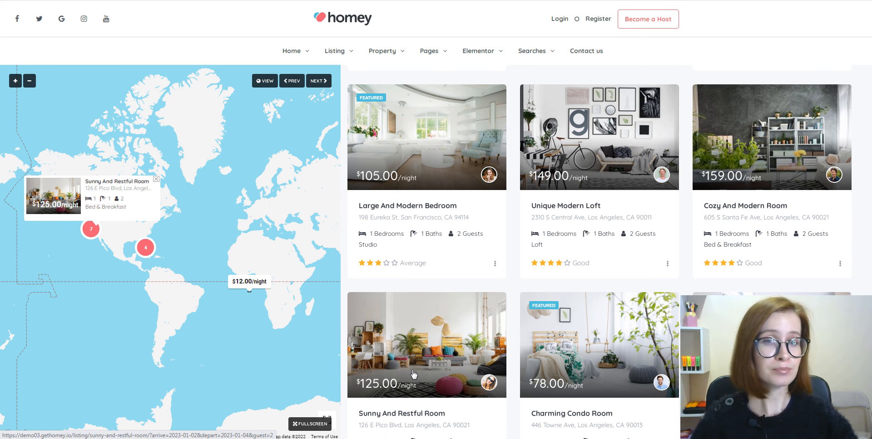